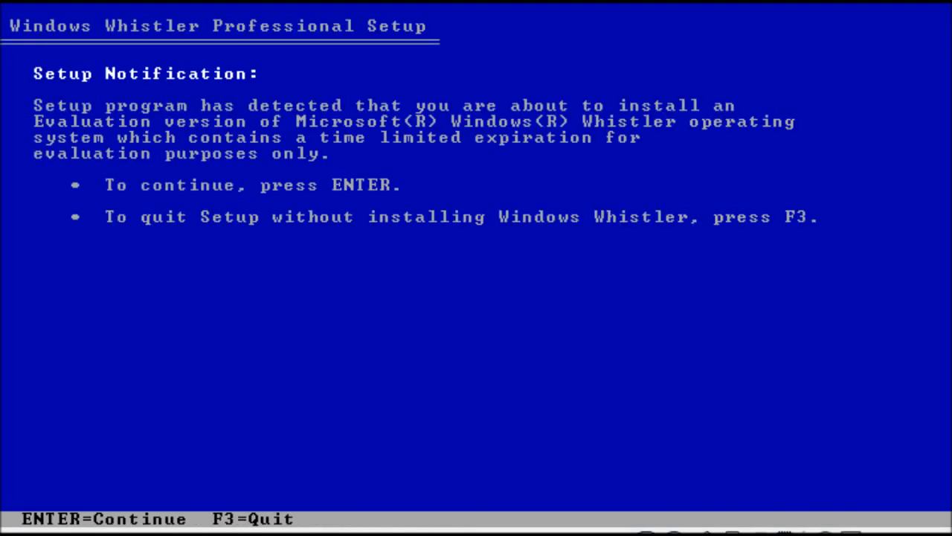
- Accept the evaluation notice and license agreement, then format the partition with NTFS
key("enter")
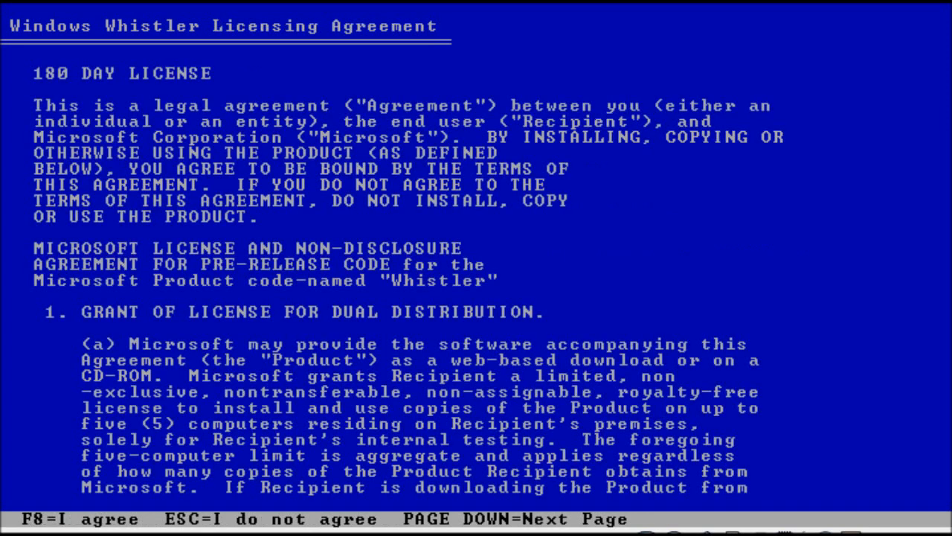
key("f8")
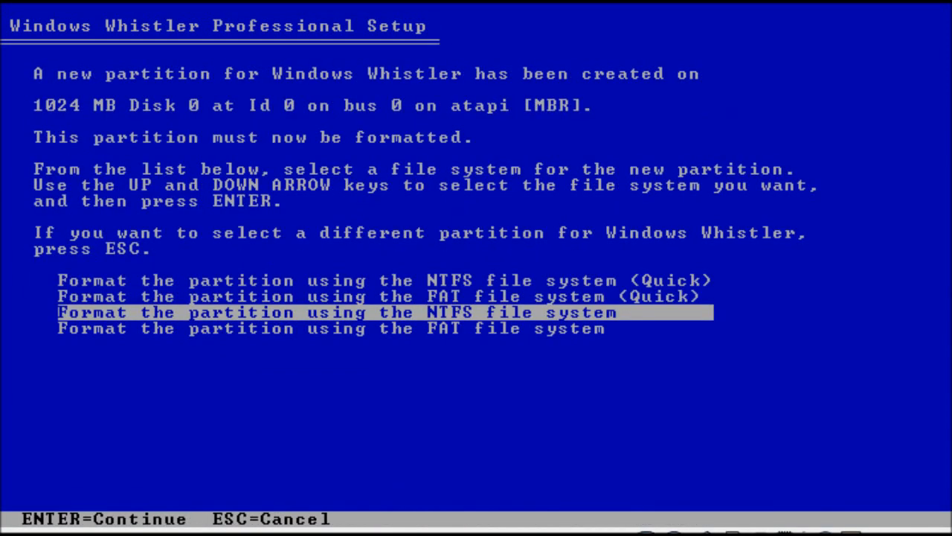
key("enter")
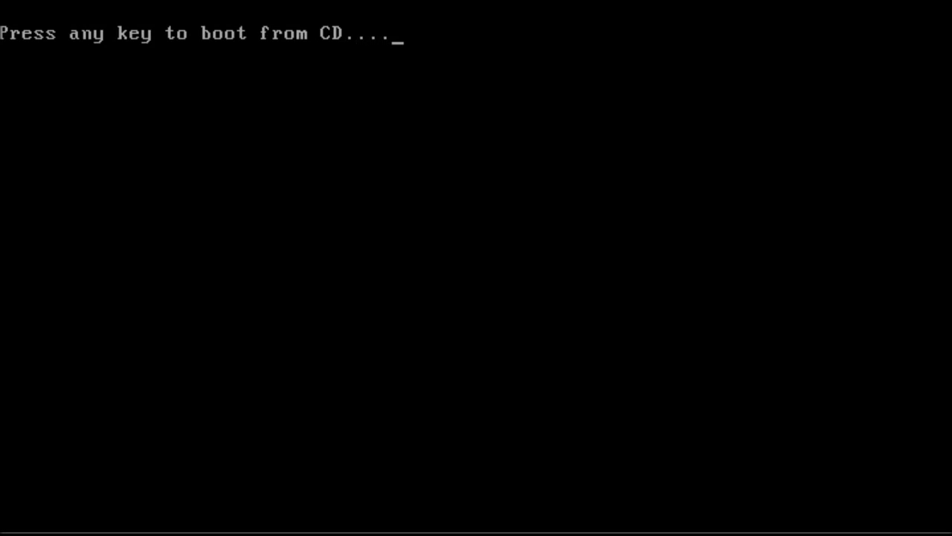
- Boot into graphical setup and wait until the product catalogs Fatal Error appears
key("enter")
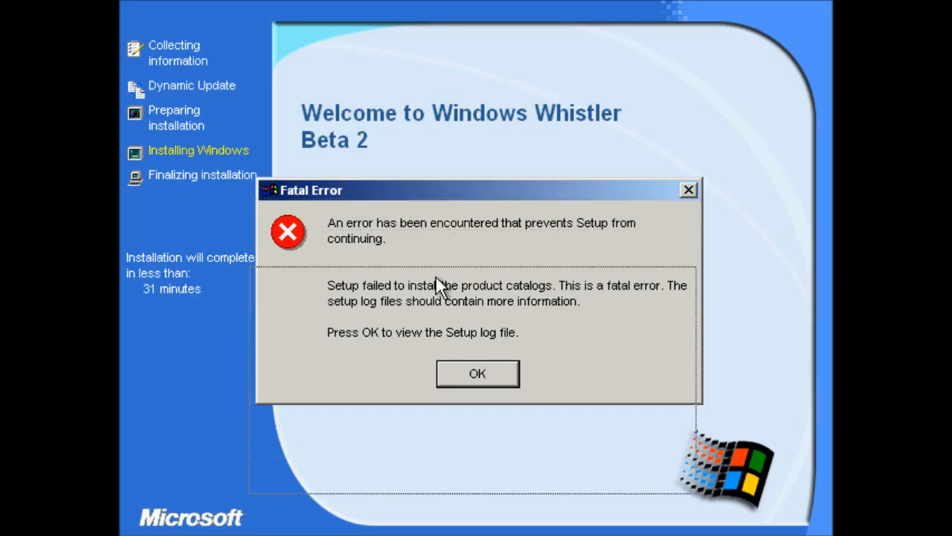
left_click_drag(476, 189, 483, 172)
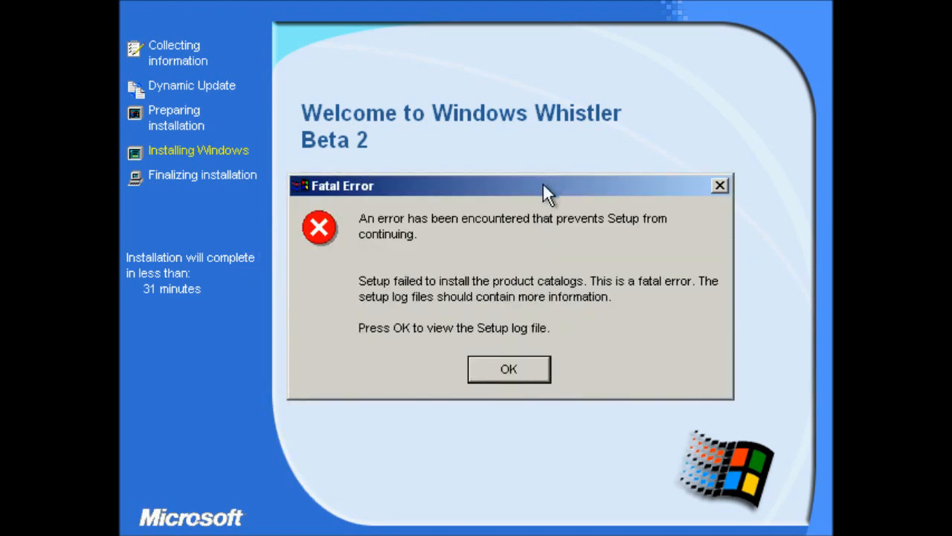
mouse_move(517, 370)
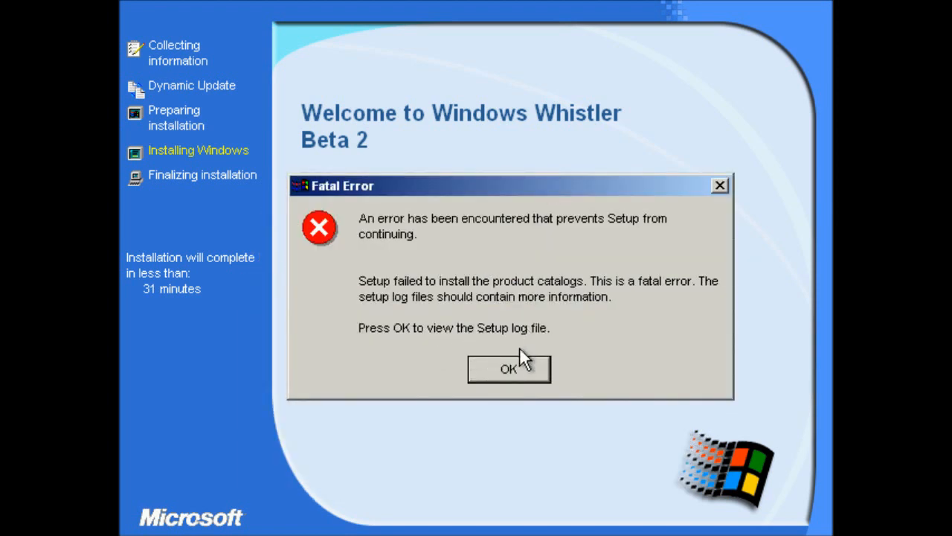
mouse_move(482, 322)
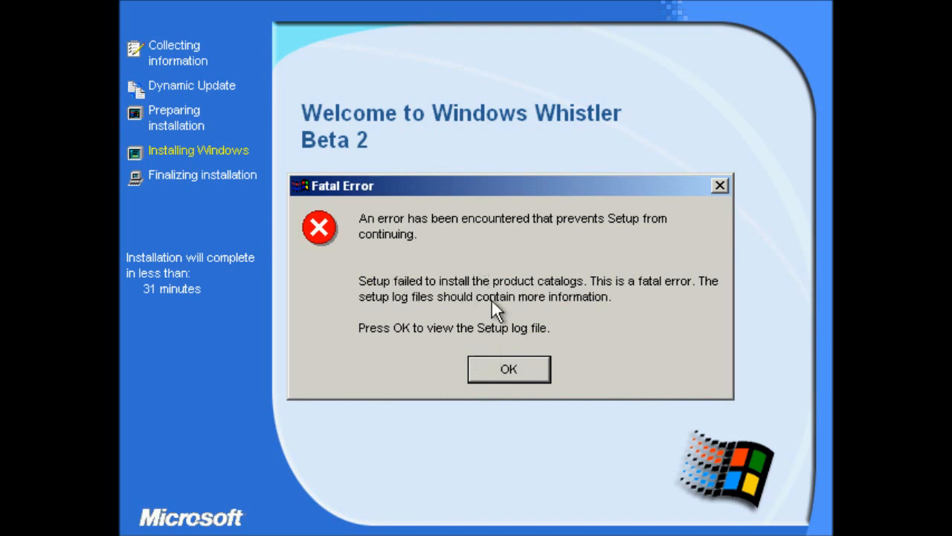
mouse_move(513, 193)
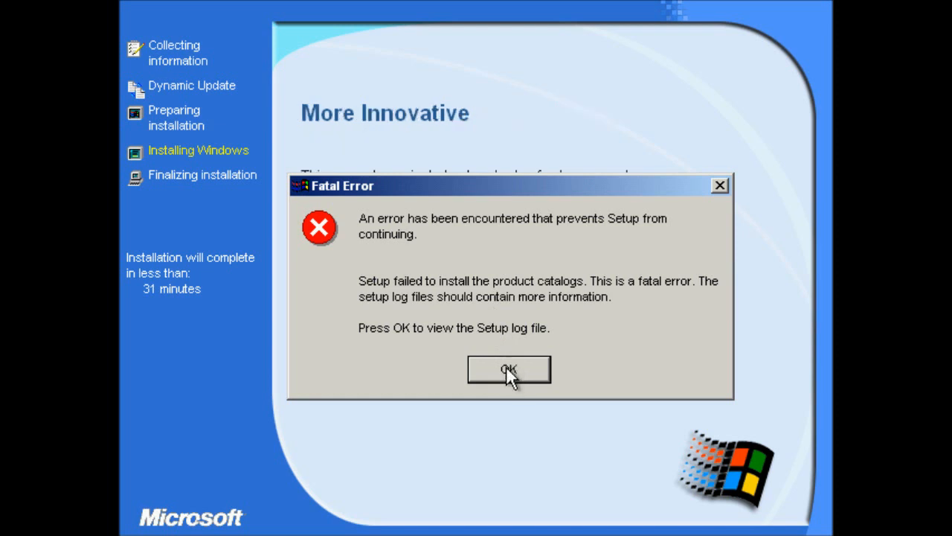
- Open the setup log, highlight the invalid date/time entry, and close the log
left_click(506, 369)
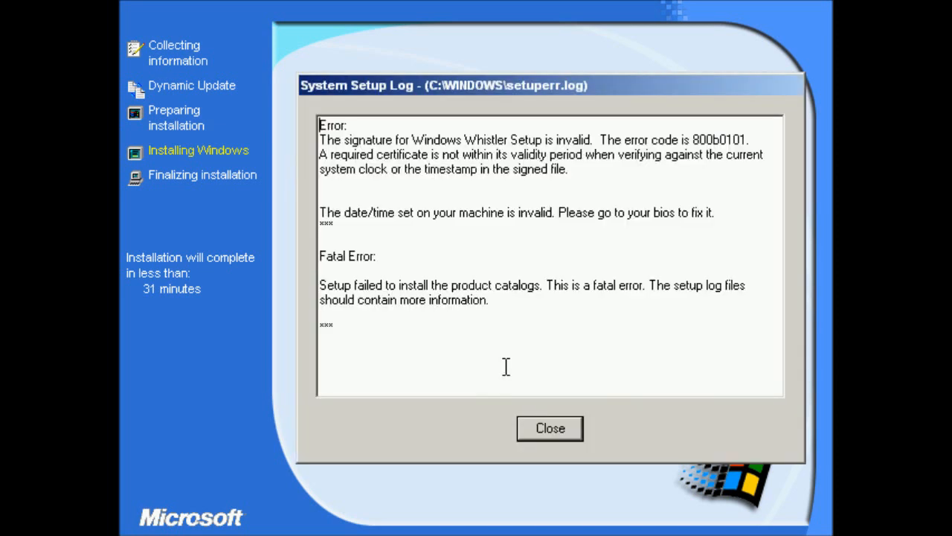
mouse_move(554, 212)
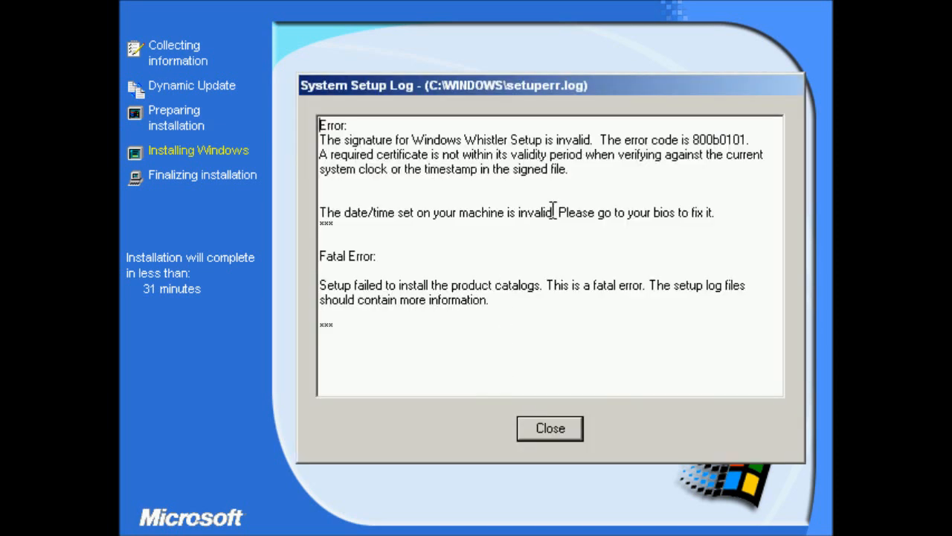
left_click_drag(320, 212, 554, 212)
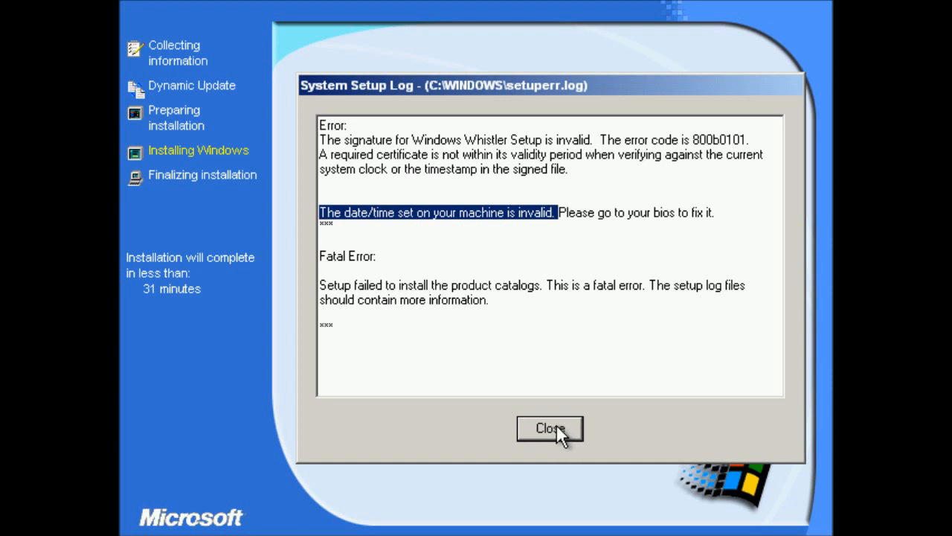
left_click(550, 430)
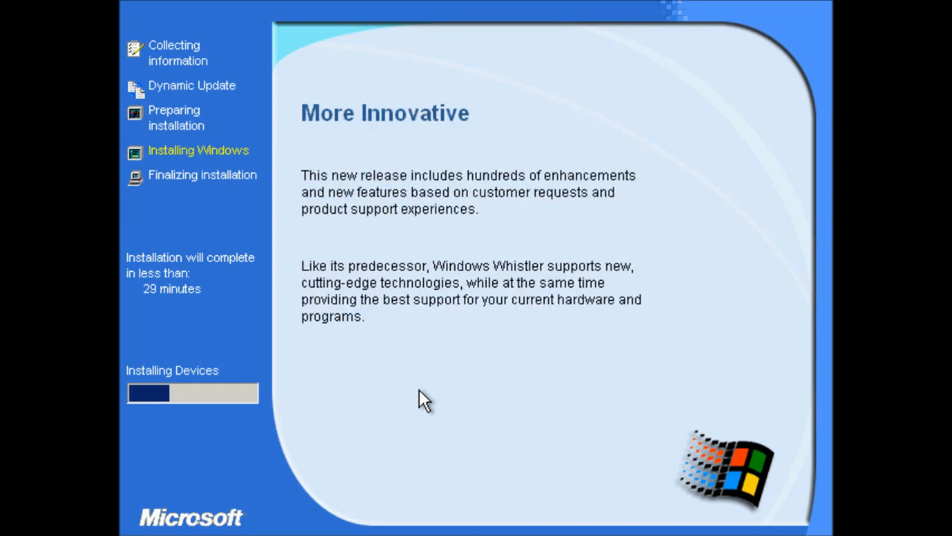
mouse_move(128, 371)
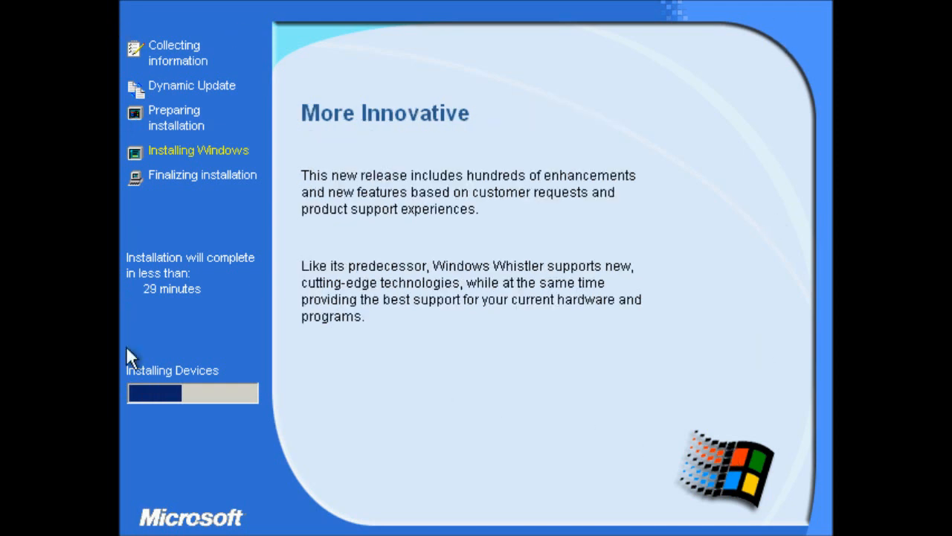
mouse_move(152, 183)
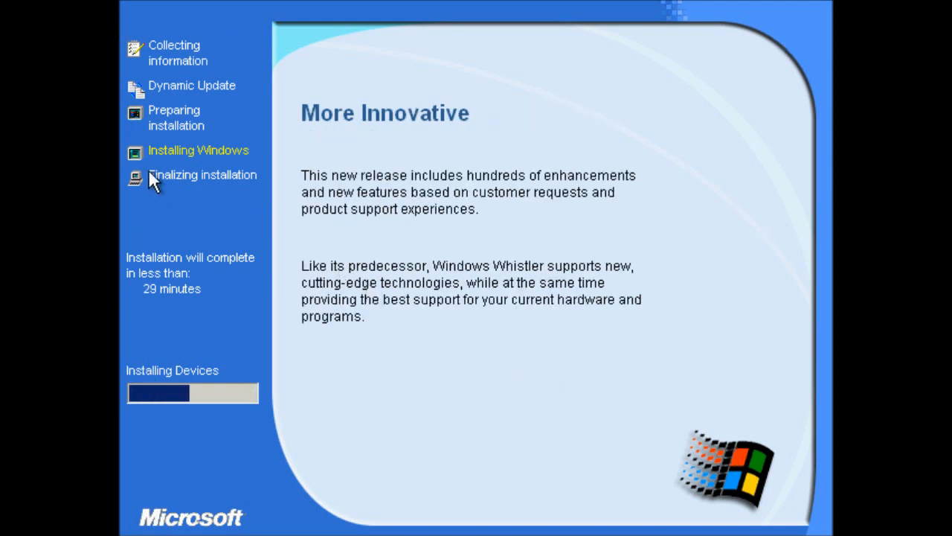
mouse_move(138, 149)
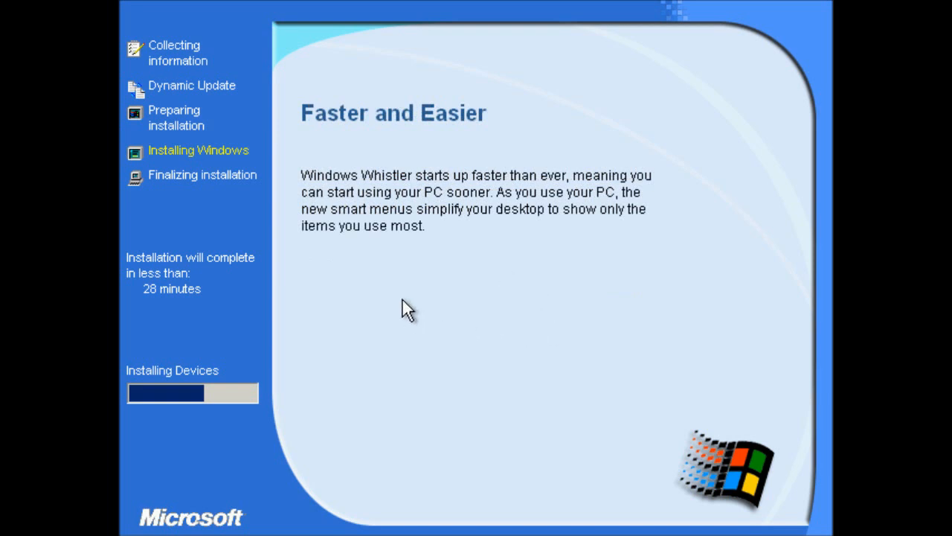
mouse_move(442, 214)
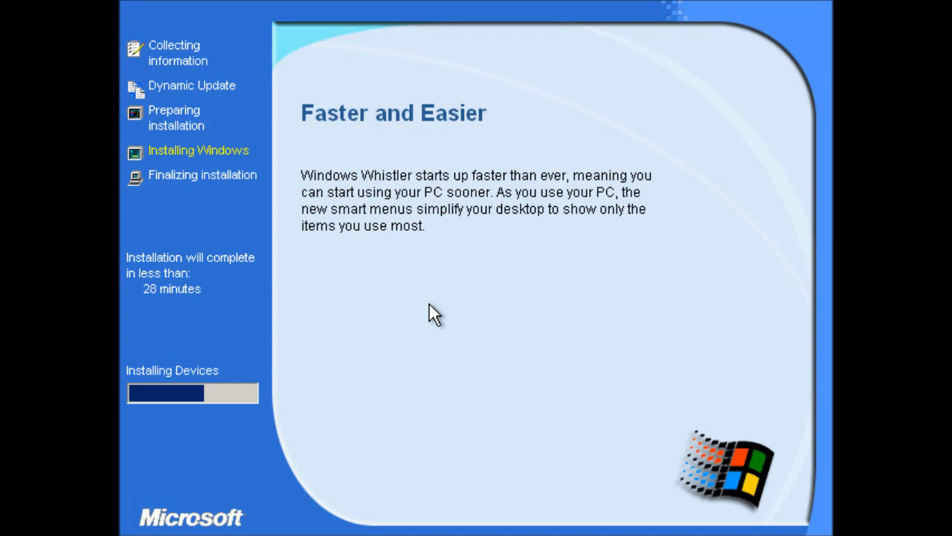
mouse_move(631, 216)
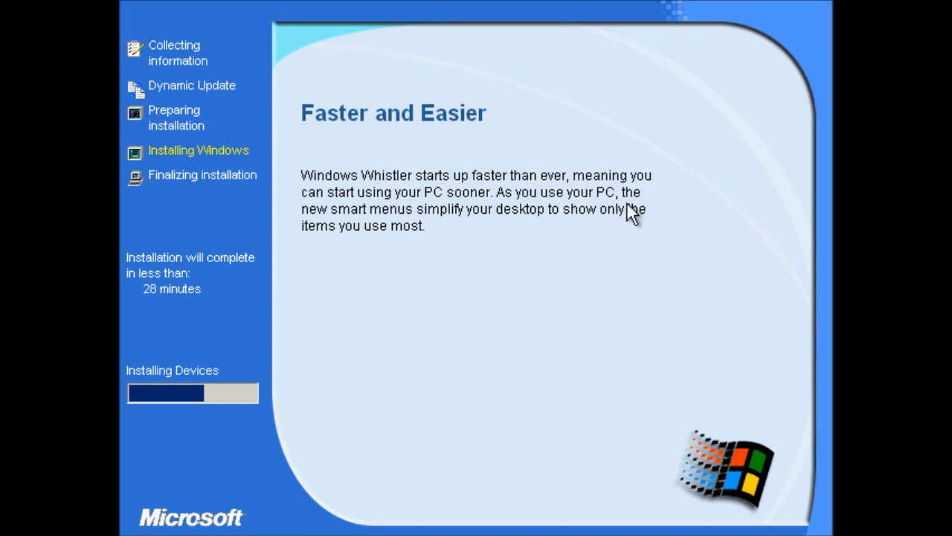
mouse_move(409, 229)
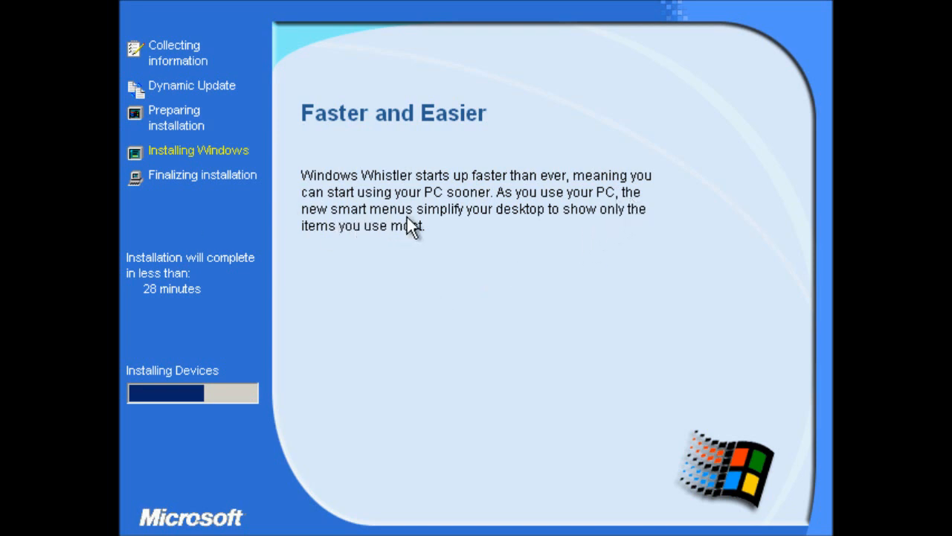
mouse_move(392, 228)
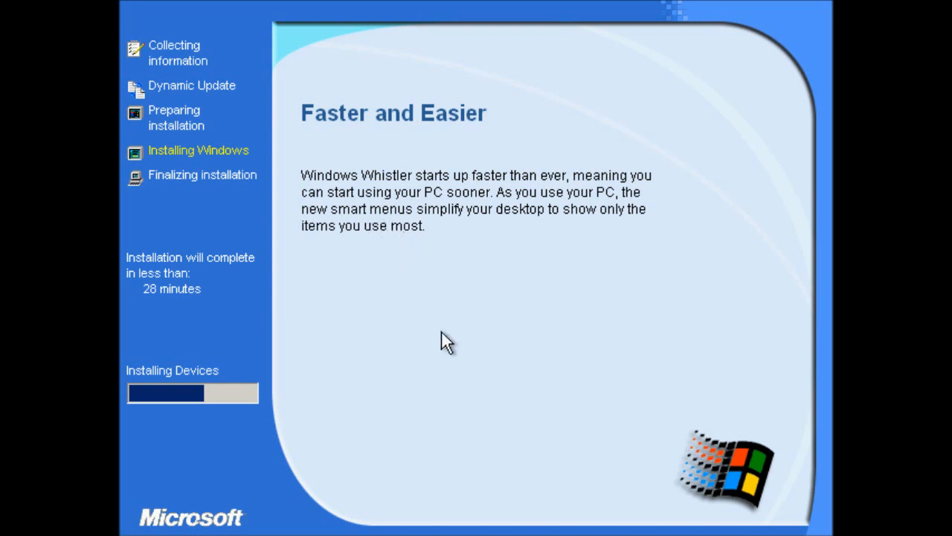
mouse_move(442, 348)
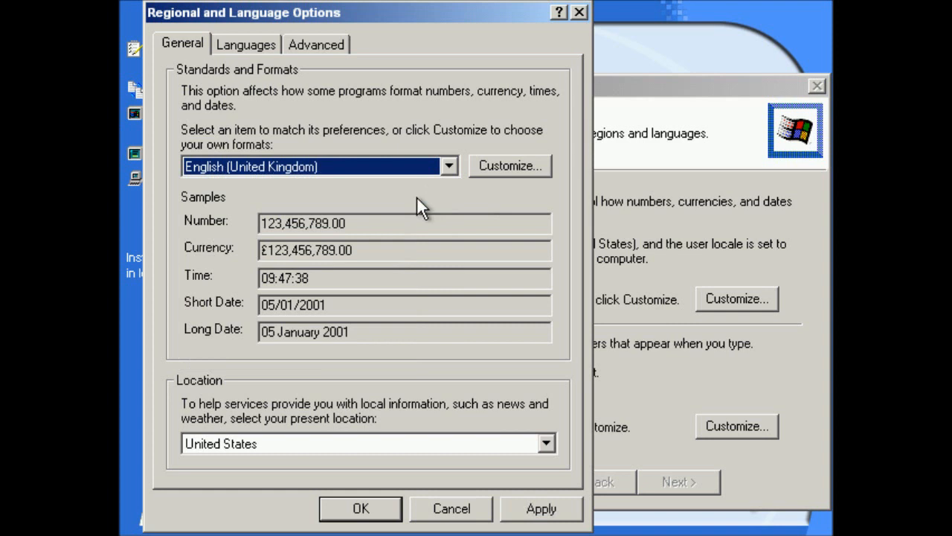
- Set the location to United Kingdom and dismiss the VirtualBox Machine menu
left_click(544, 441)
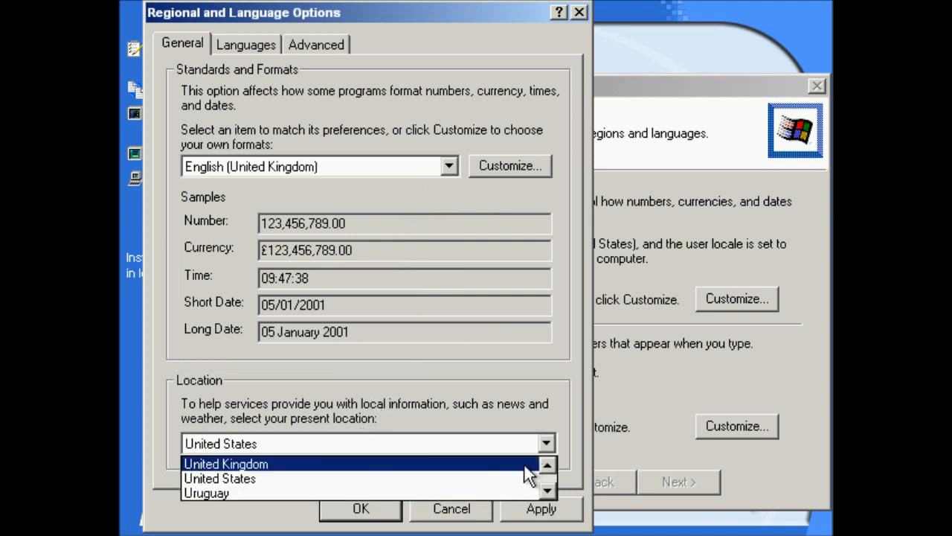
left_click(315, 44)
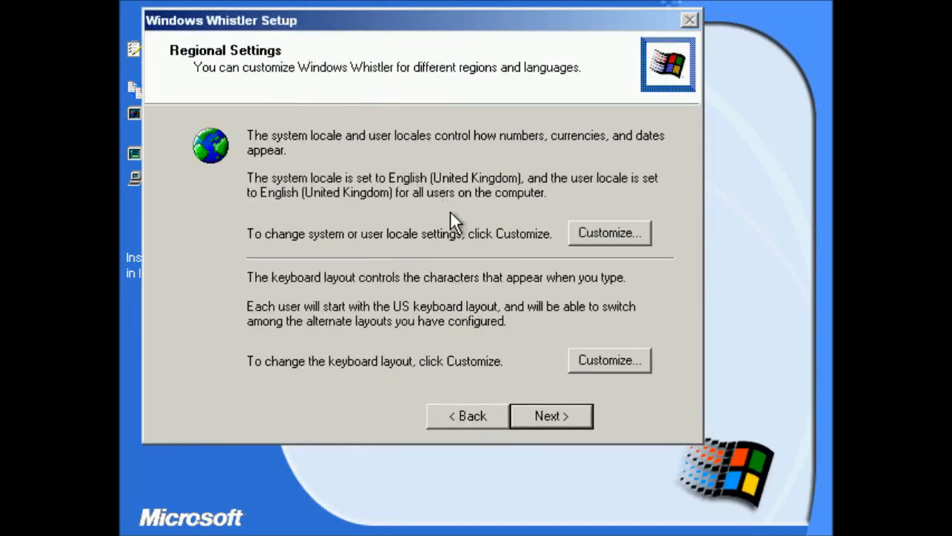
mouse_move(151, 13)
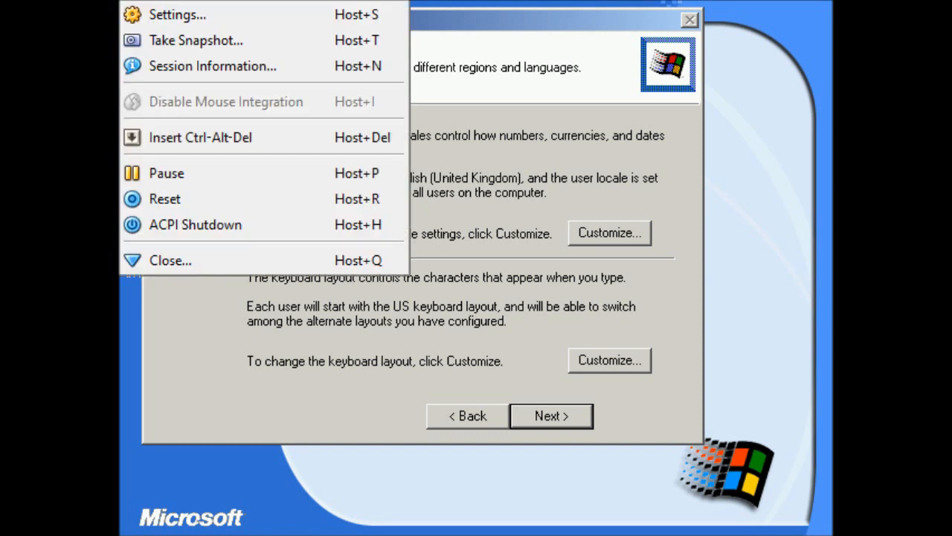
left_click(186, 30)
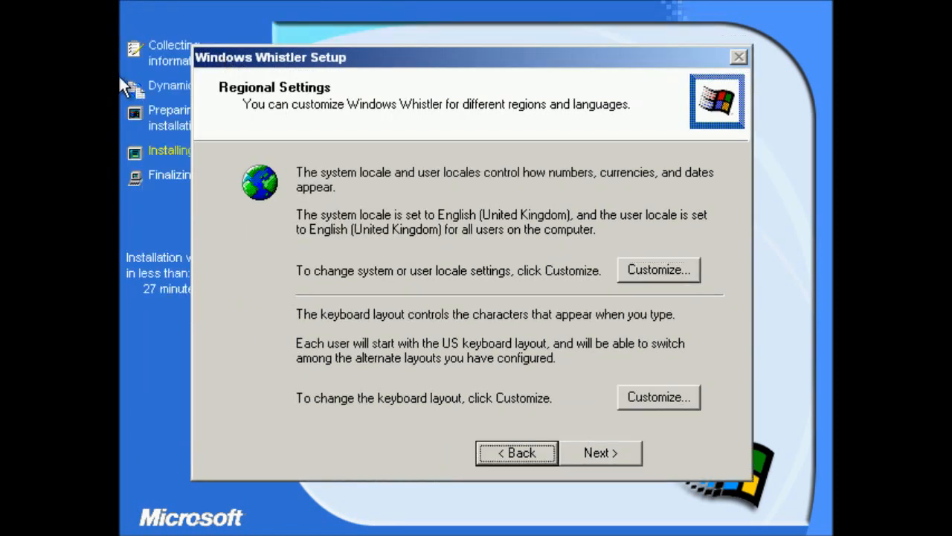
- Enter the name 'MajorSky17' and continue past product key and computer name pages
left_click(601, 452)
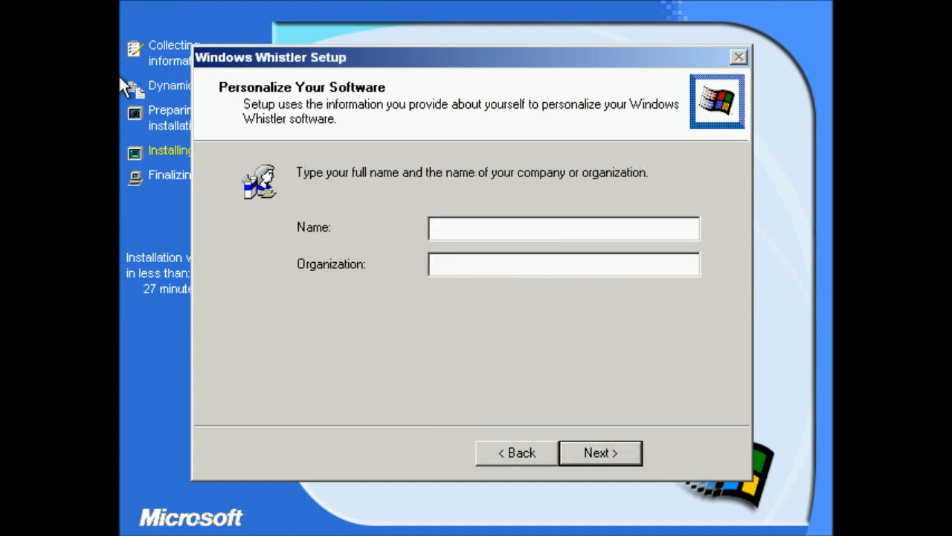
type("MajorSky17")
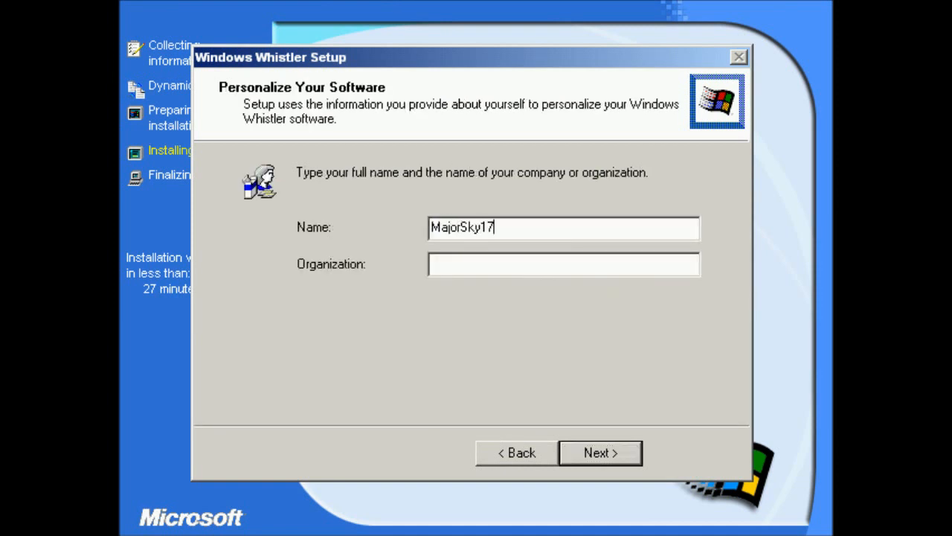
left_click(599, 452)
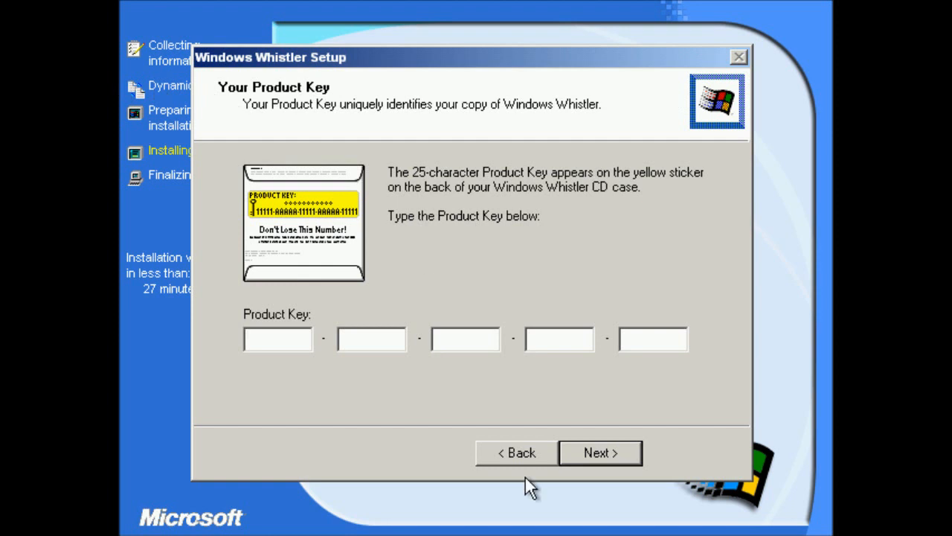
mouse_move(424, 446)
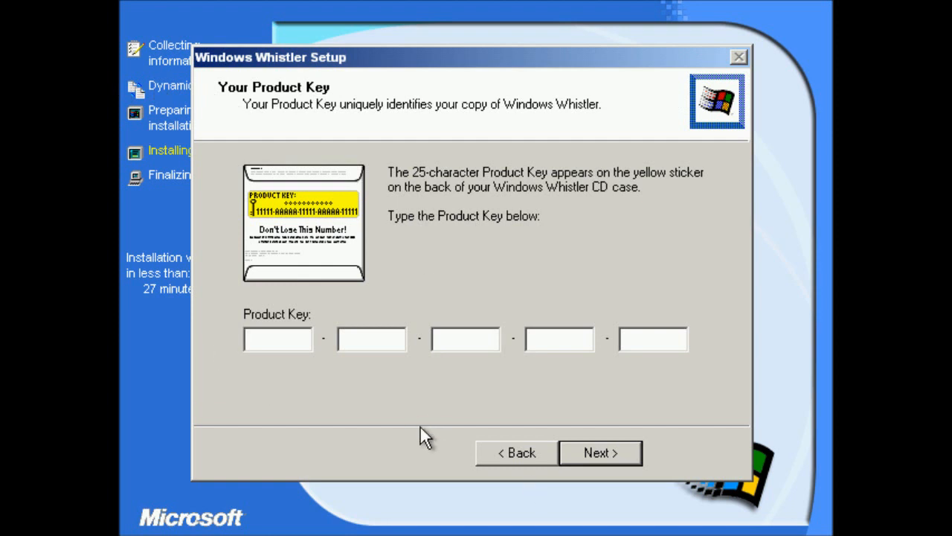
left_click(600, 453)
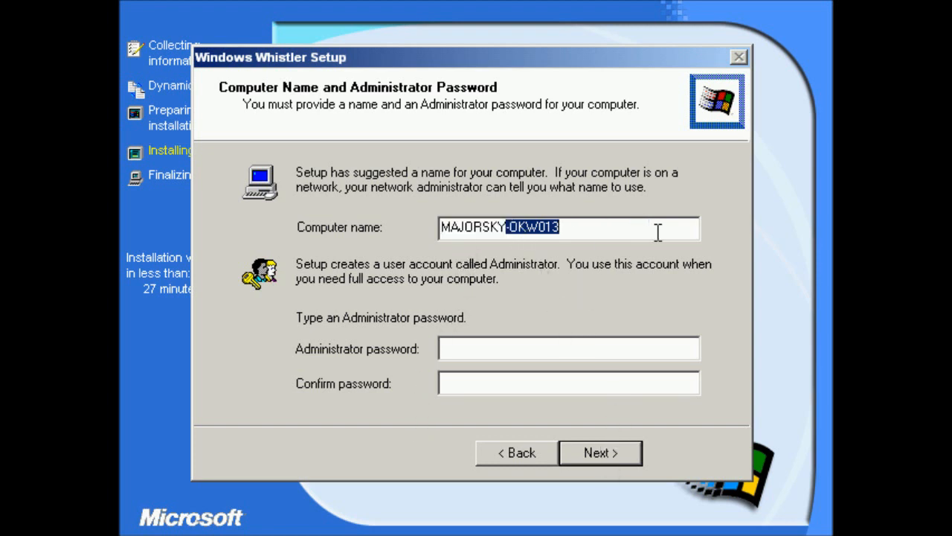
left_click(600, 453)
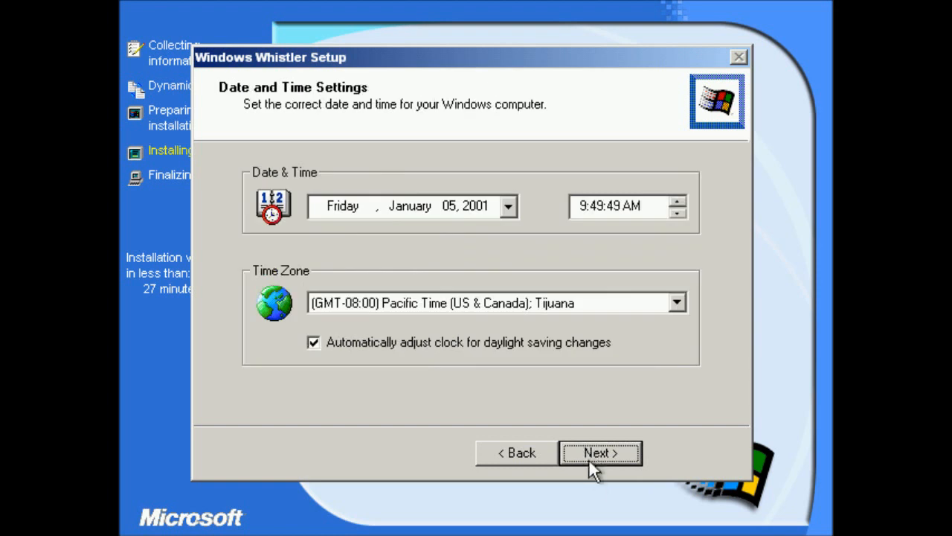
- Set the time zone to (GMT) Greenwich Mean Time and confirm date and time
left_click(676, 302)
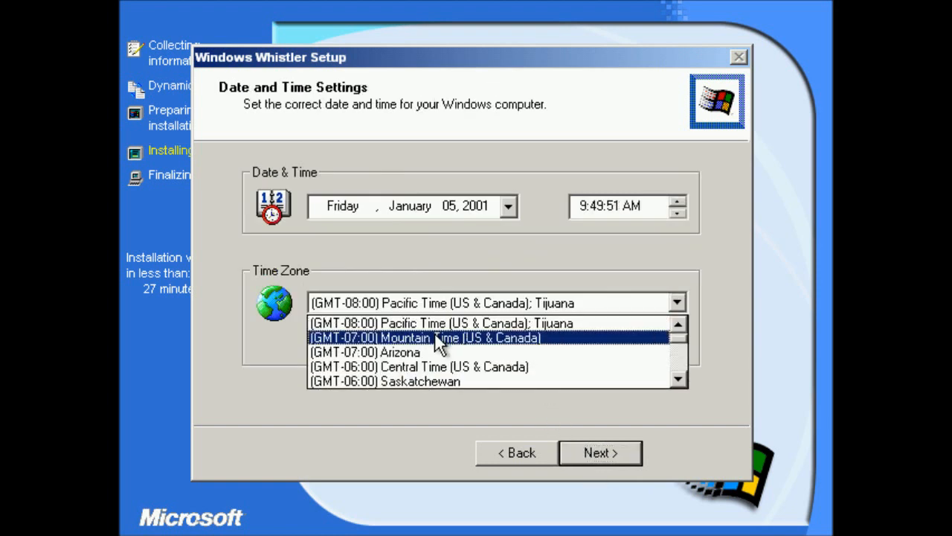
scroll("down", 3)
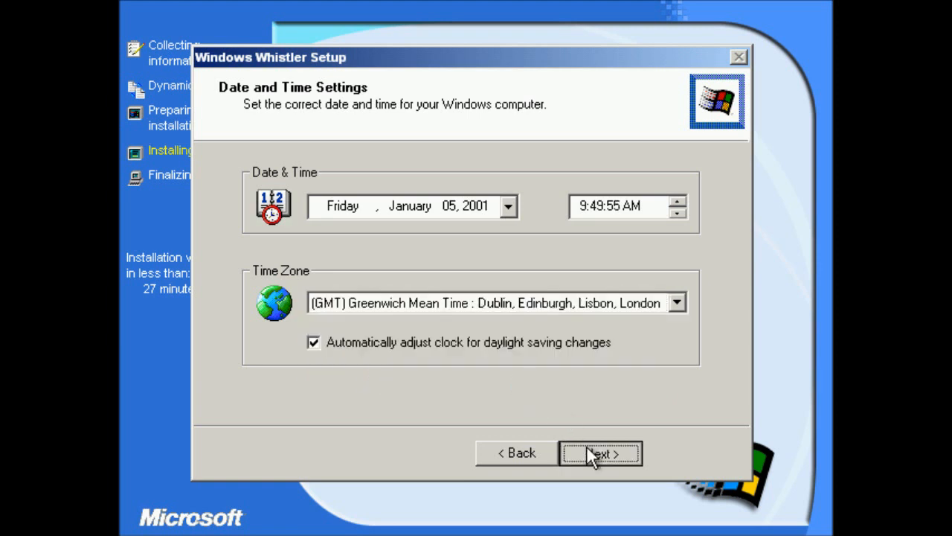
left_click(592, 452)
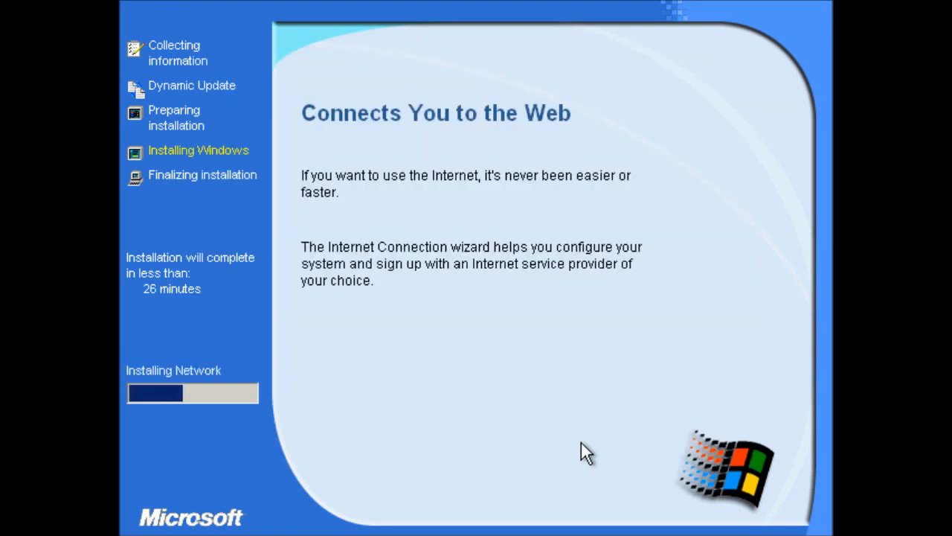
mouse_move(445, 471)
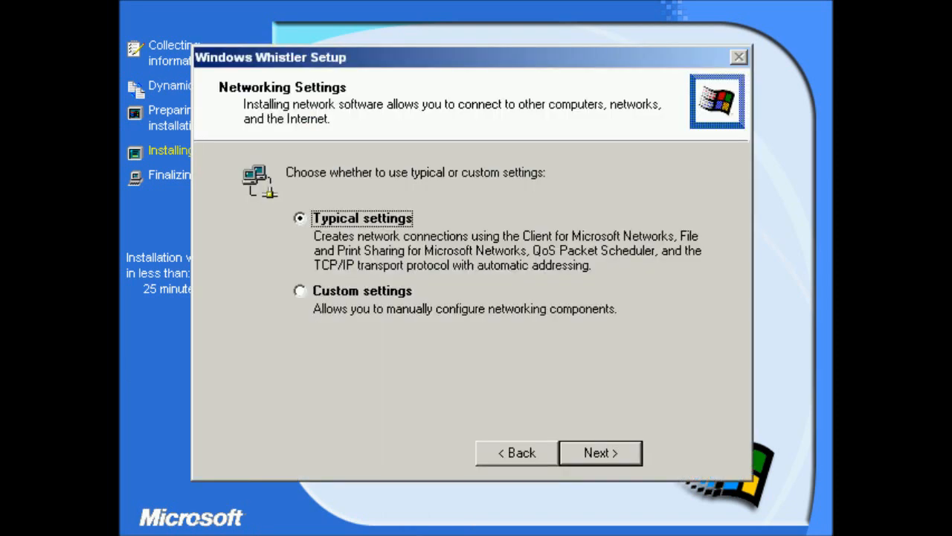
- Keep Typical networking settings selected and continue
left_click(599, 452)
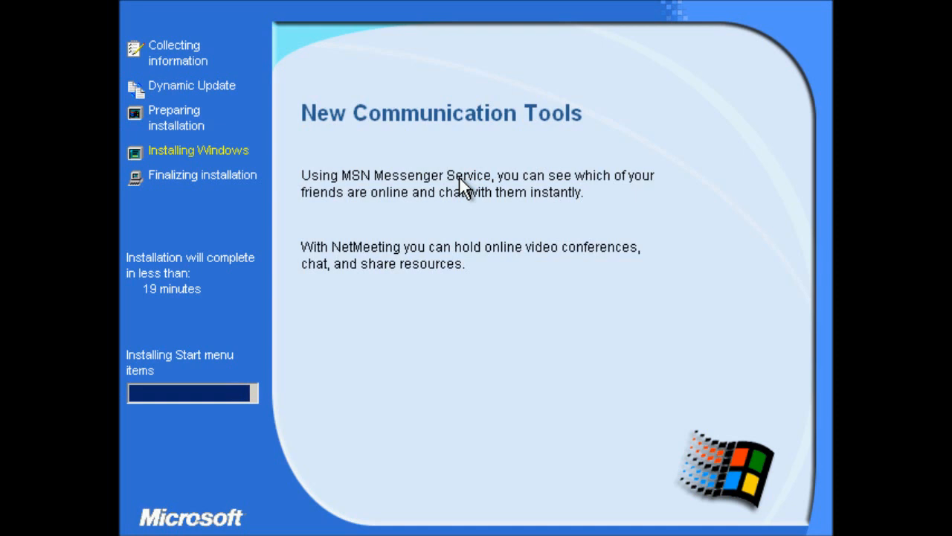
mouse_move(452, 220)
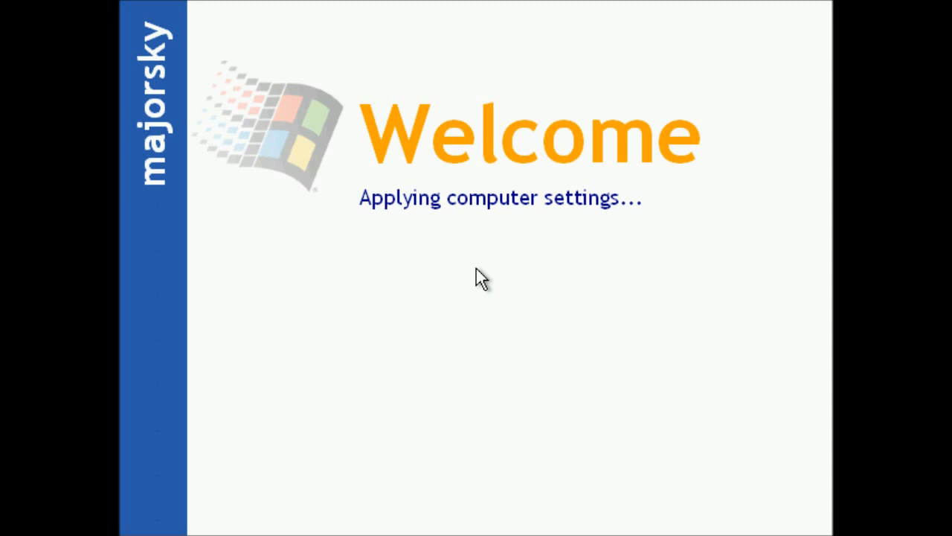
mouse_move(512, 239)
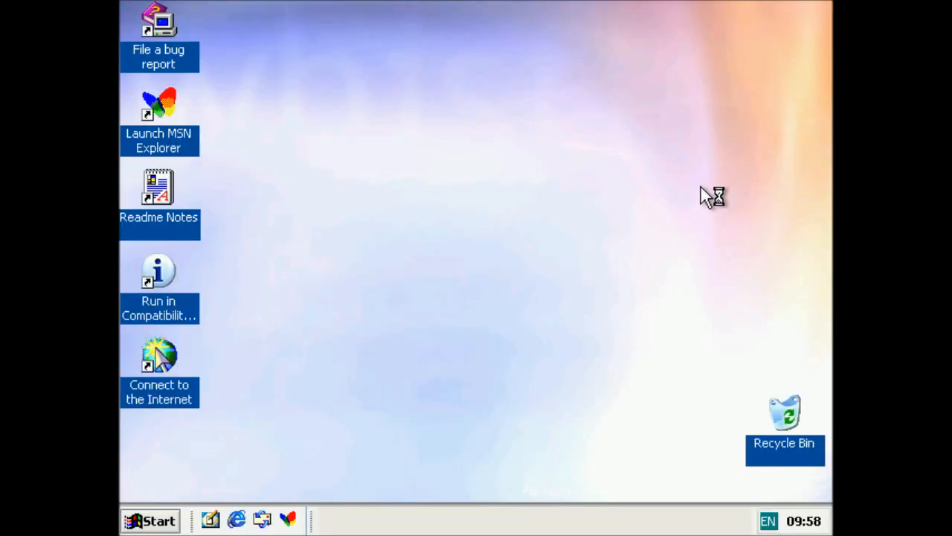
mouse_move(728, 278)
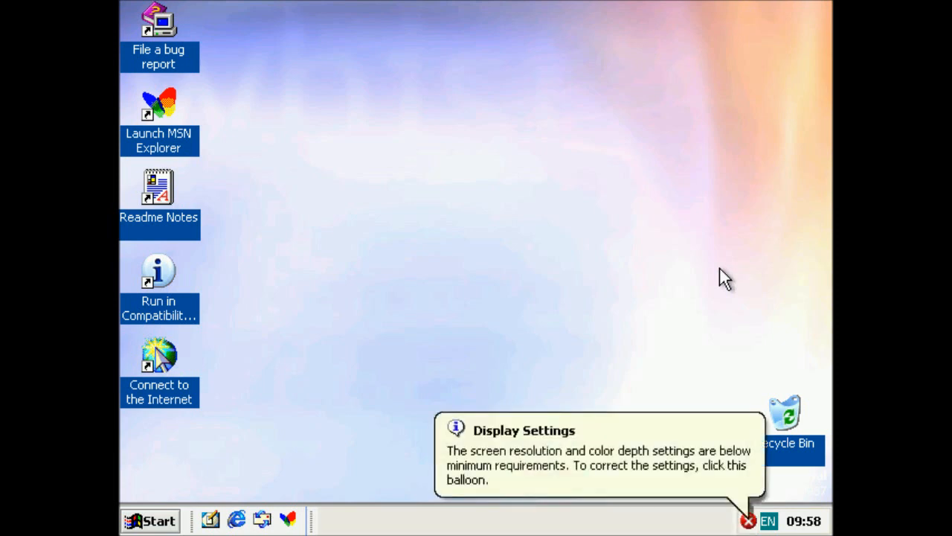
mouse_move(519, 311)
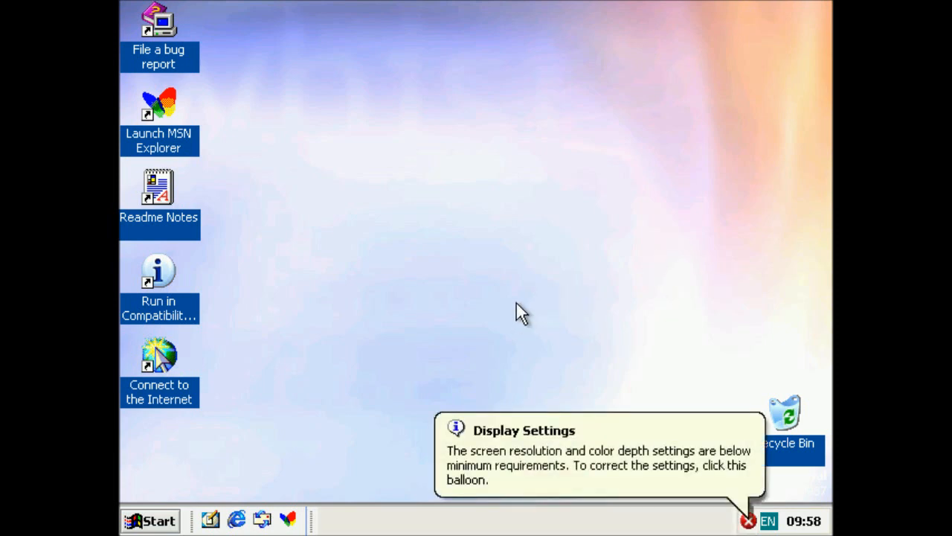
mouse_move(415, 166)
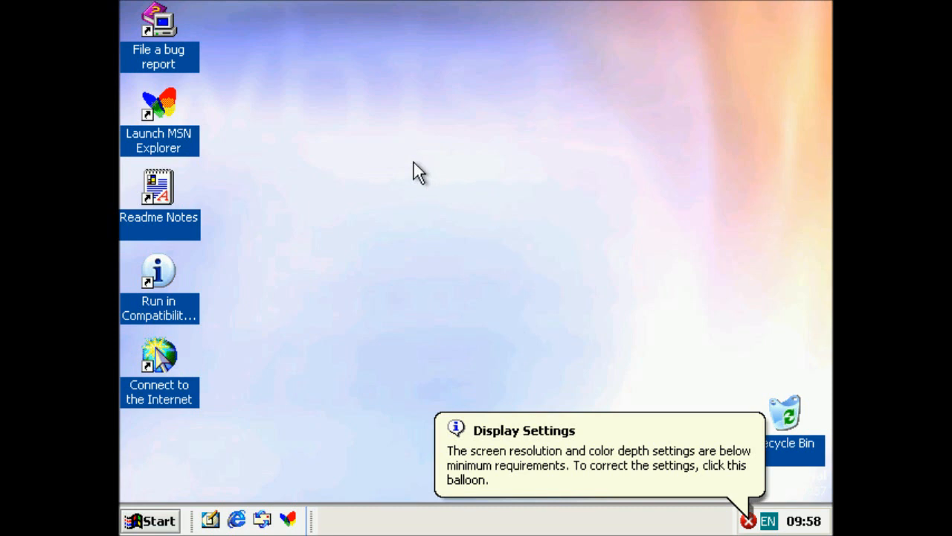
- Open Display Properties from the desktop on its Settings tab (640x480, 16 bit)
right_click(416, 175)
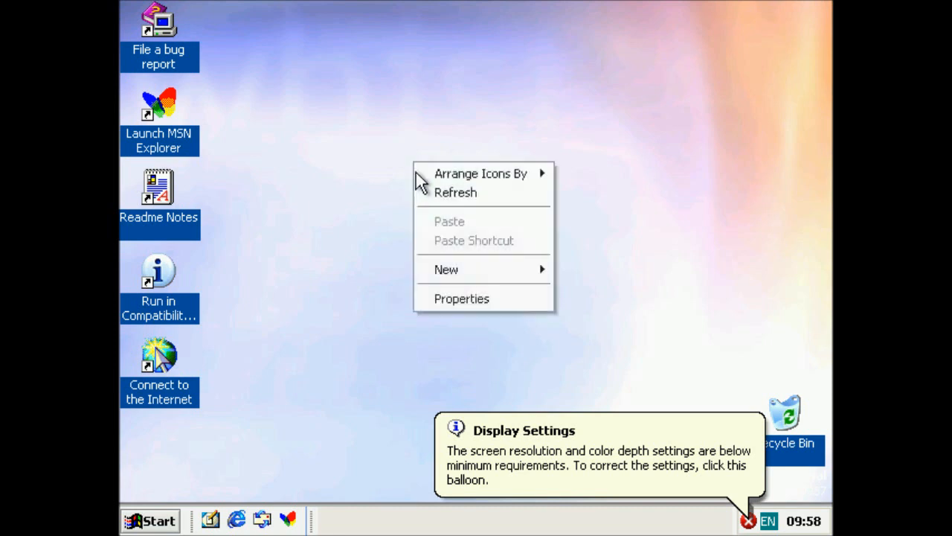
left_click(461, 299)
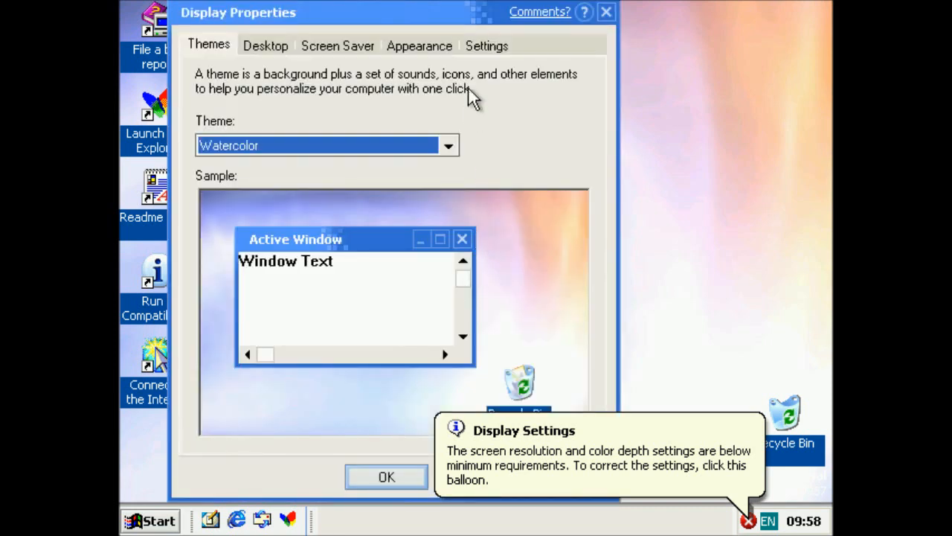
mouse_move(409, 21)
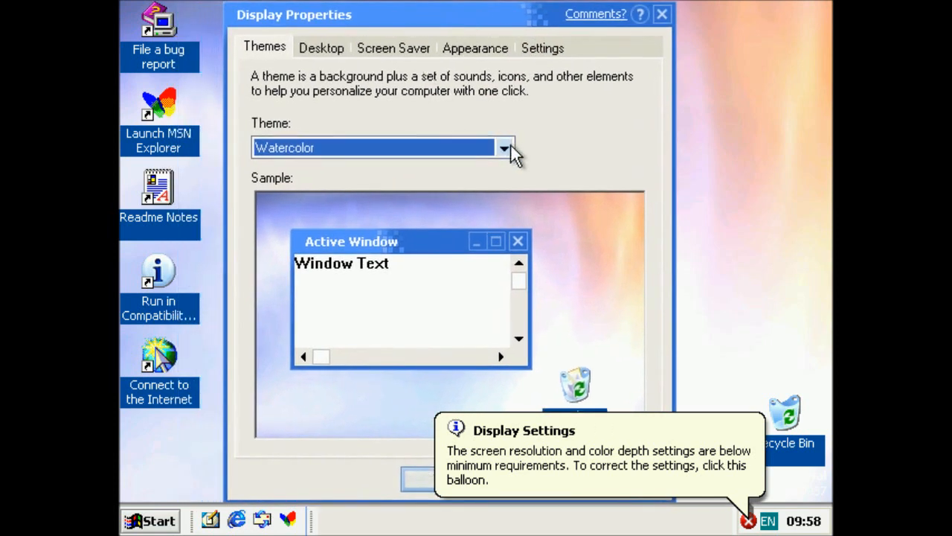
mouse_move(496, 168)
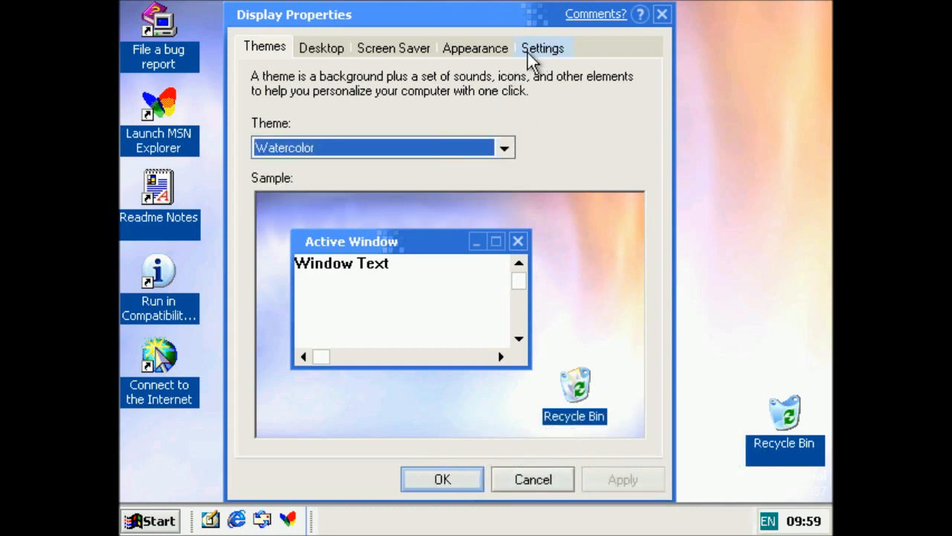
left_click(544, 47)
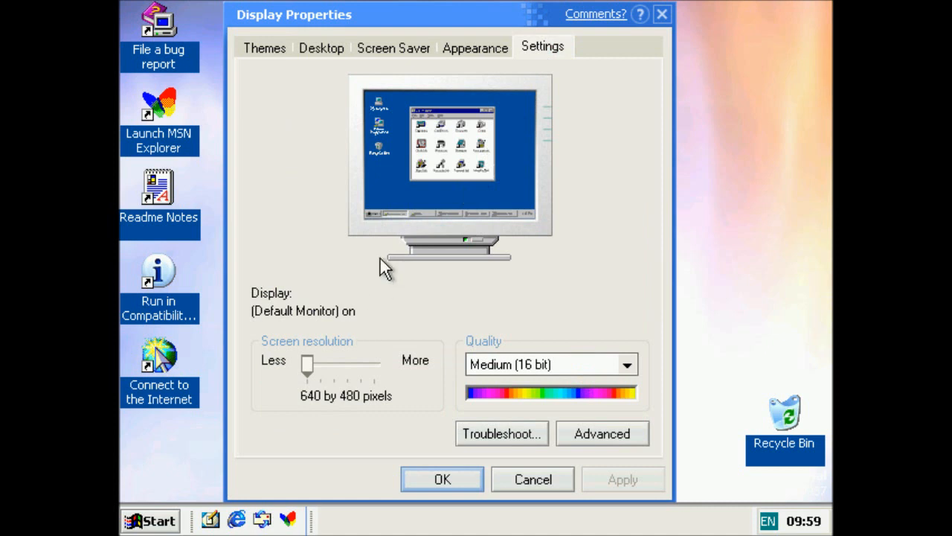
mouse_move(375, 309)
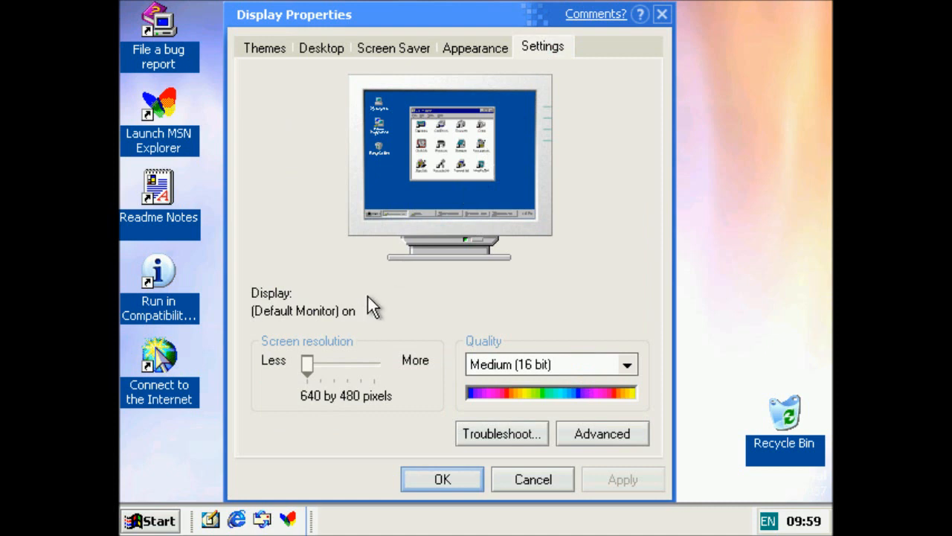
mouse_move(399, 298)
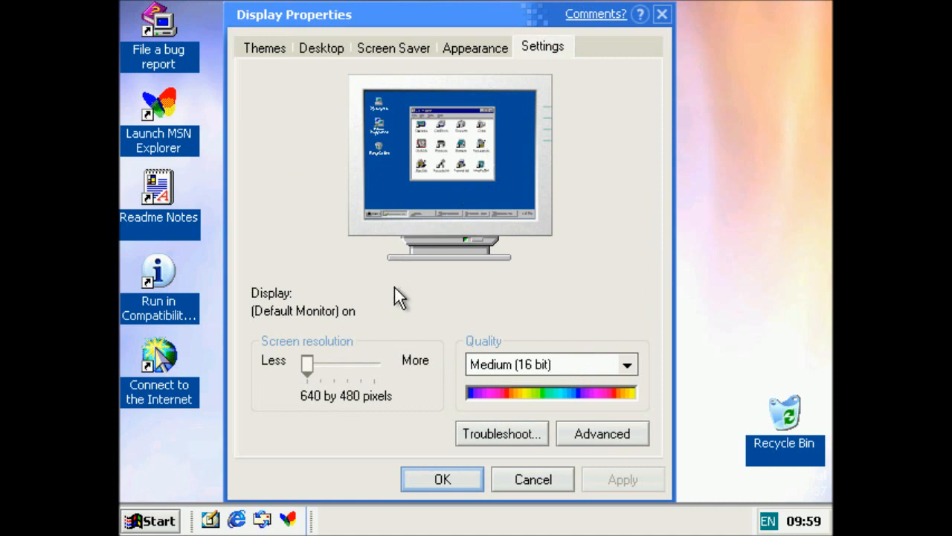
- Close Display Properties with OK and open the Start menu
left_click(531, 479)
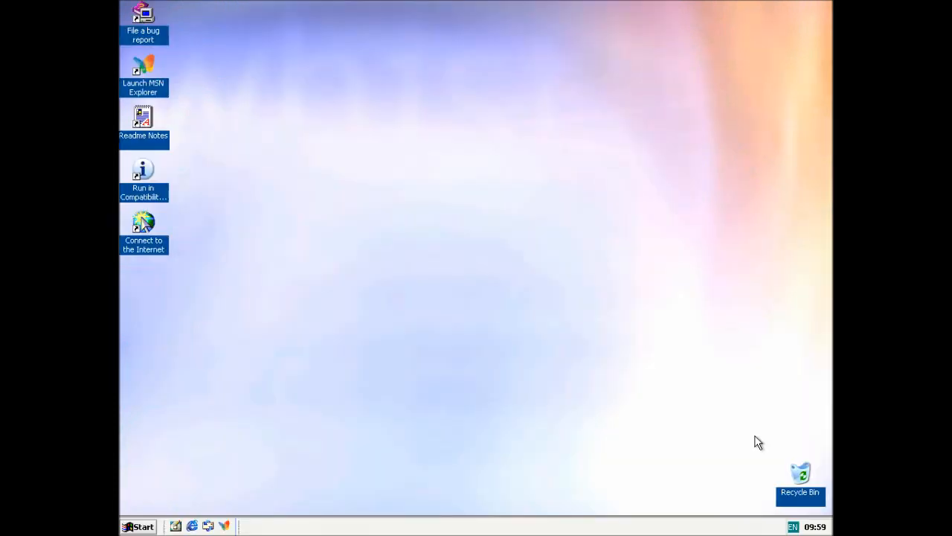
mouse_move(331, 229)
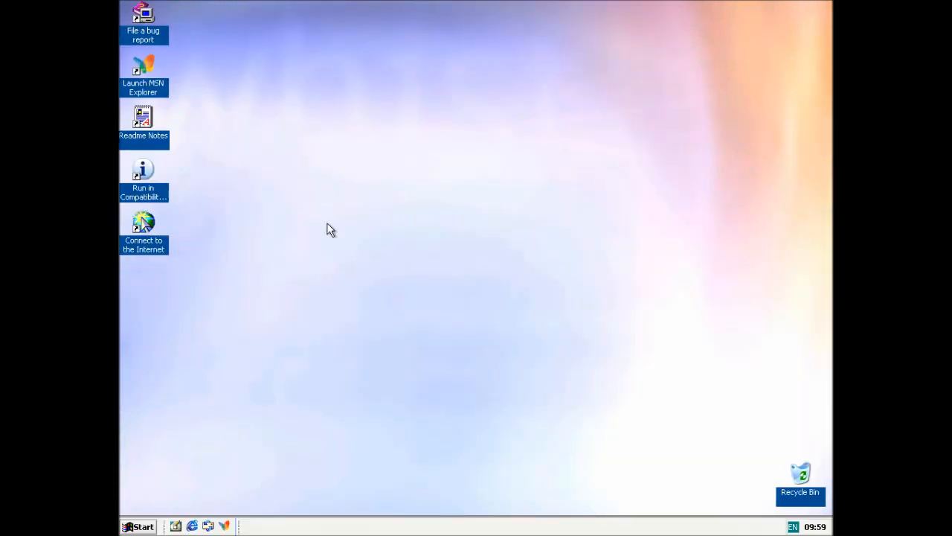
mouse_move(365, 153)
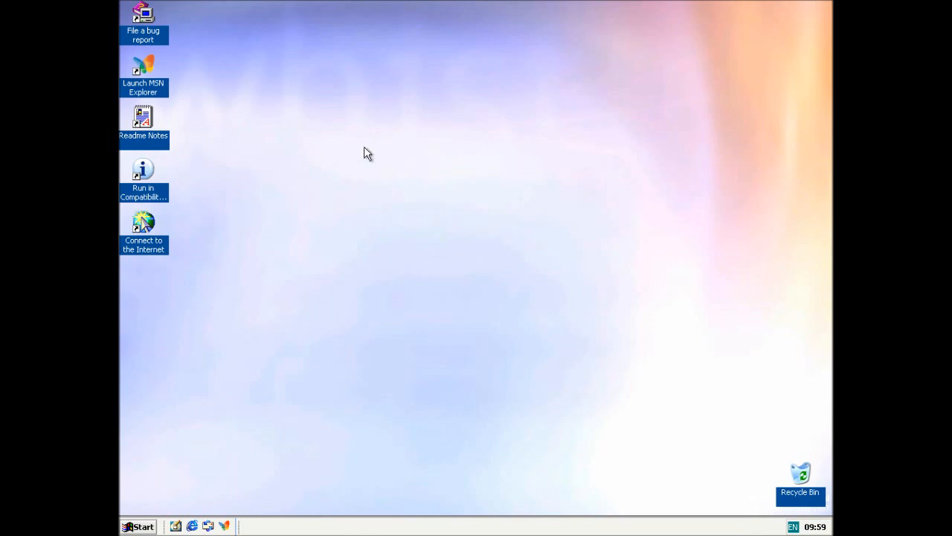
mouse_move(206, 319)
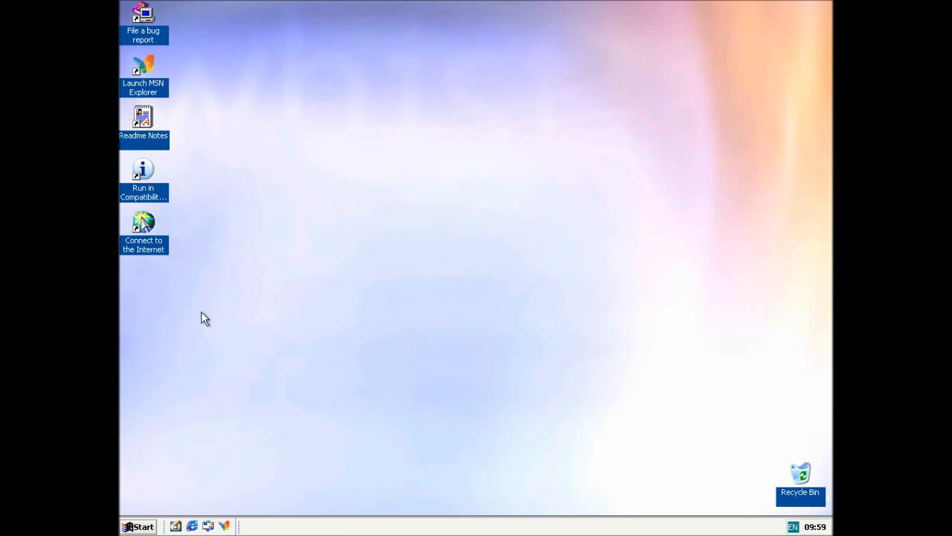
left_click(142, 526)
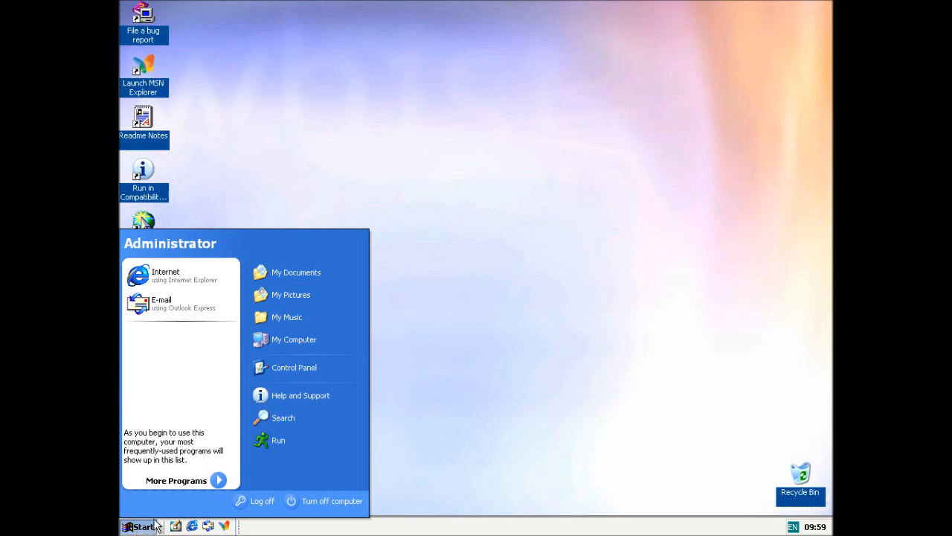
mouse_move(280, 362)
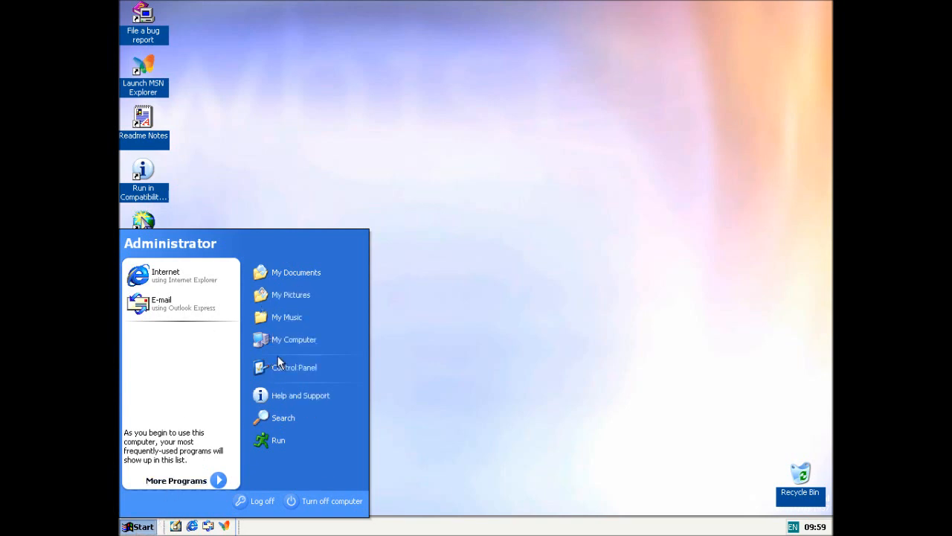
- Review My Computer's System Properties tabs, Performance options and System Restore, then cancel
right_click(294, 339)
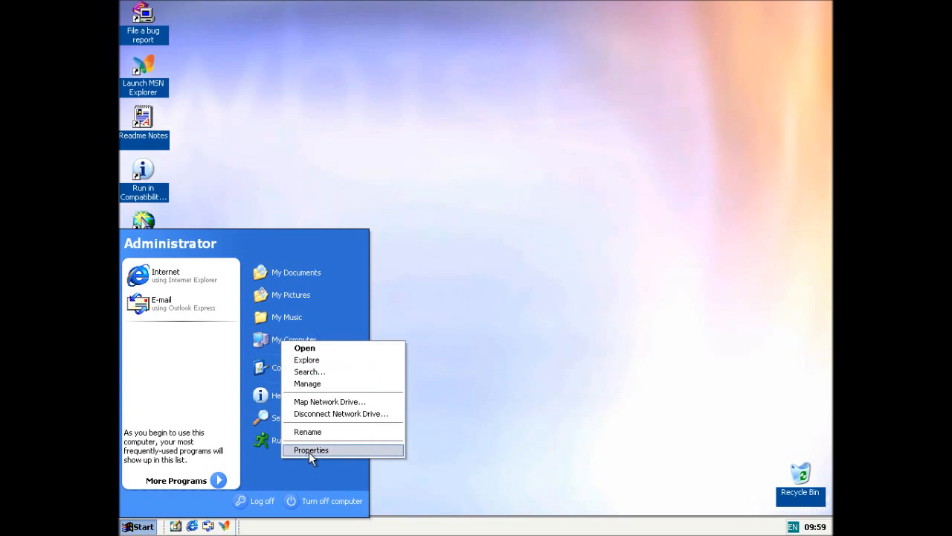
left_click(310, 450)
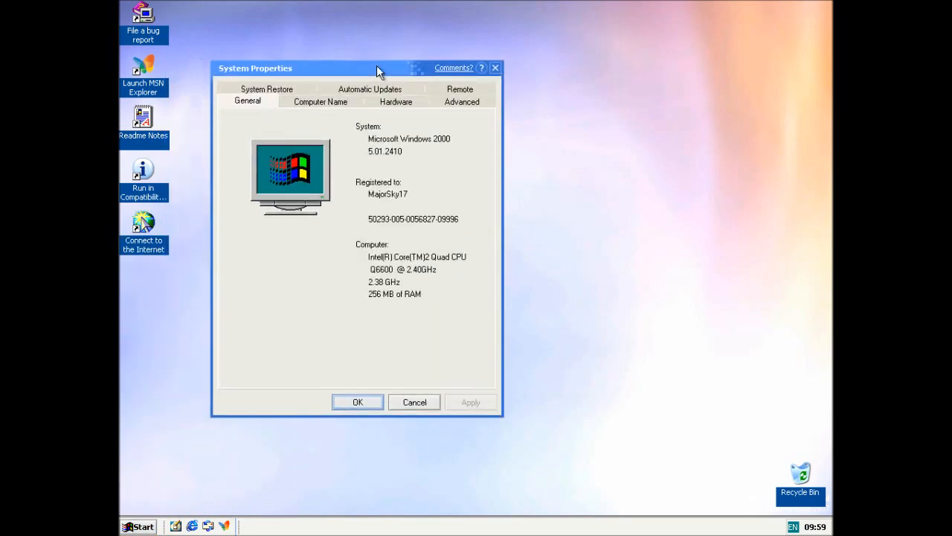
left_click_drag(380, 68, 404, 70)
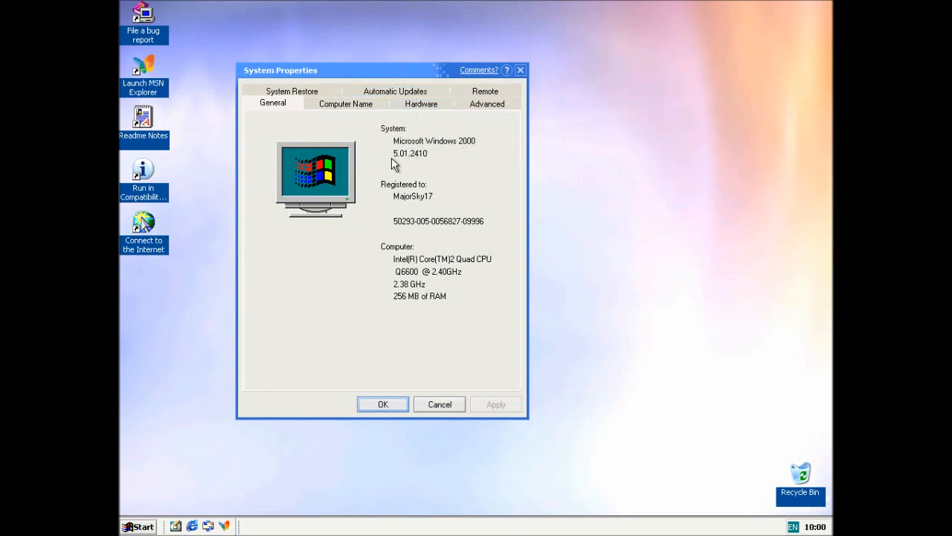
mouse_move(411, 163)
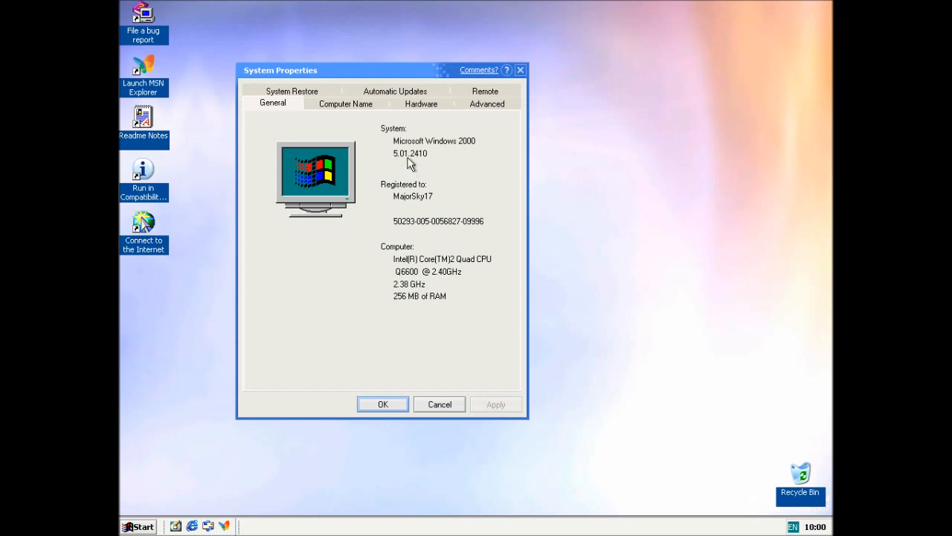
mouse_move(418, 280)
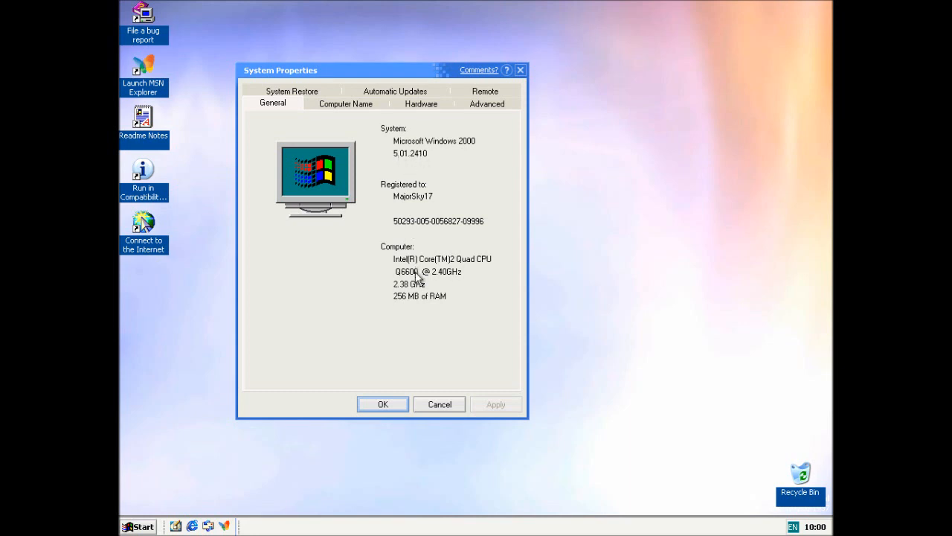
left_click(344, 103)
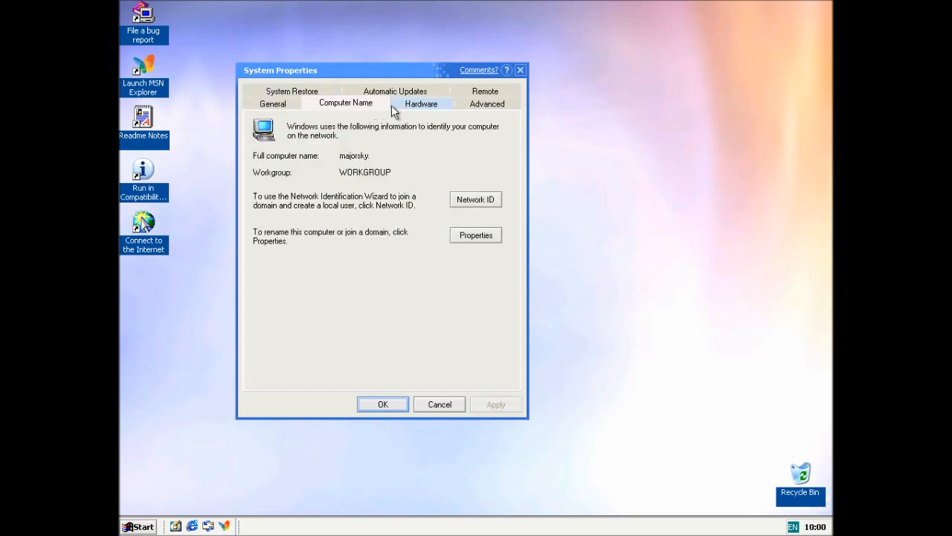
left_click(485, 104)
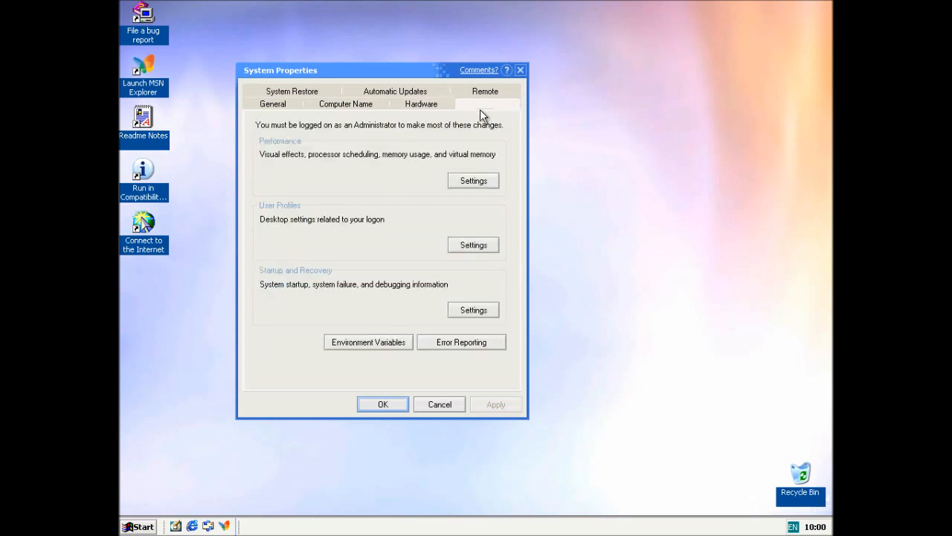
left_click(472, 180)
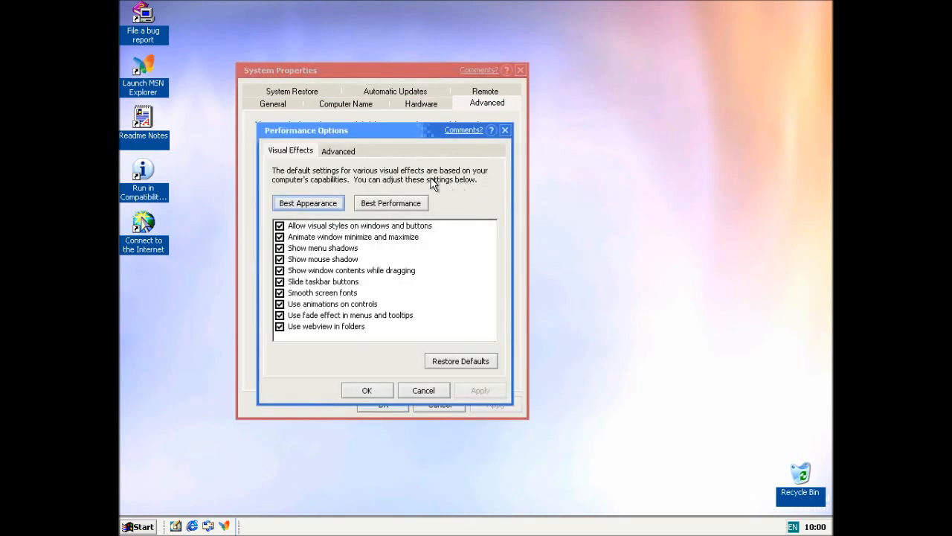
left_click(338, 150)
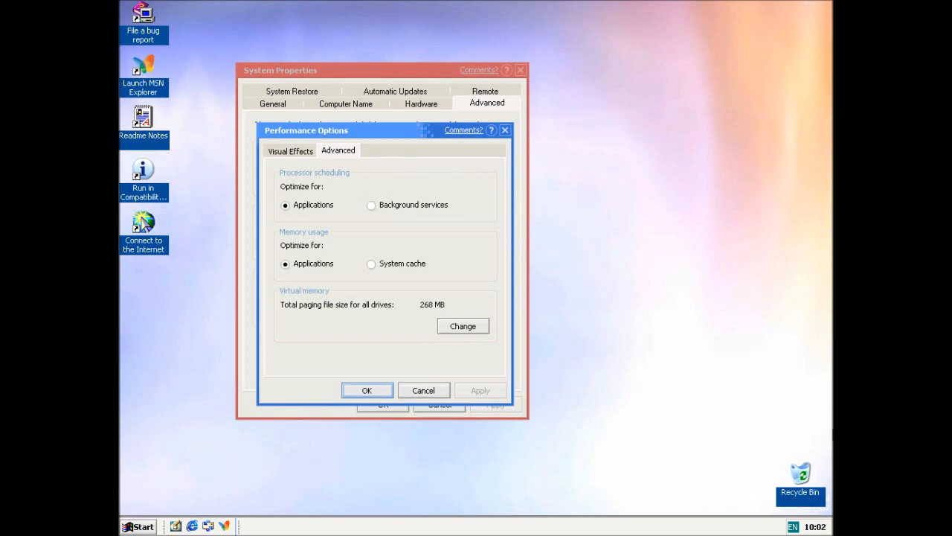
left_click(290, 151)
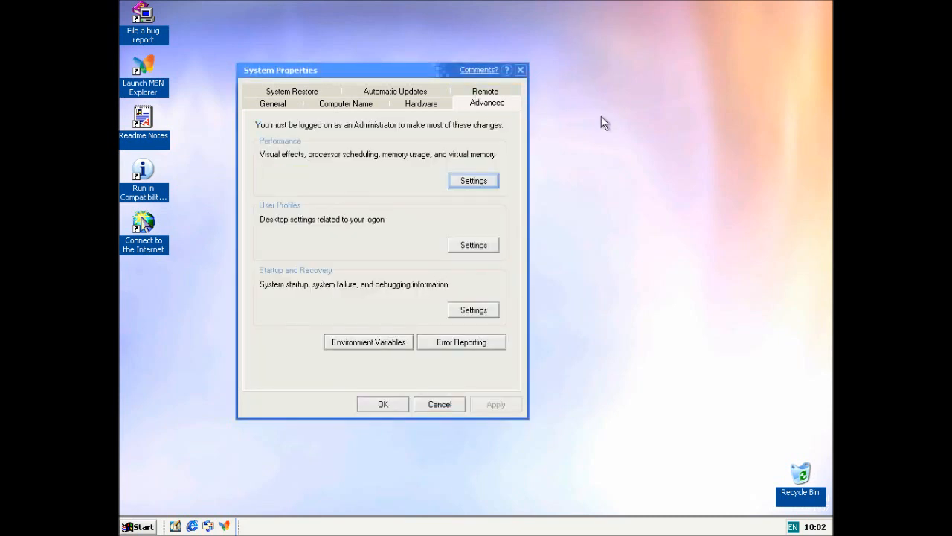
left_click(291, 91)
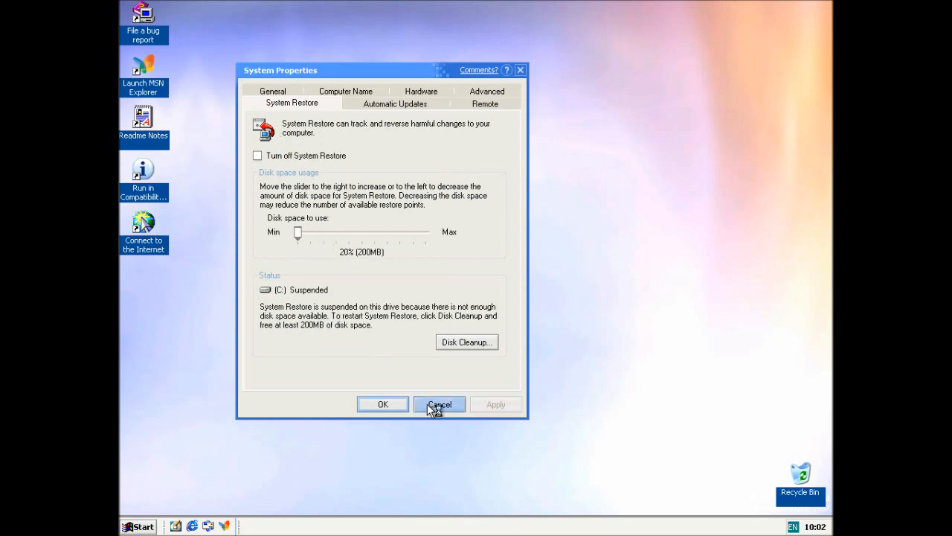
left_click(395, 102)
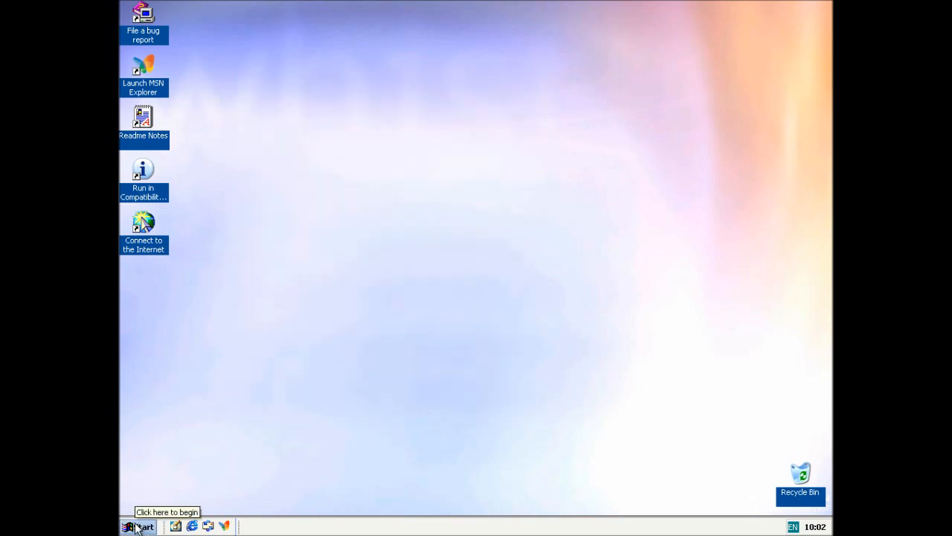
- Launch Windows Update from All Programs and start the Internet connection setup
left_click(137, 526)
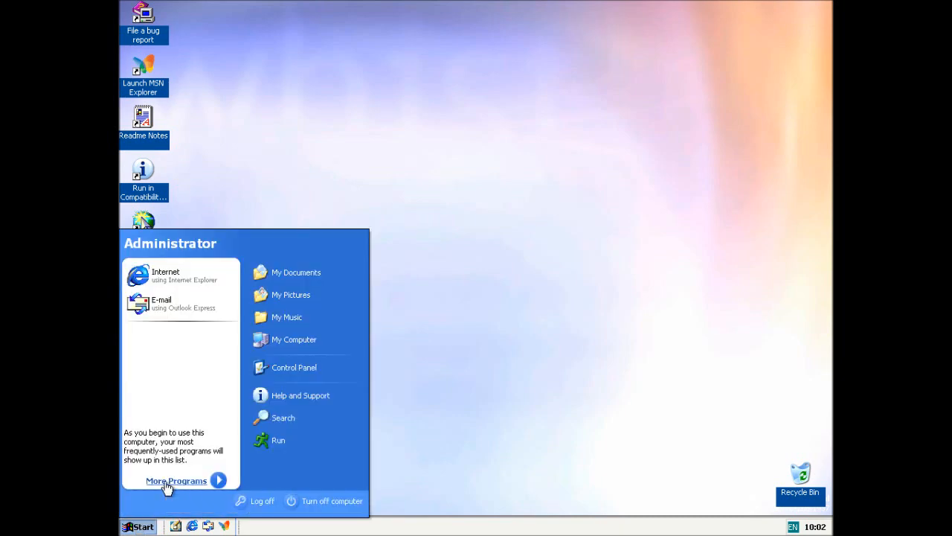
left_click(176, 480)
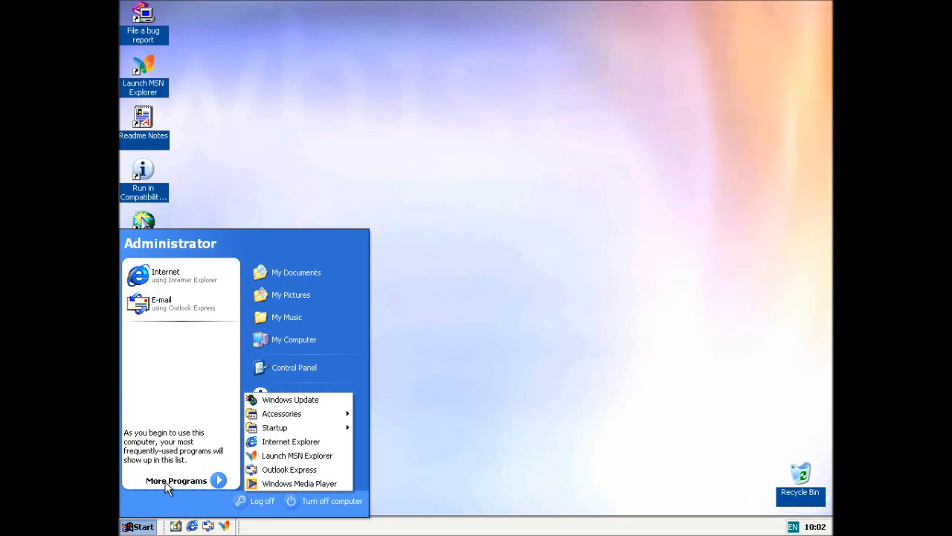
mouse_move(302, 427)
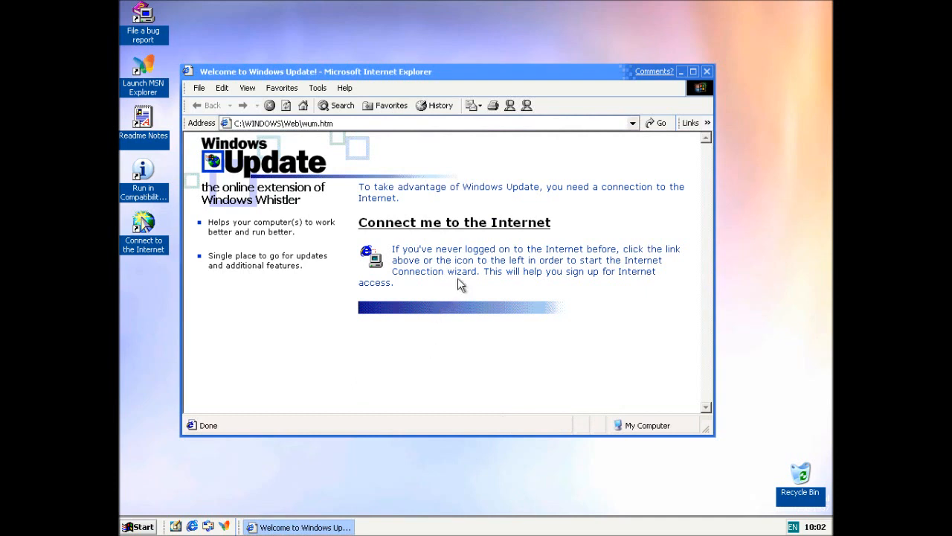
left_click(454, 221)
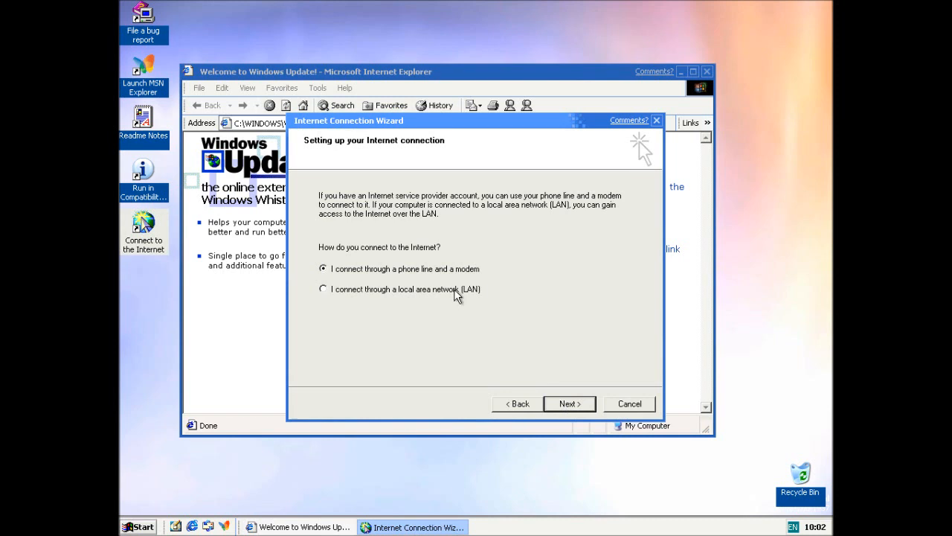
- Choose a LAN connection with automatic proxy discovery off, then close the MSN page
left_click(569, 404)
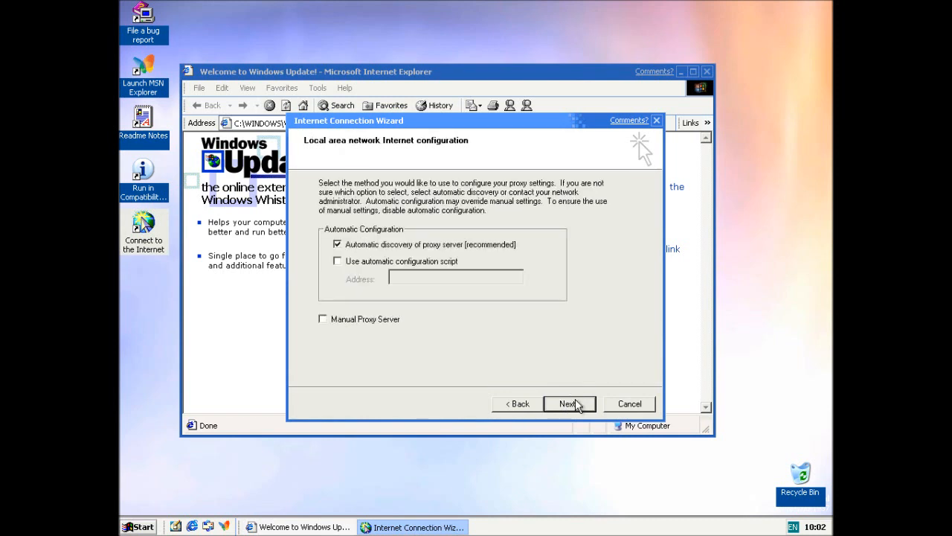
left_click(339, 244)
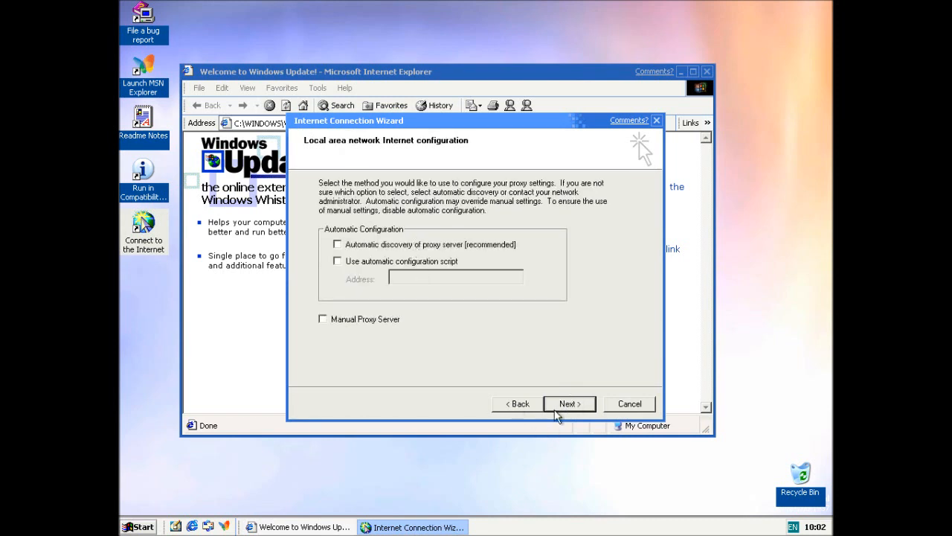
left_click(569, 403)
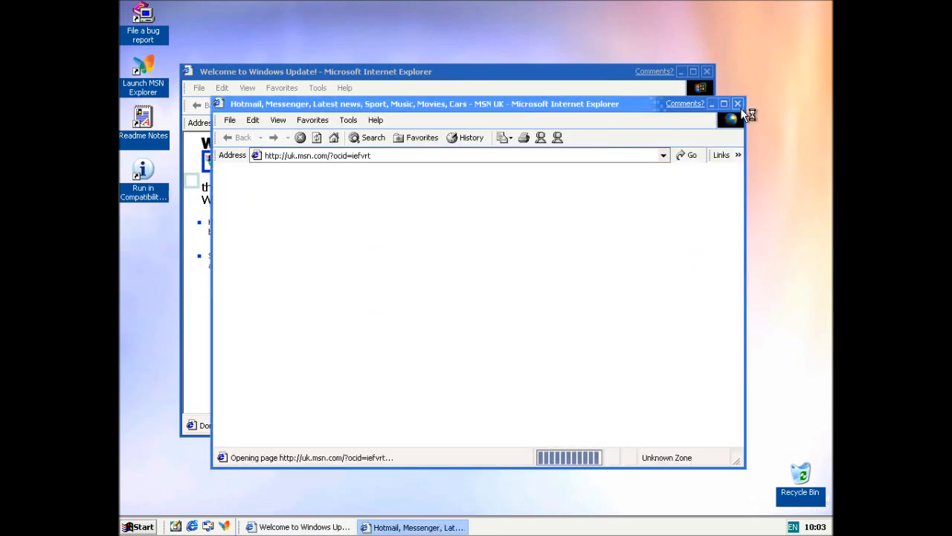
left_click(740, 103)
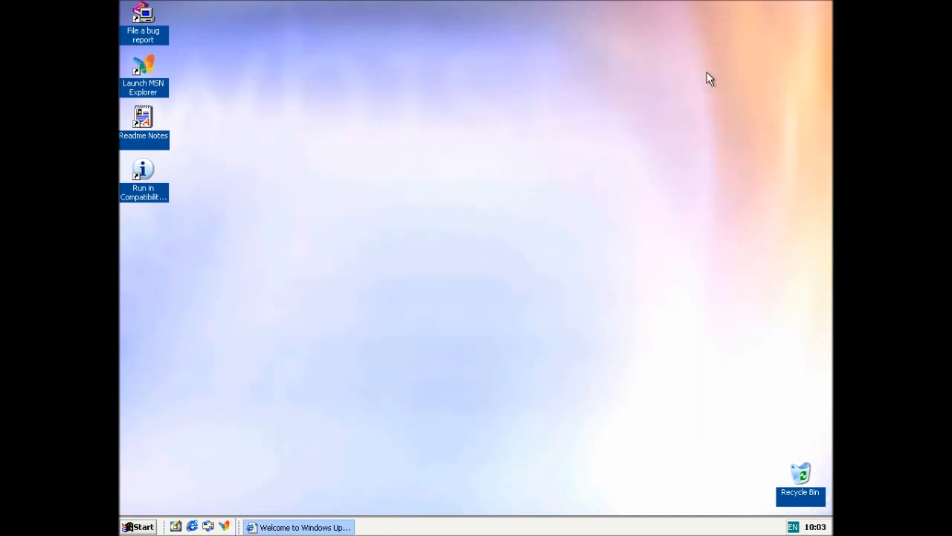
- Open the Start menu's full program list to launch Windows Update
left_click(140, 526)
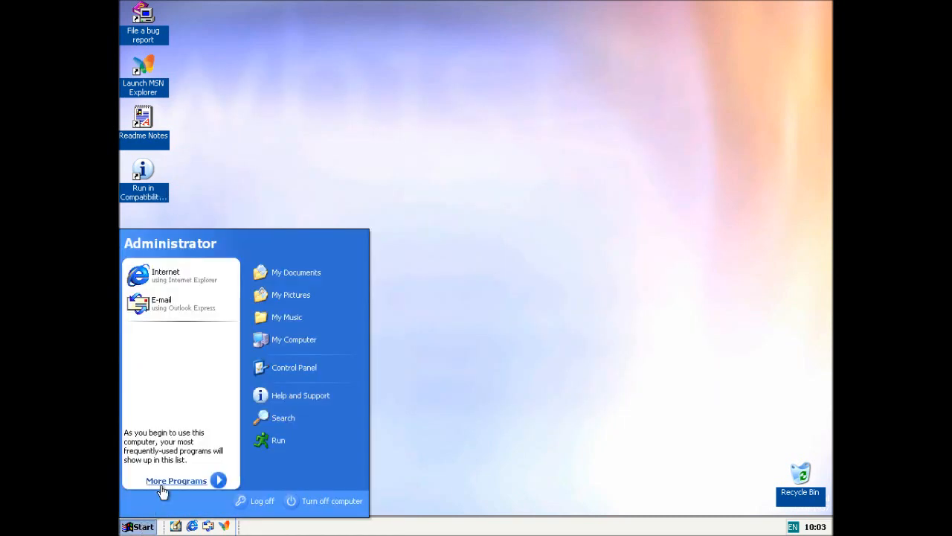
left_click(329, 408)
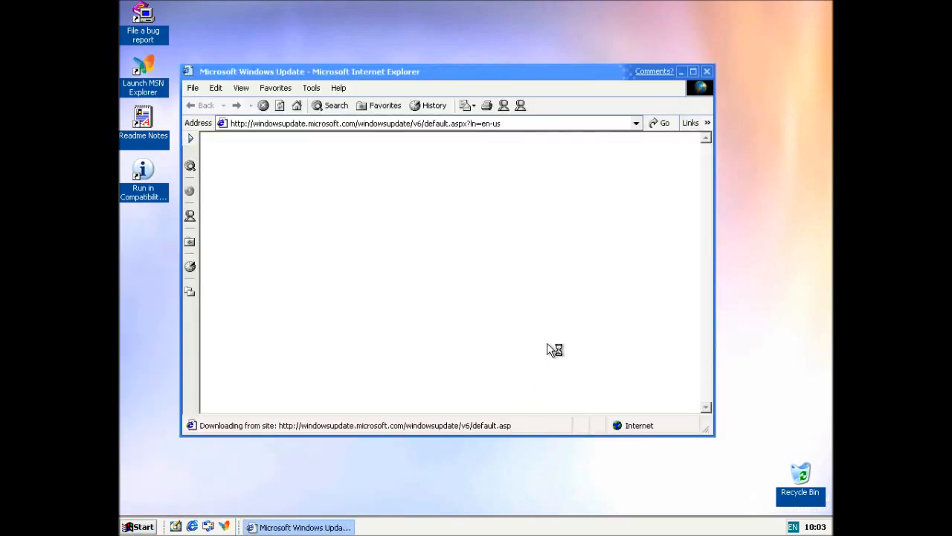
mouse_move(633, 83)
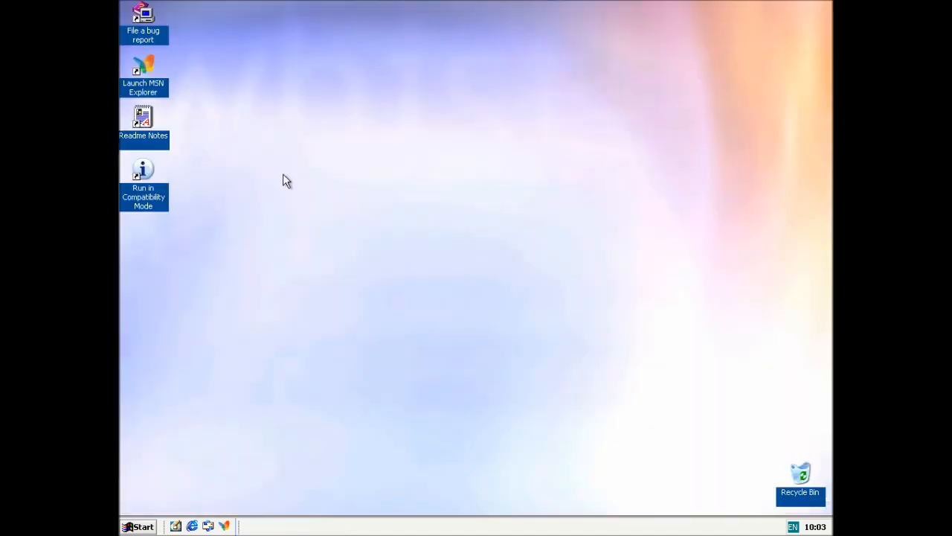
mouse_move(275, 531)
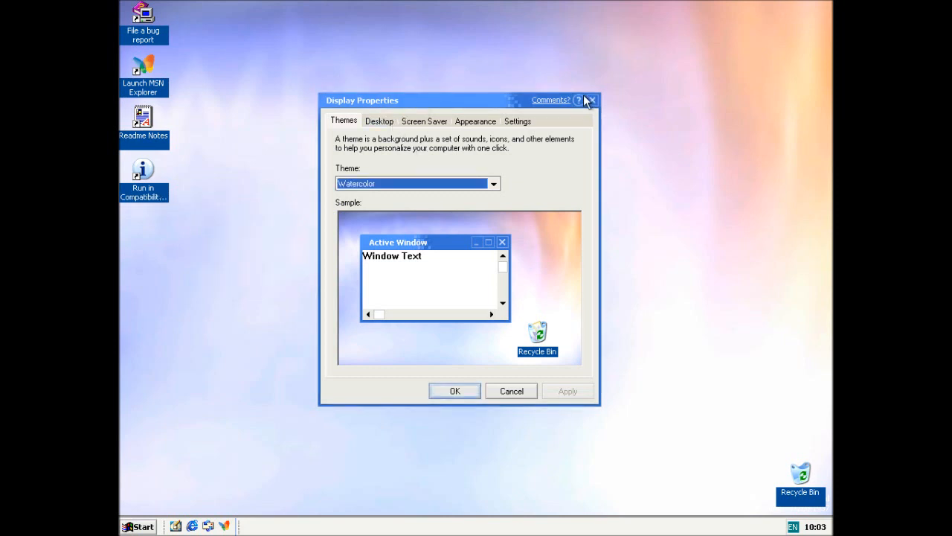
mouse_move(363, 114)
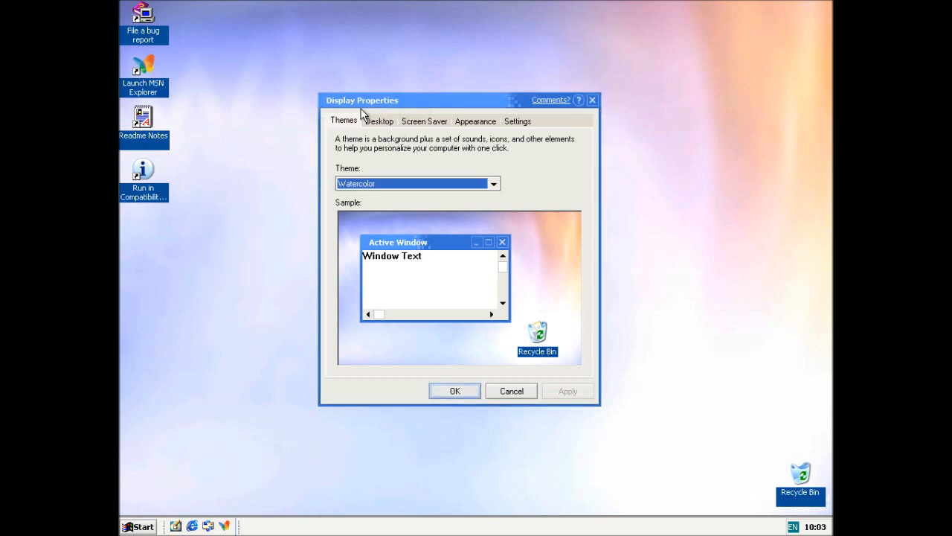
- Browse the desktop background and Screen Saver options, picking a screen saver from the list
left_click(378, 121)
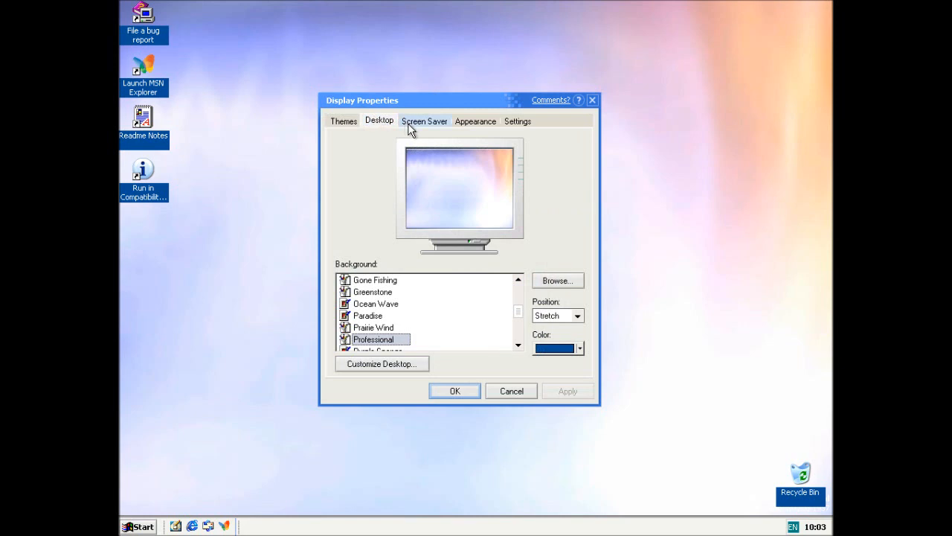
left_click(424, 120)
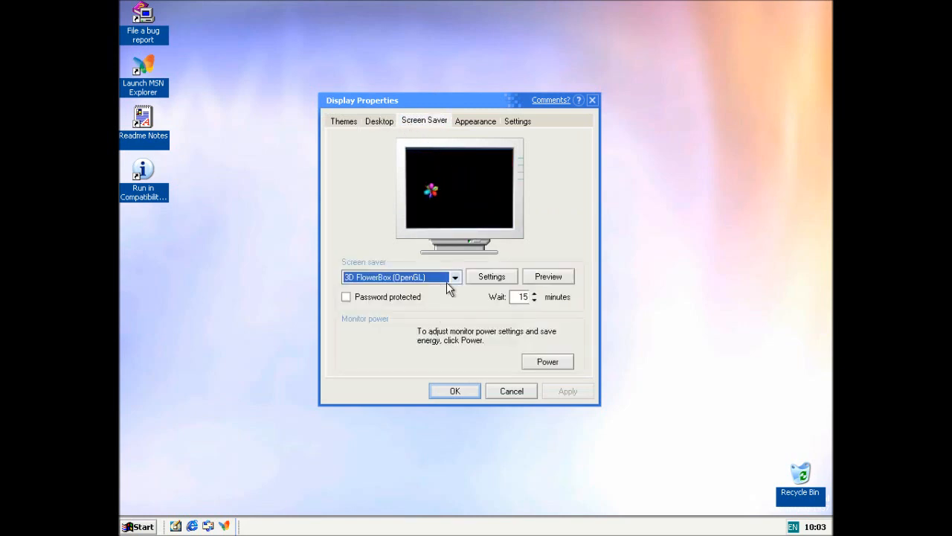
left_click(457, 276)
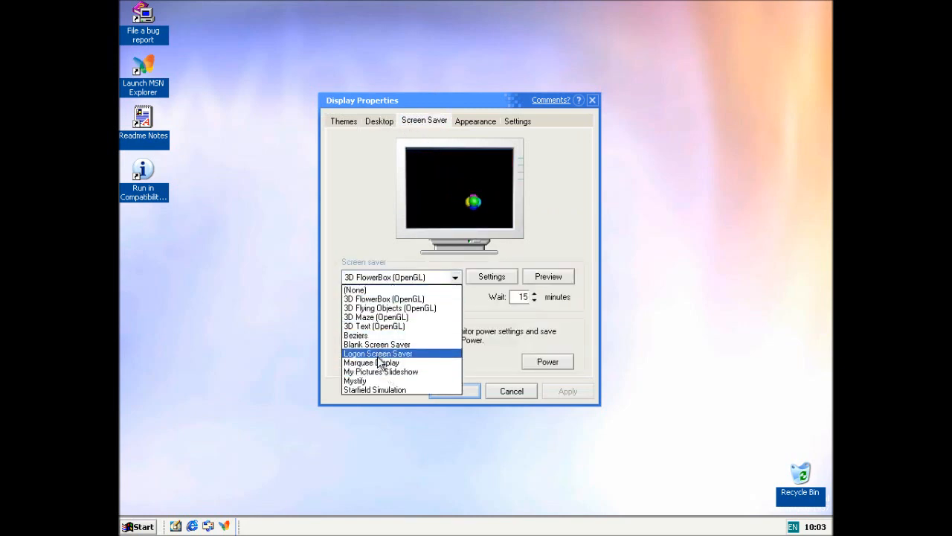
left_click(475, 120)
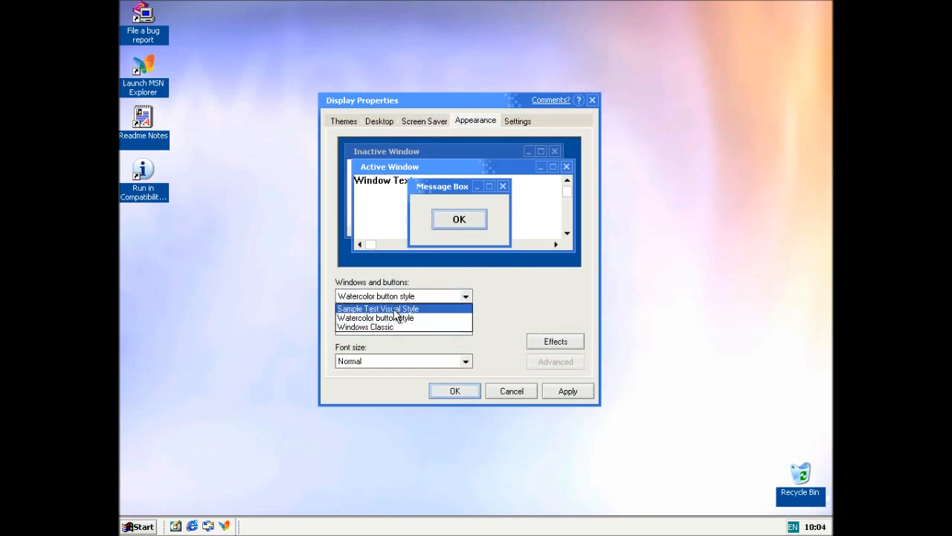
- Apply Sample Test Visual Style for windows and buttons and close Display Properties with OK
left_click(378, 308)
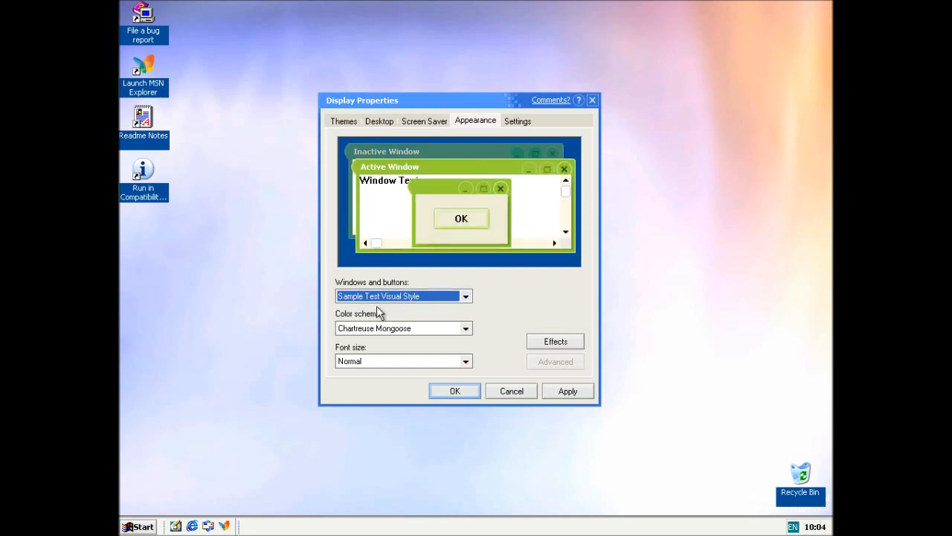
left_click(474, 296)
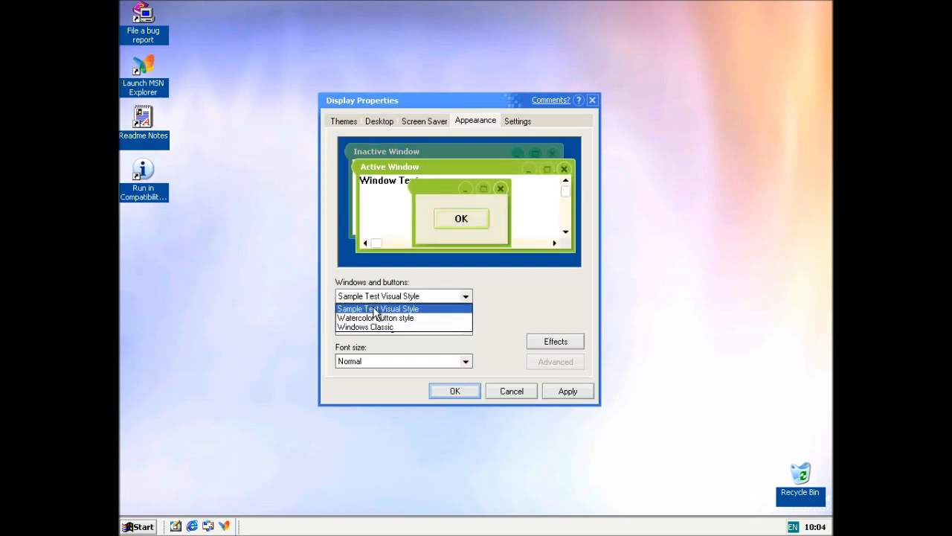
left_click(379, 308)
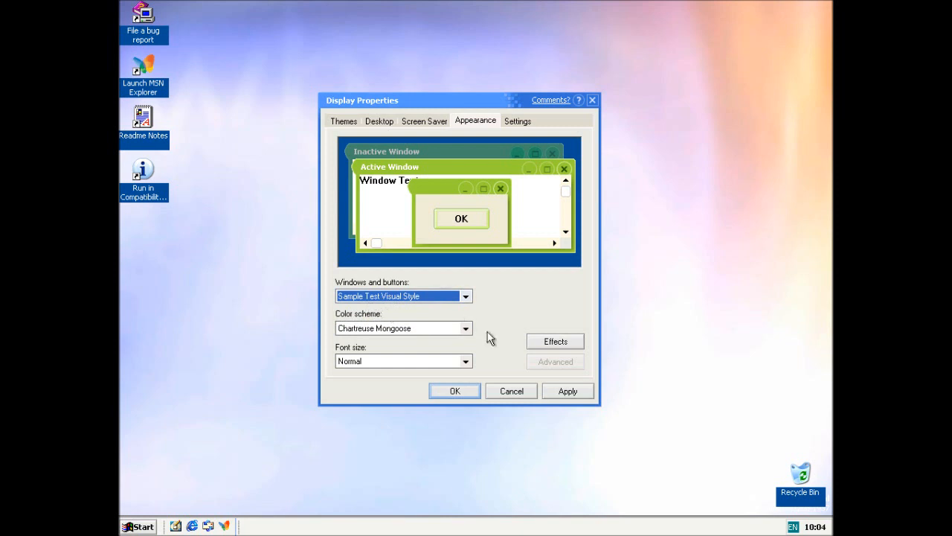
left_click(567, 390)
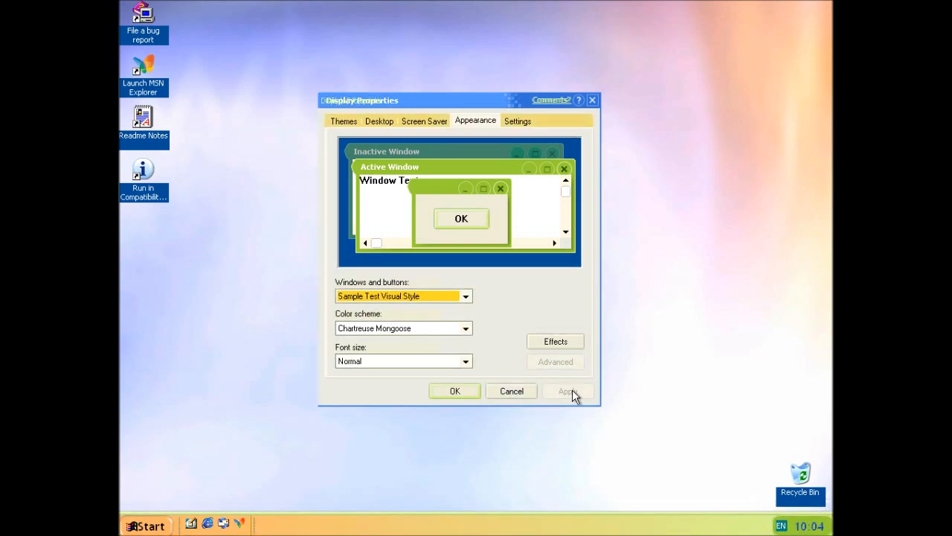
mouse_move(462, 402)
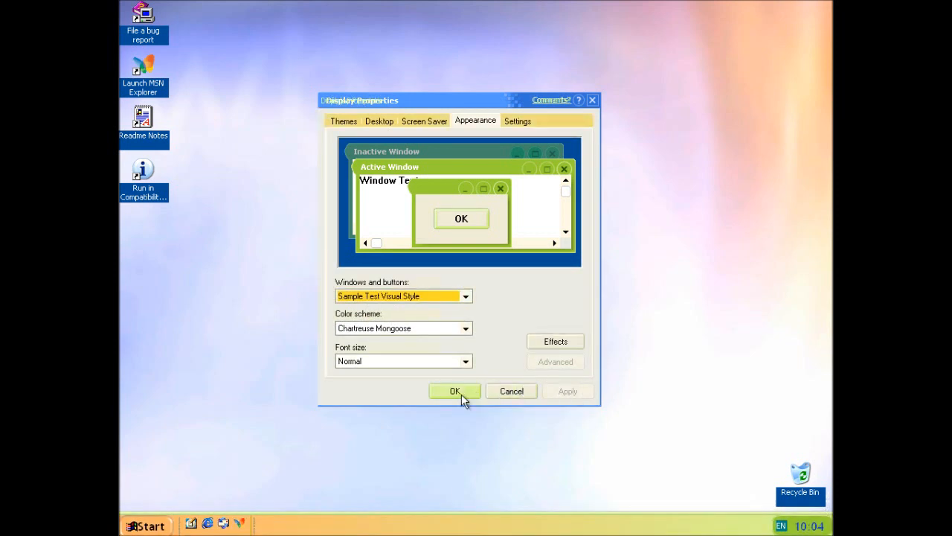
left_click(455, 391)
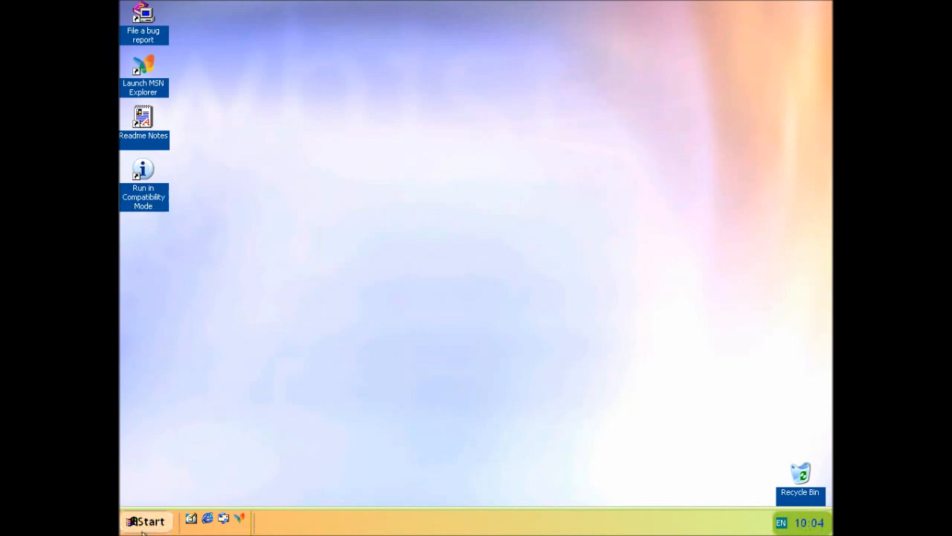
mouse_move(169, 425)
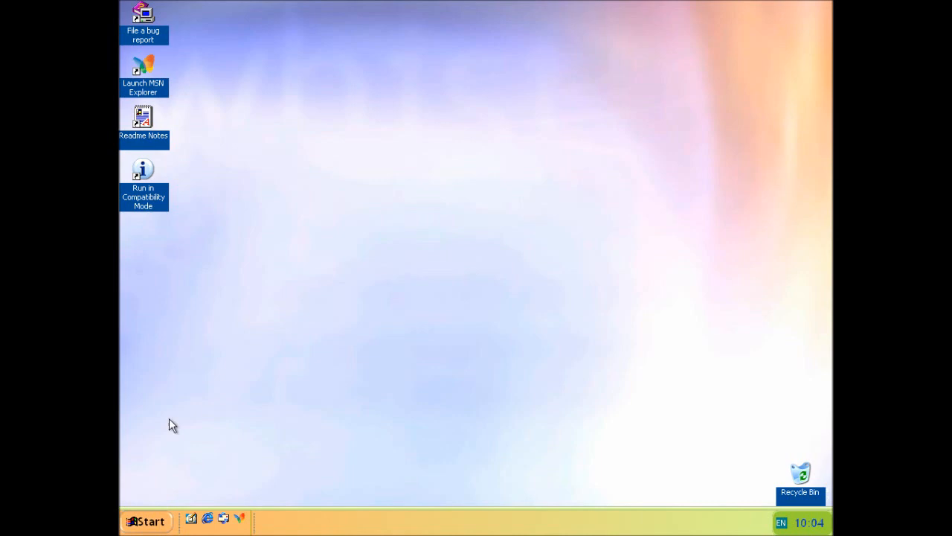
mouse_move(464, 234)
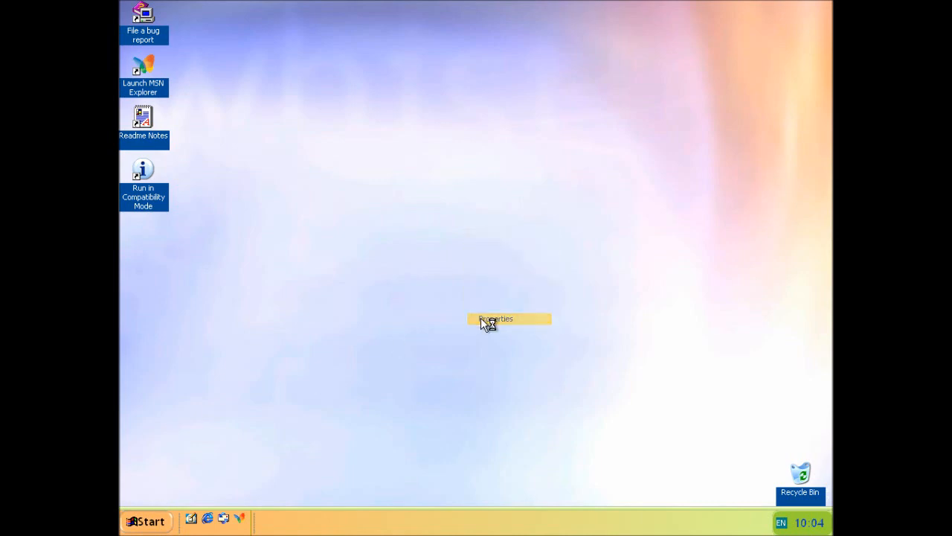
- Choose and apply the Blue Lagoon colour scheme on the Appearance settings
left_click(497, 318)
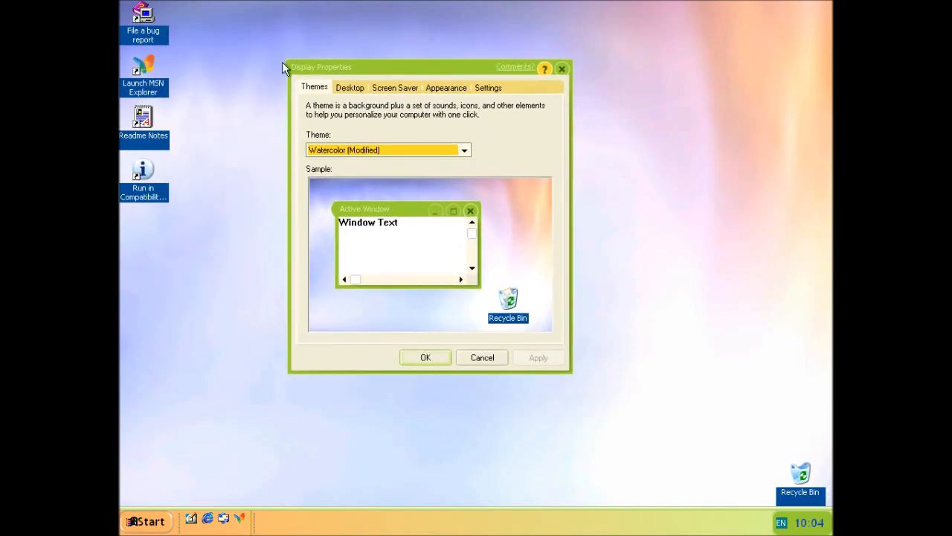
mouse_move(287, 62)
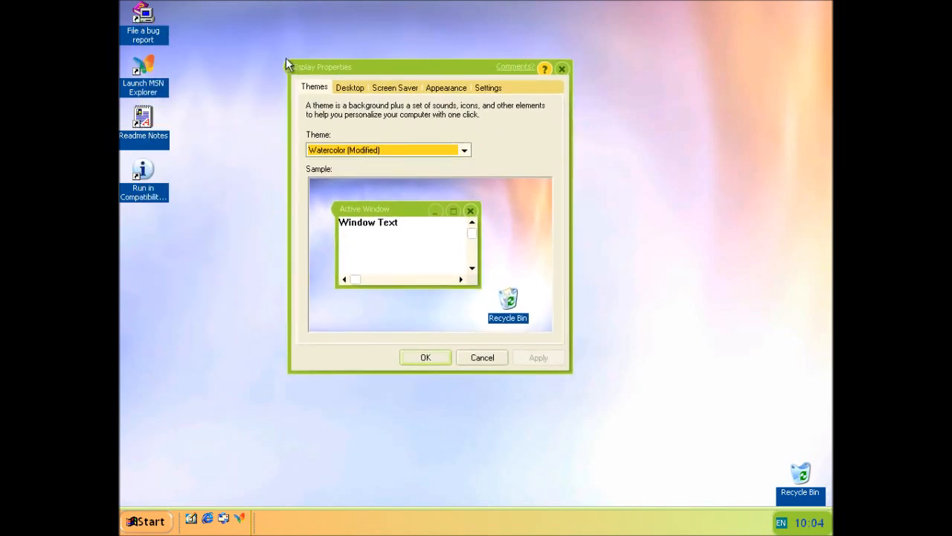
mouse_move(224, 420)
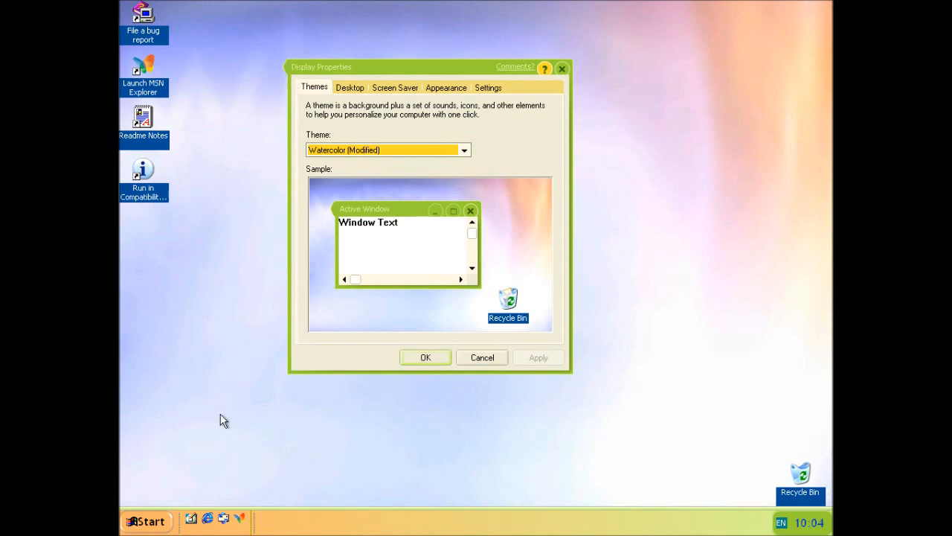
mouse_move(377, 177)
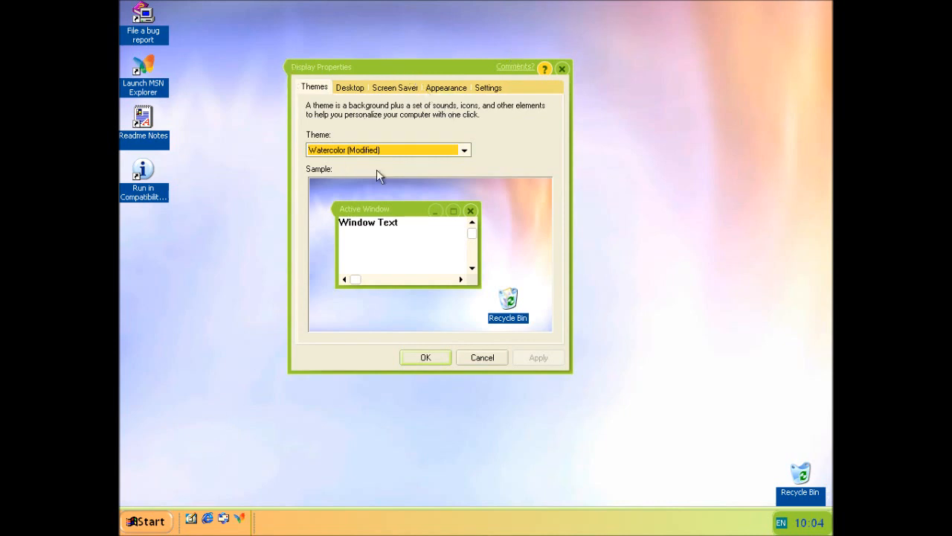
left_click(447, 87)
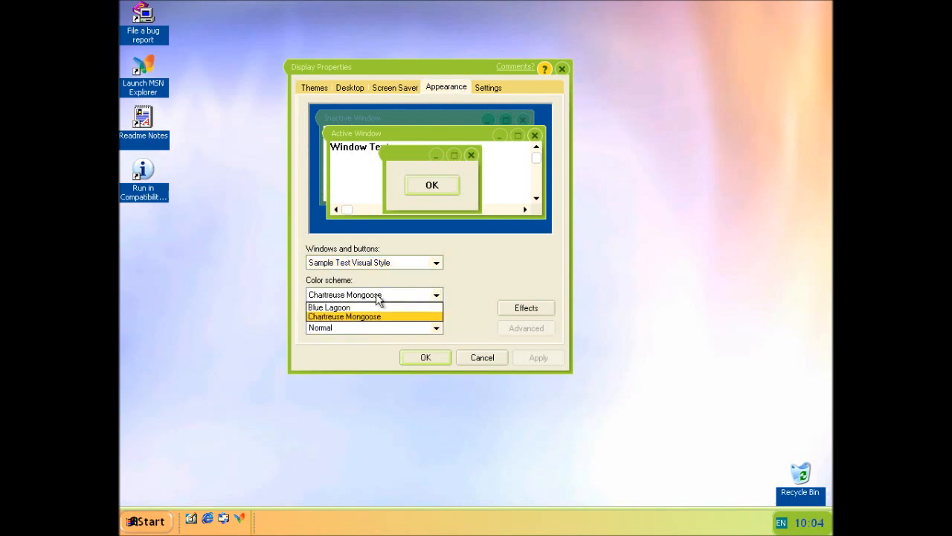
left_click(344, 316)
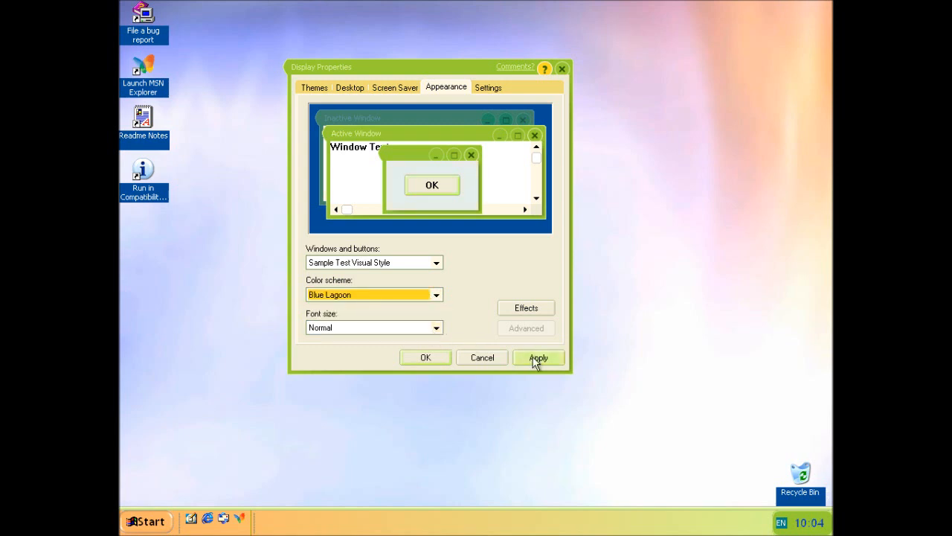
left_click(537, 357)
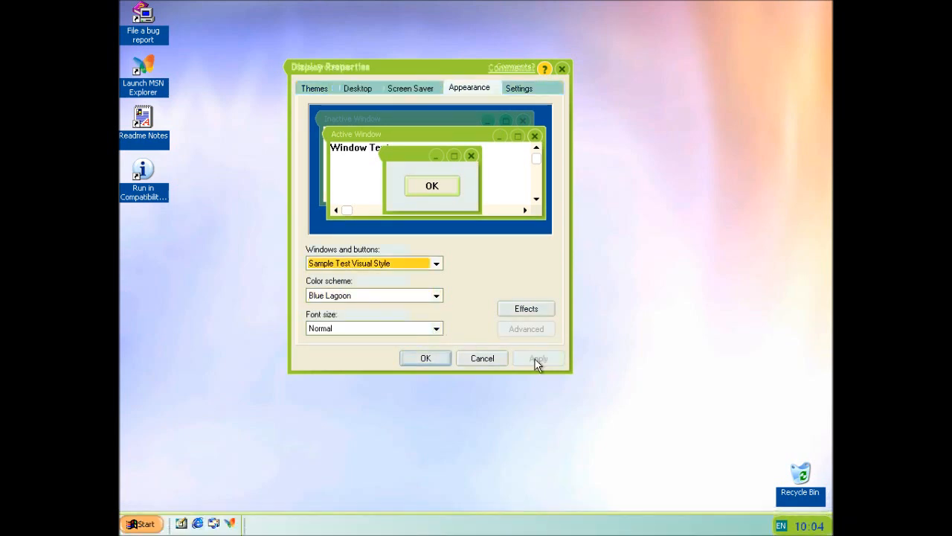
left_click(526, 308)
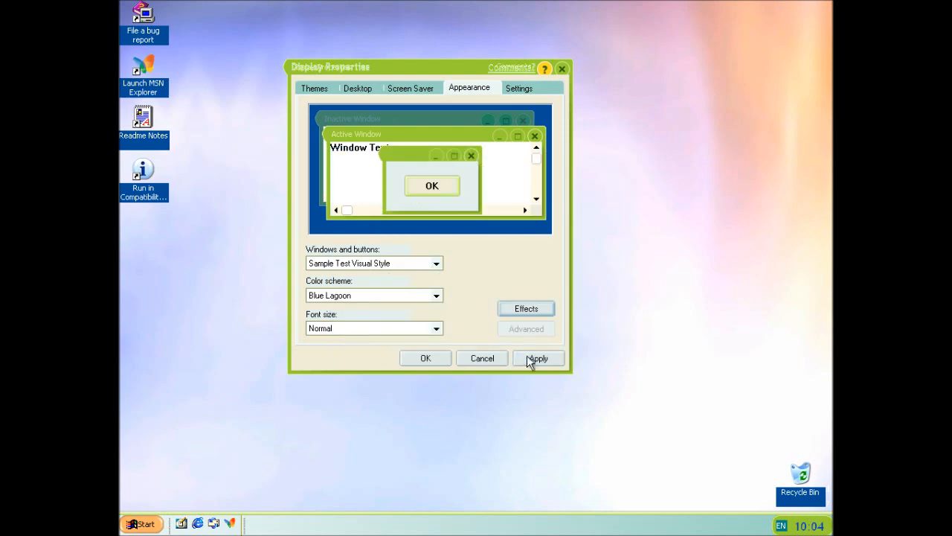
left_click(538, 358)
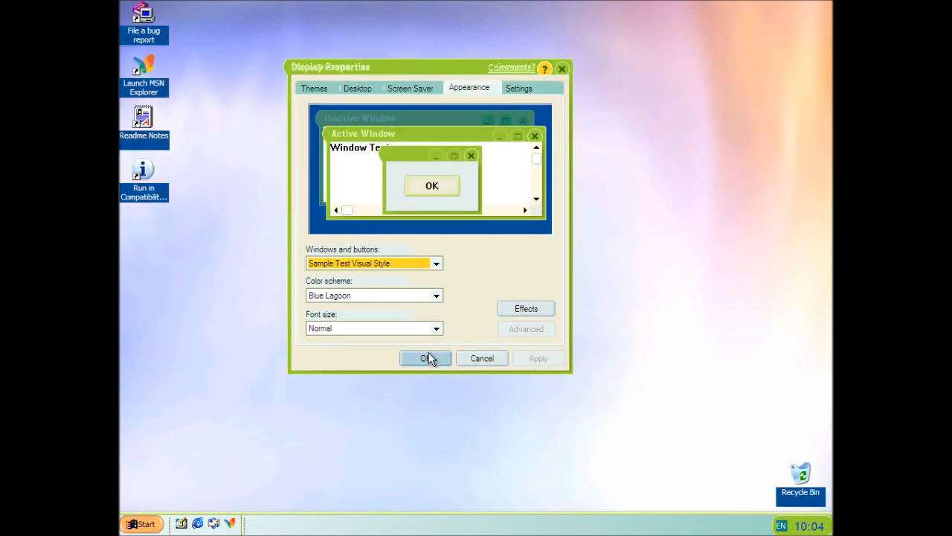
- Look through the Settings and Screen Saver tabs, then close Display Properties
left_click(527, 87)
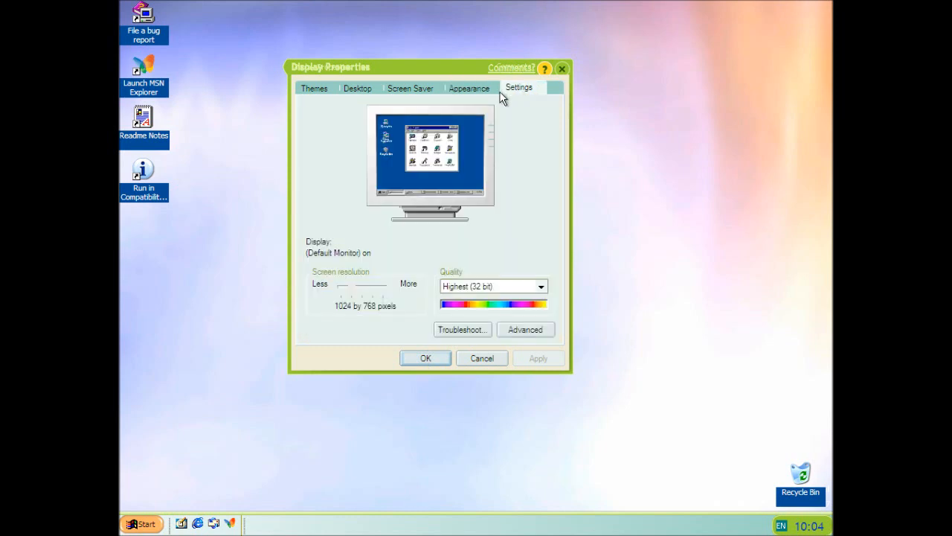
left_click(411, 88)
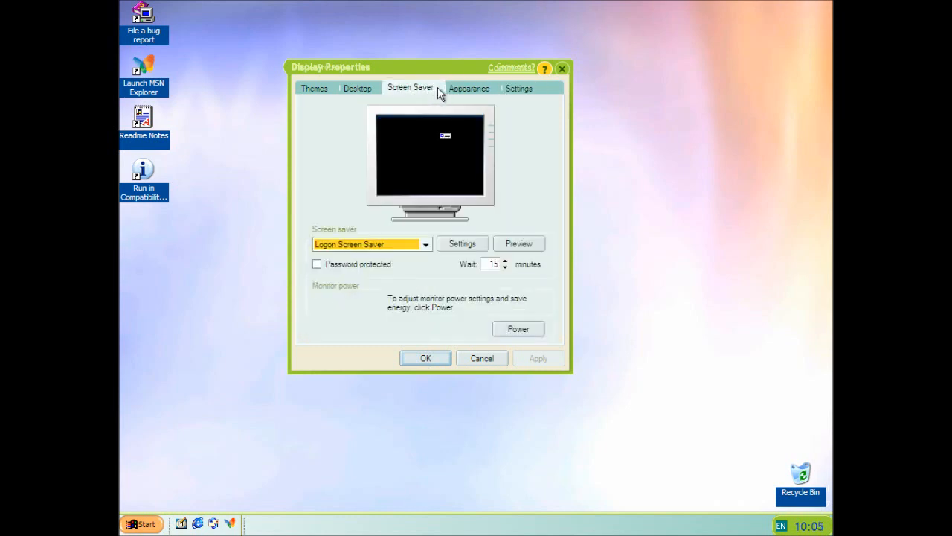
left_click(520, 88)
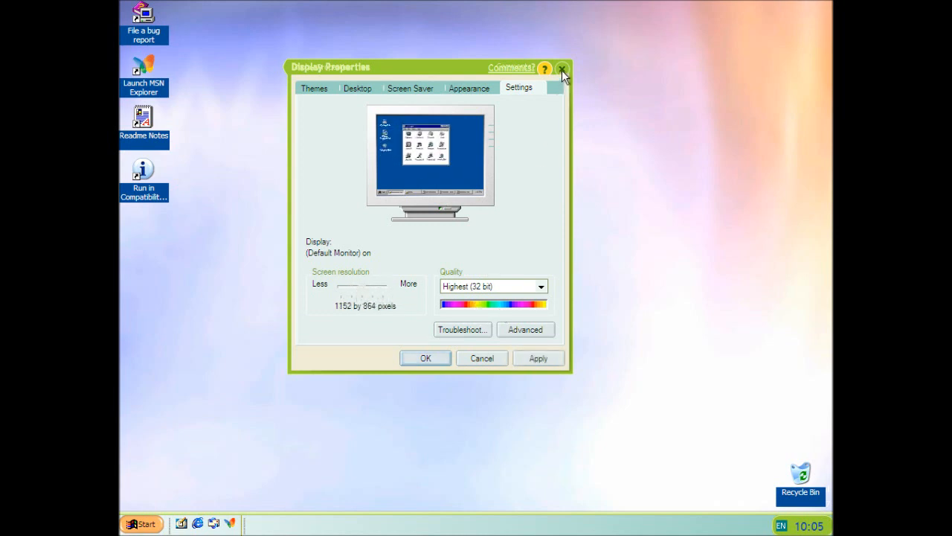
left_click(565, 67)
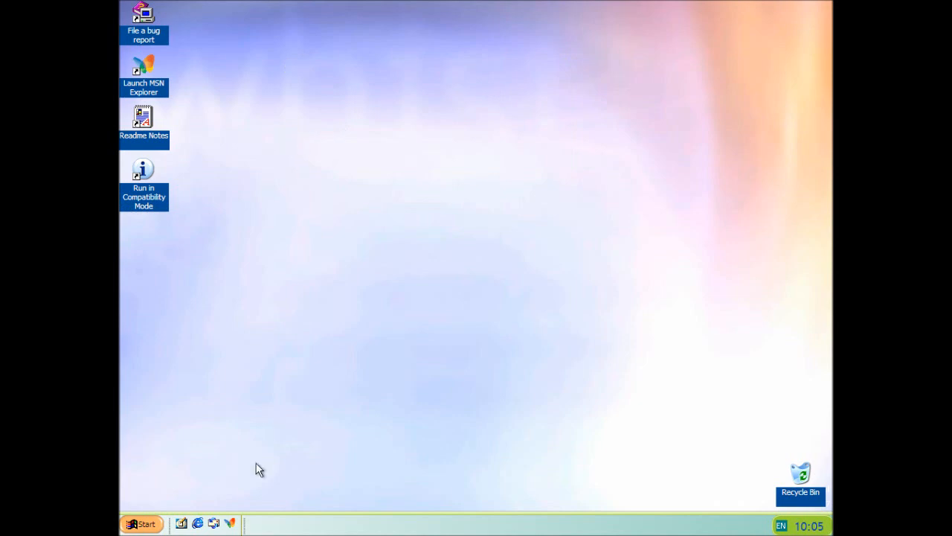
mouse_move(218, 425)
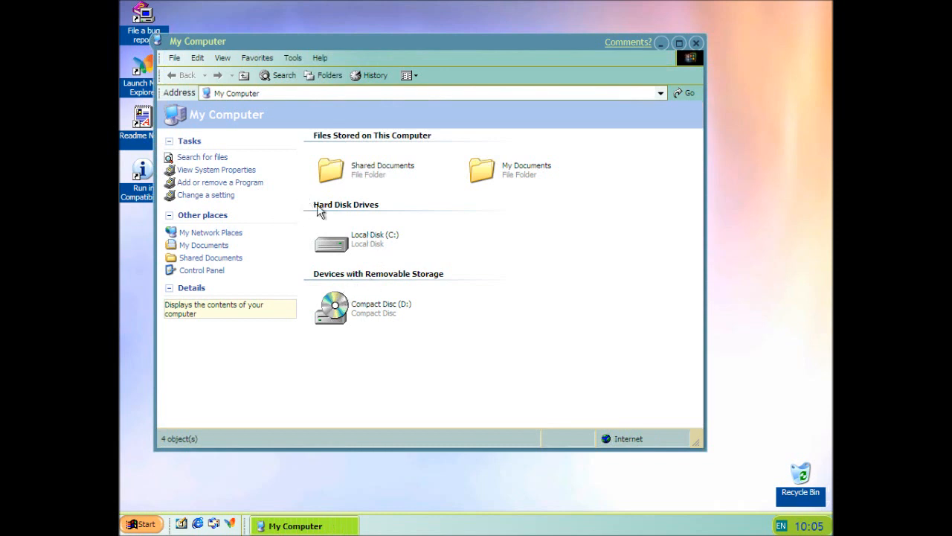
mouse_move(535, 46)
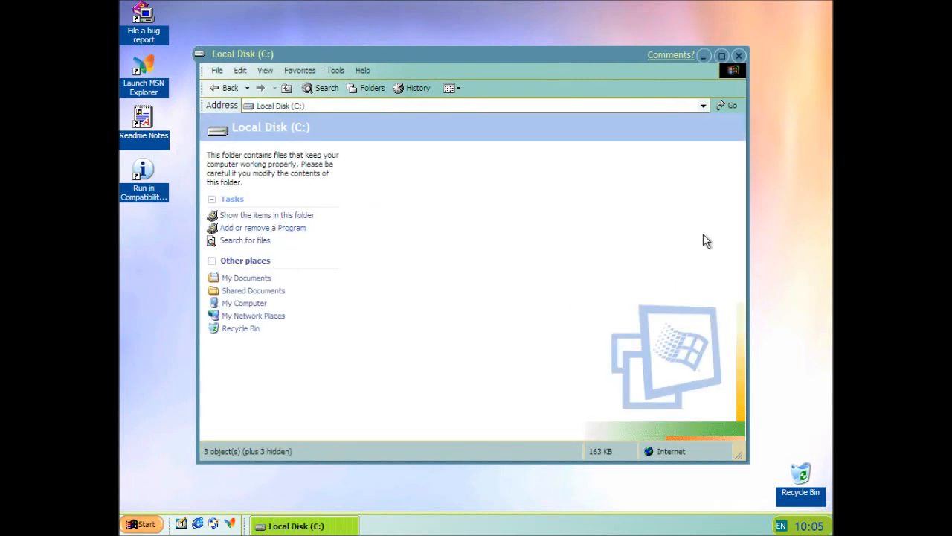
mouse_move(339, 262)
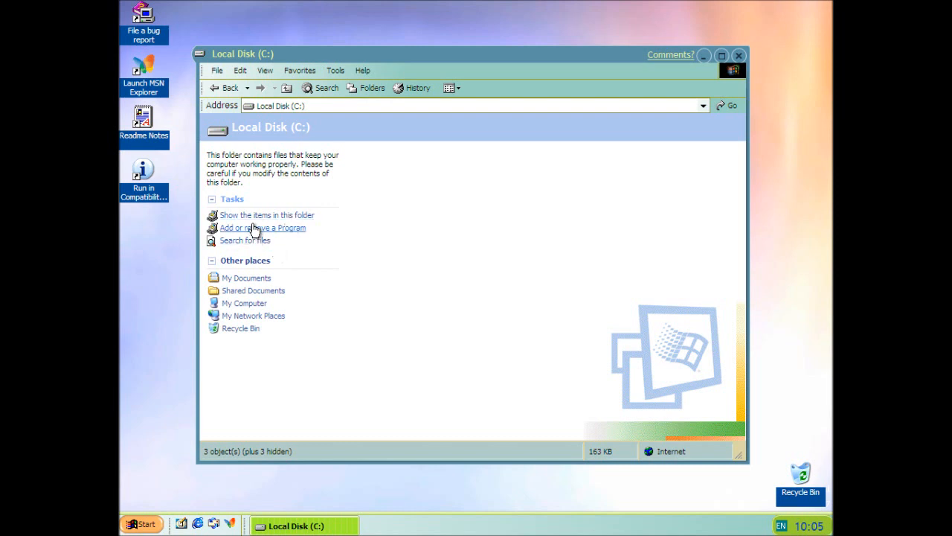
- Browse Local Disk (C:), Program Files and WINDOWS, then go Up back to My Computer
left_click(266, 215)
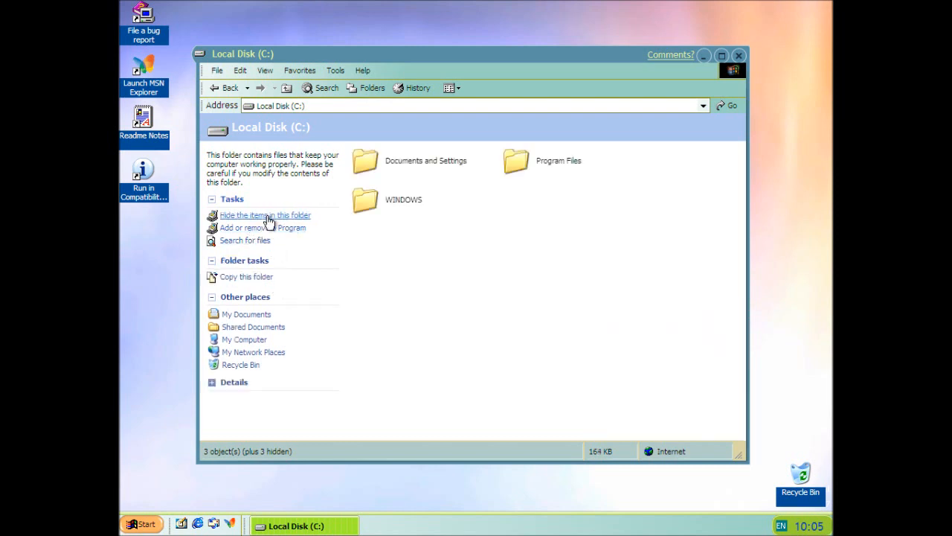
double_click(532, 156)
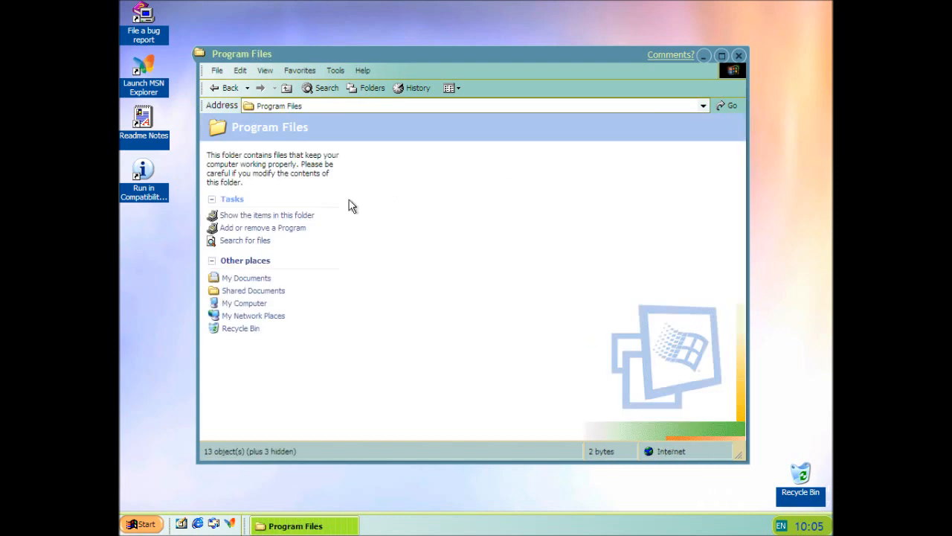
left_click(267, 215)
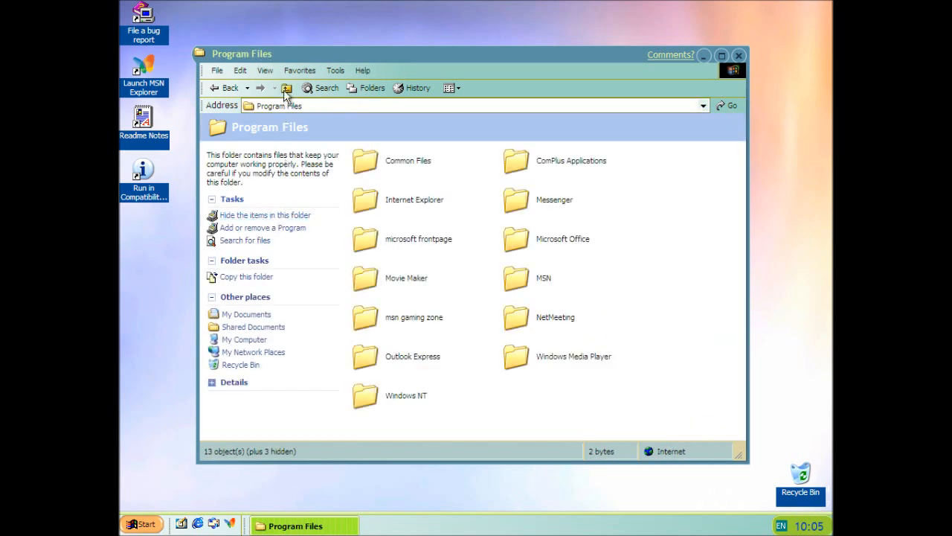
left_click(286, 88)
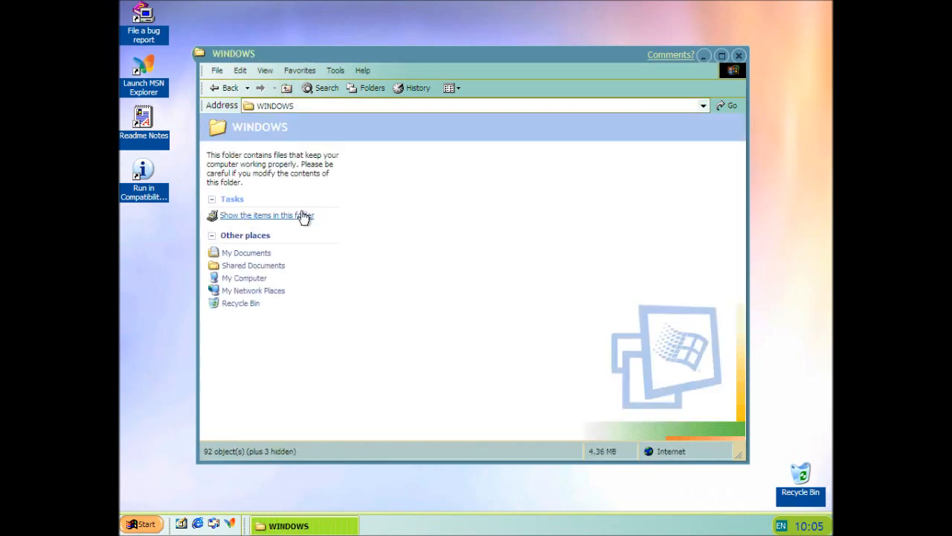
left_click(286, 88)
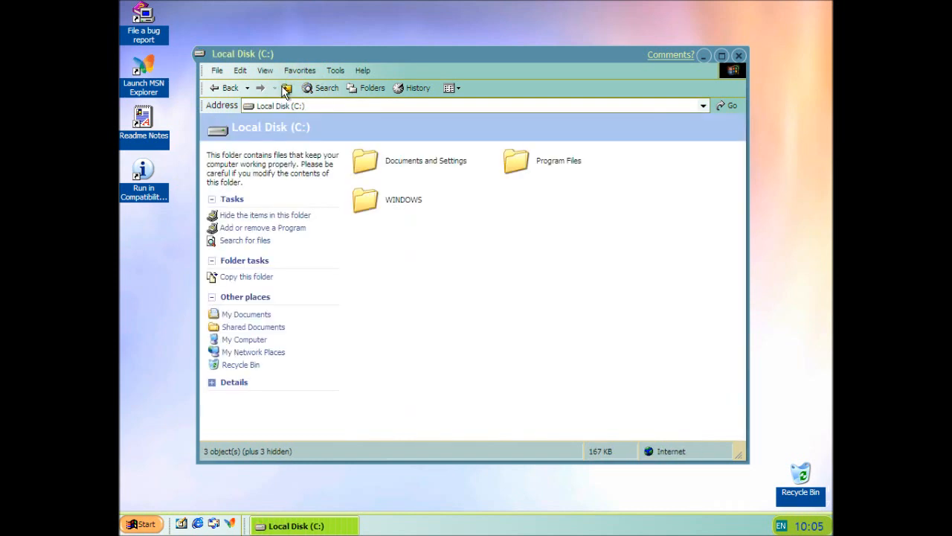
left_click(287, 87)
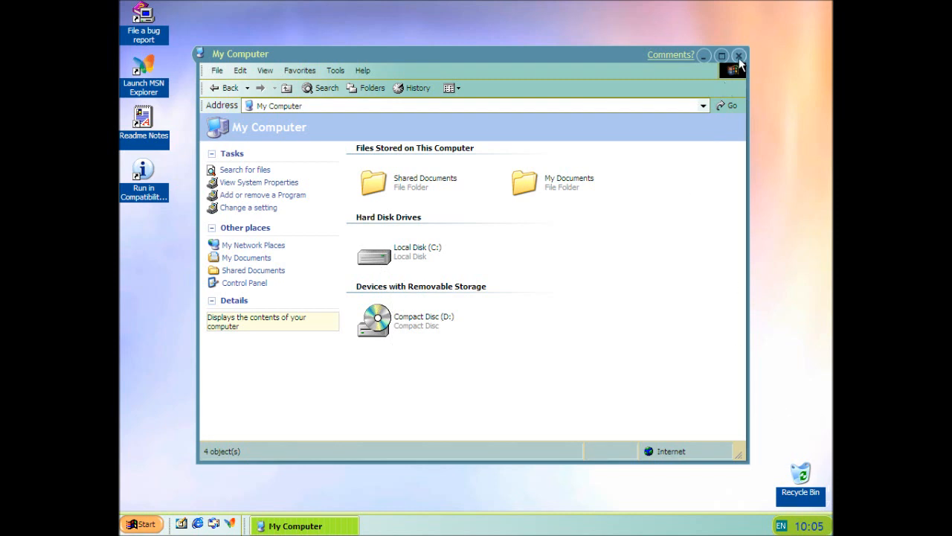
- Show Control Panel items individually and switch to the classic Start menu, previewing it
left_click(739, 56)
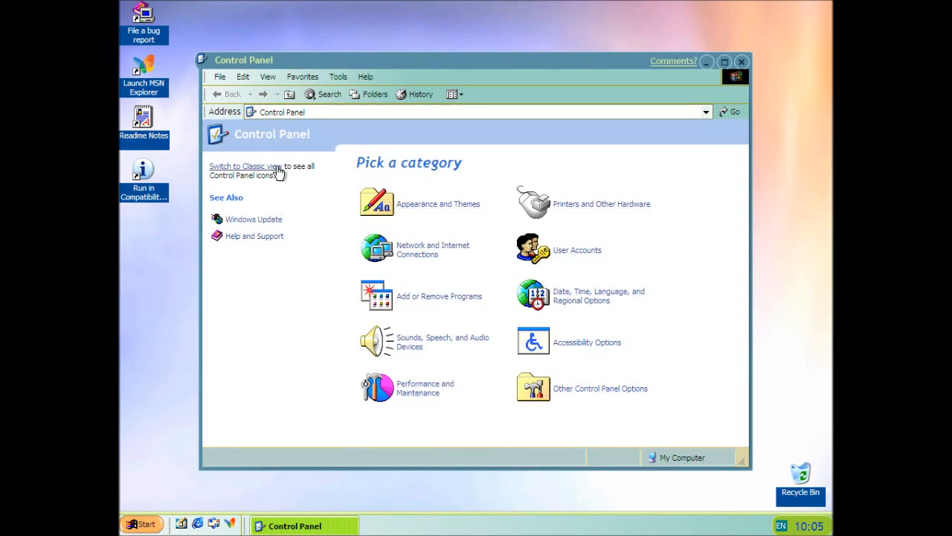
left_click(246, 166)
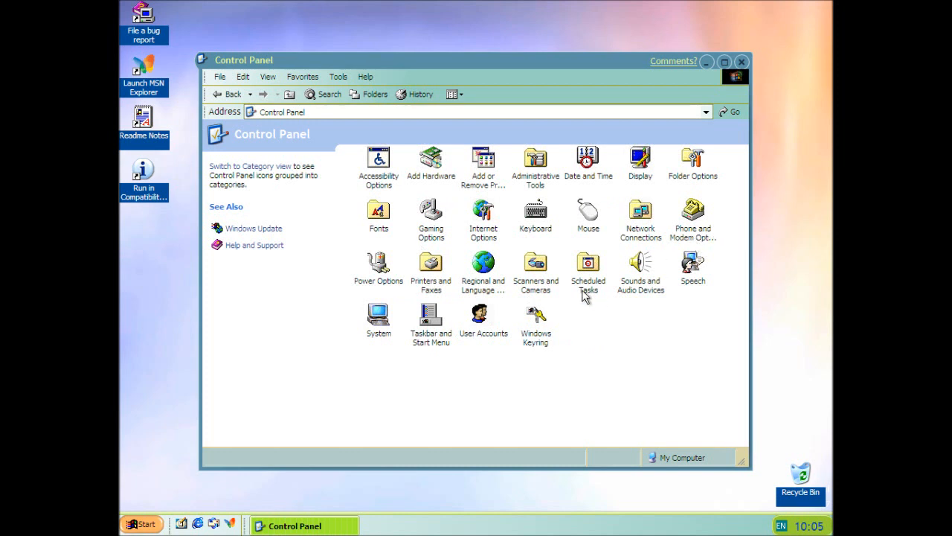
mouse_move(428, 330)
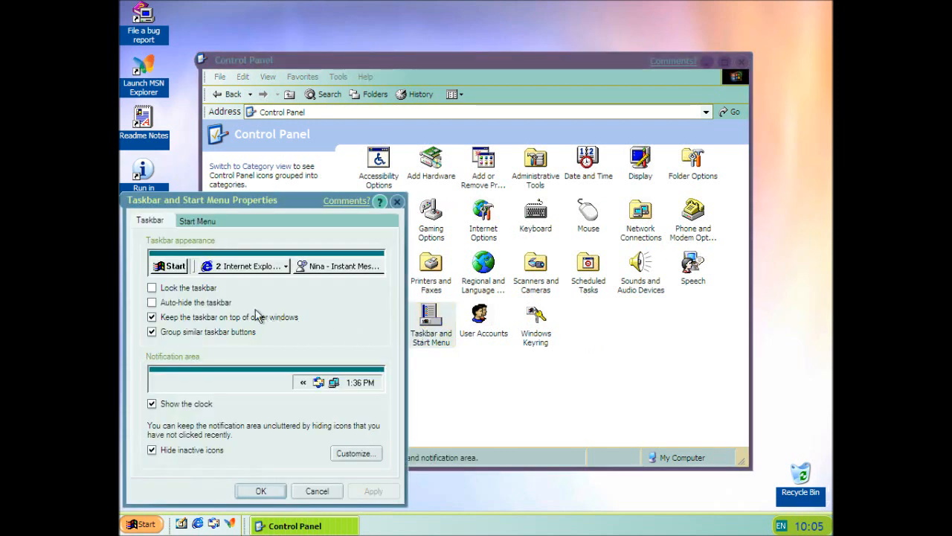
mouse_move(198, 230)
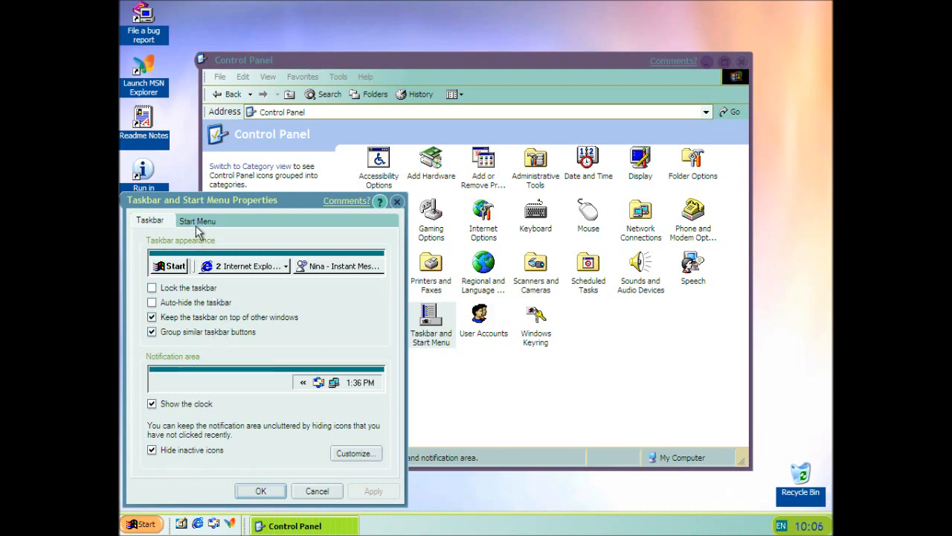
left_click(197, 220)
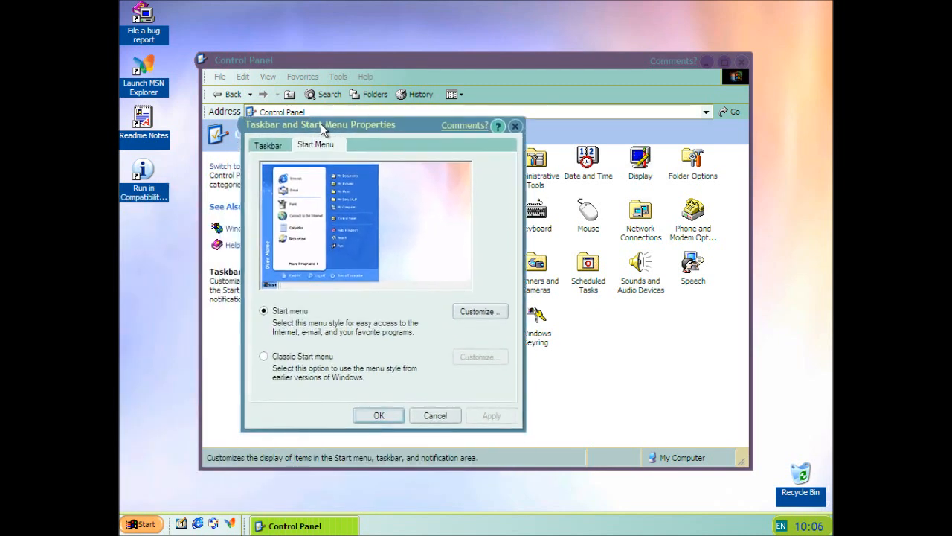
left_click(264, 356)
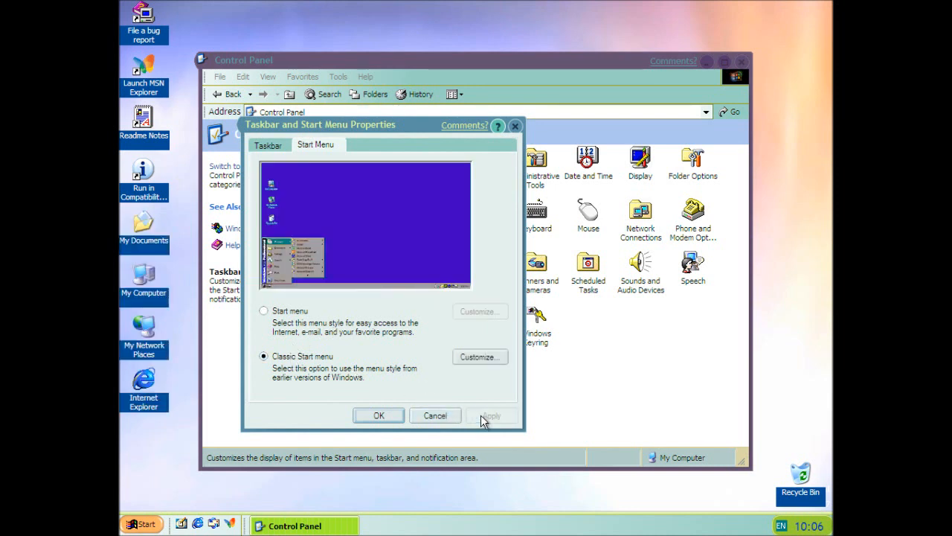
left_click(143, 524)
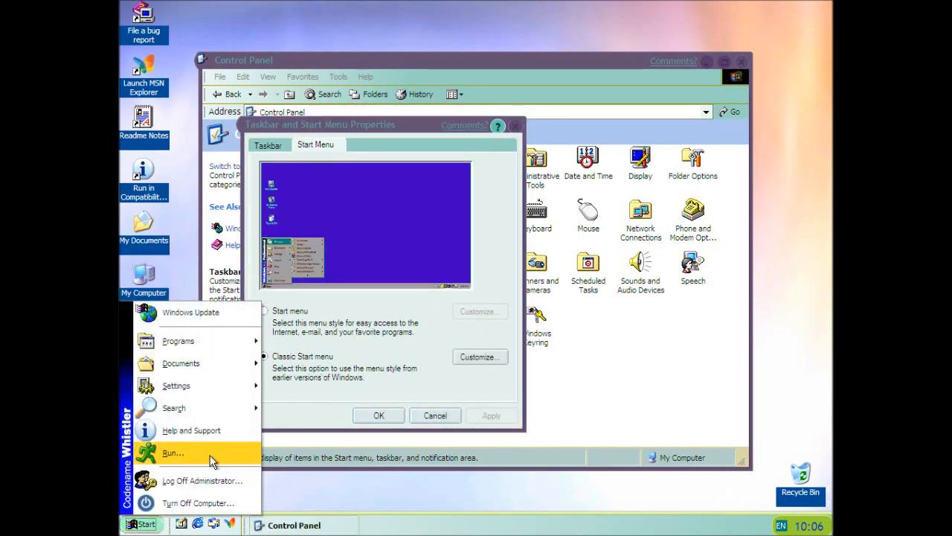
left_click(264, 310)
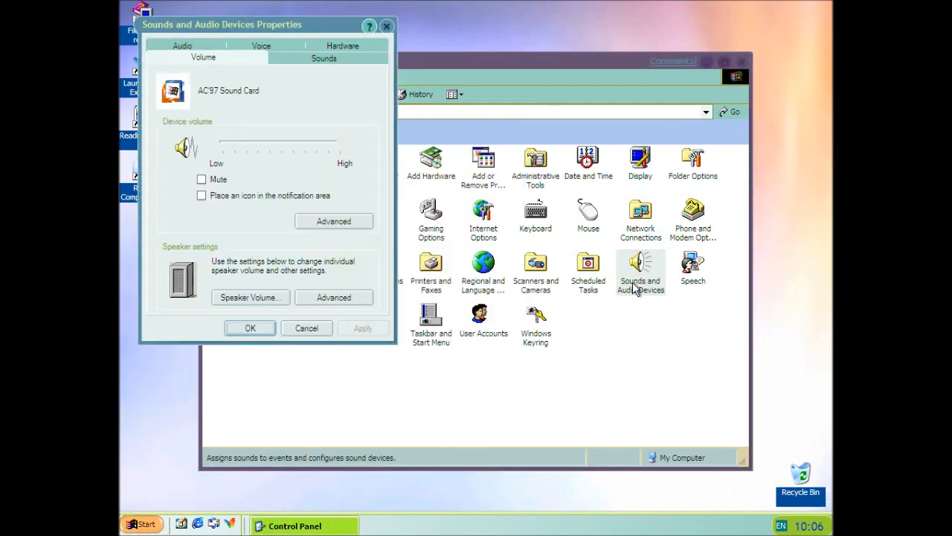
- Scroll through the sound scheme's program events, then close Sounds and Audio Devices
left_click(323, 57)
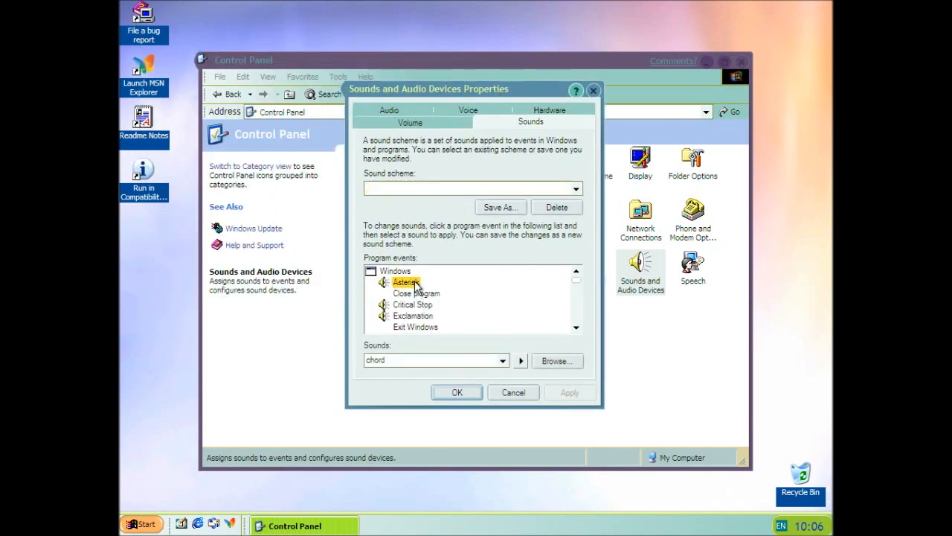
mouse_move(420, 317)
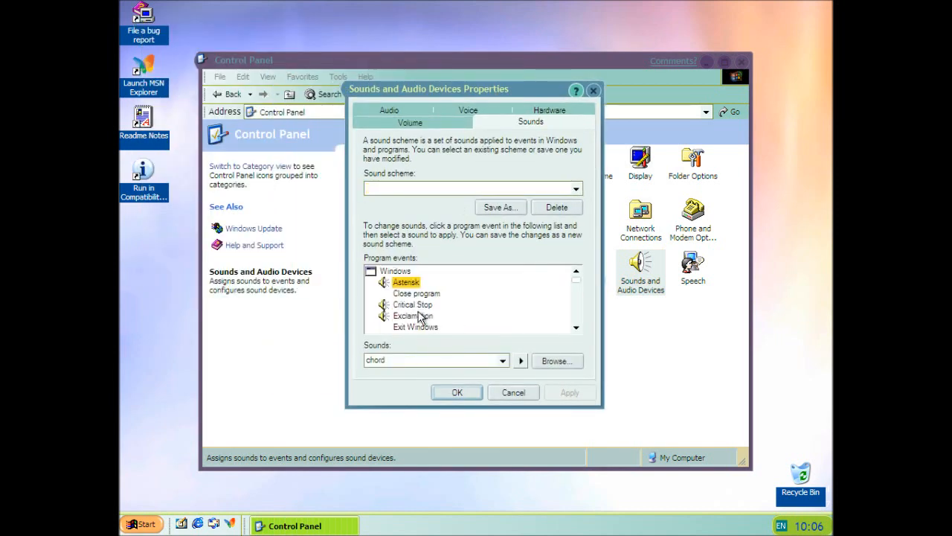
scroll("down", 3)
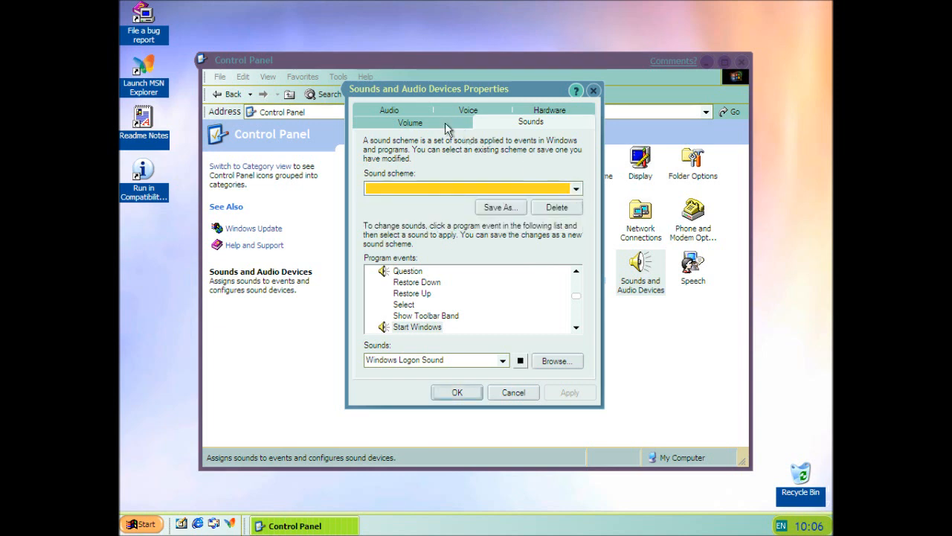
left_click(514, 392)
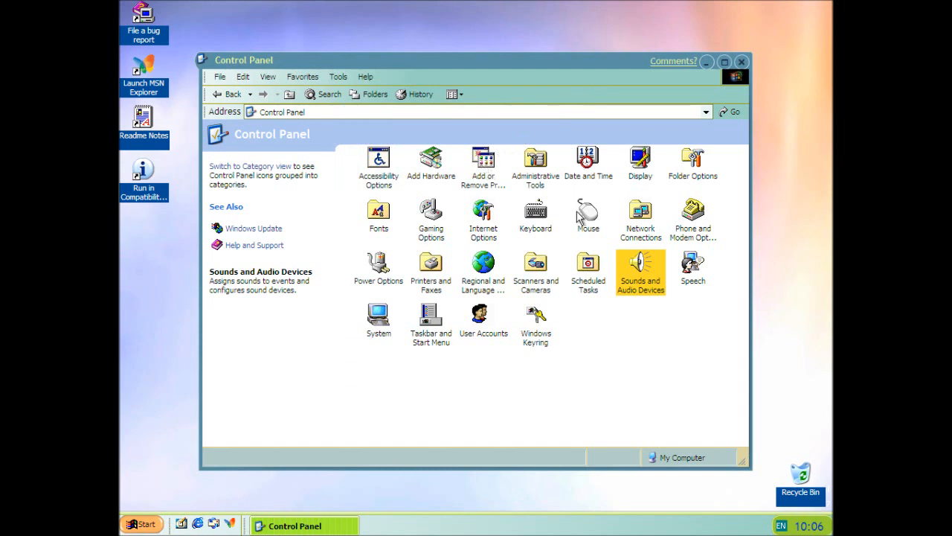
- Open Mouse properties, close them, reopen to check pointer schemes, and close again
double_click(588, 212)
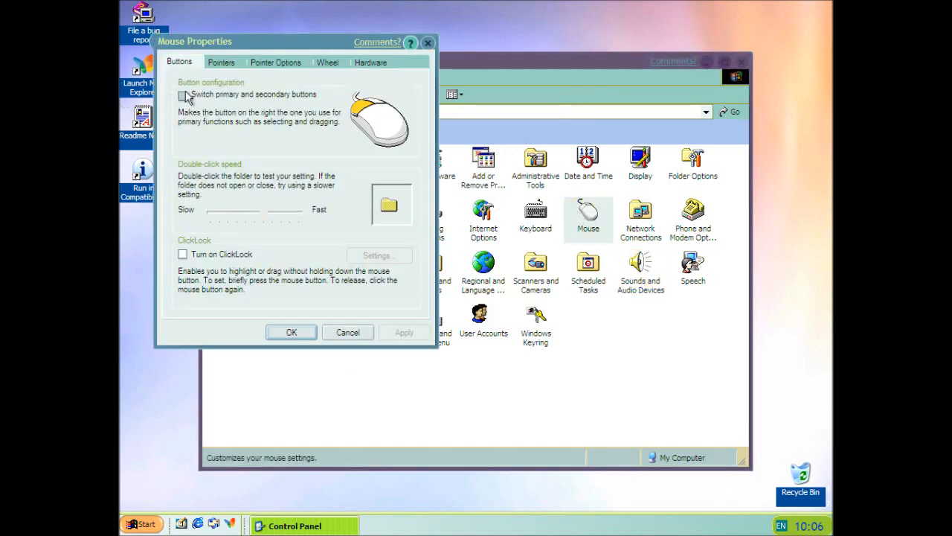
left_click(347, 332)
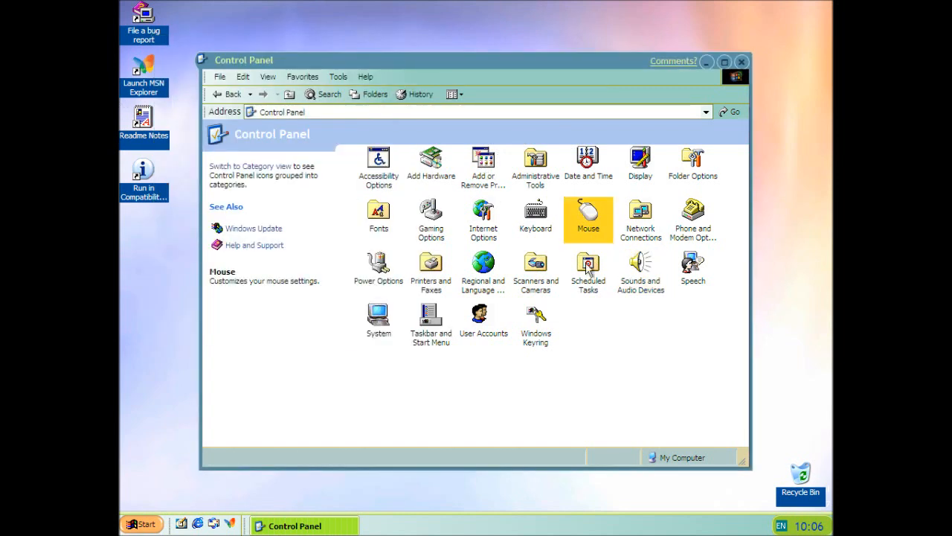
double_click(588, 216)
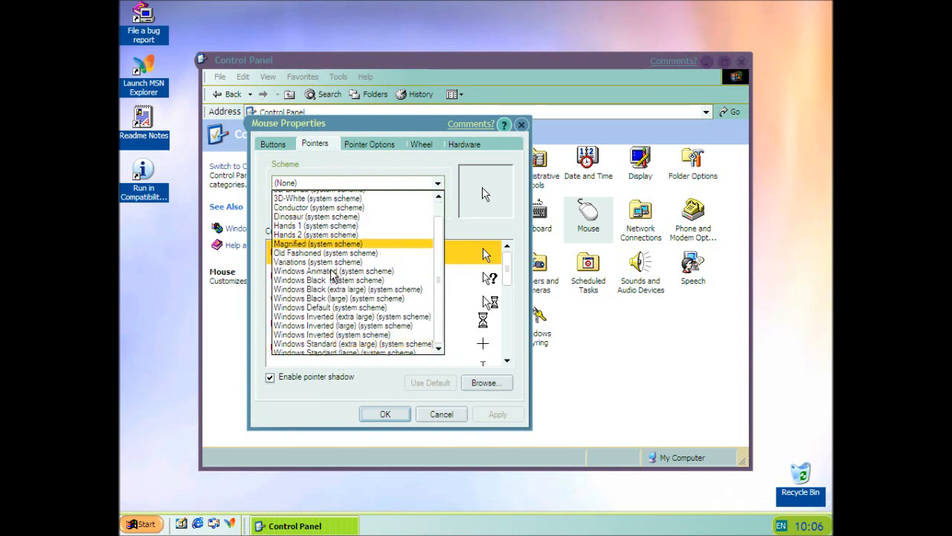
left_click(442, 414)
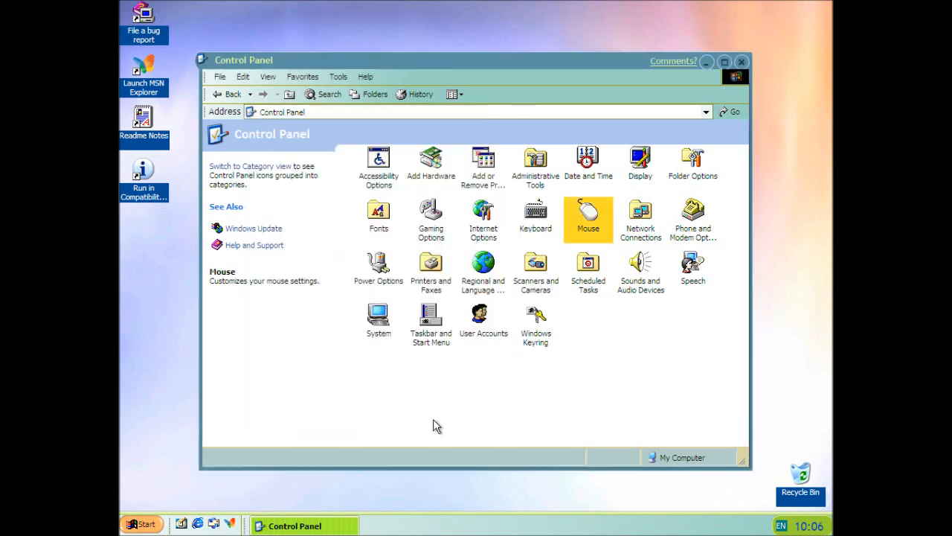
mouse_move(505, 365)
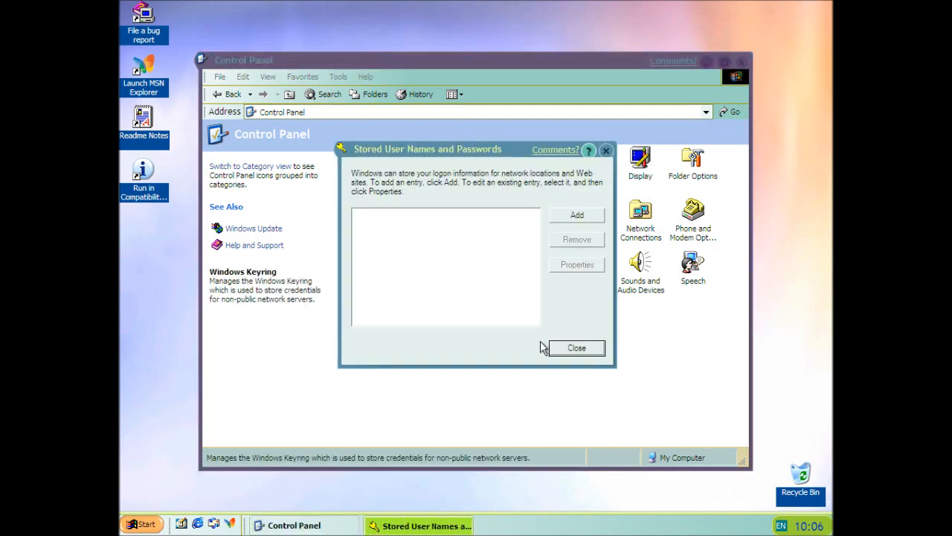
left_click(576, 347)
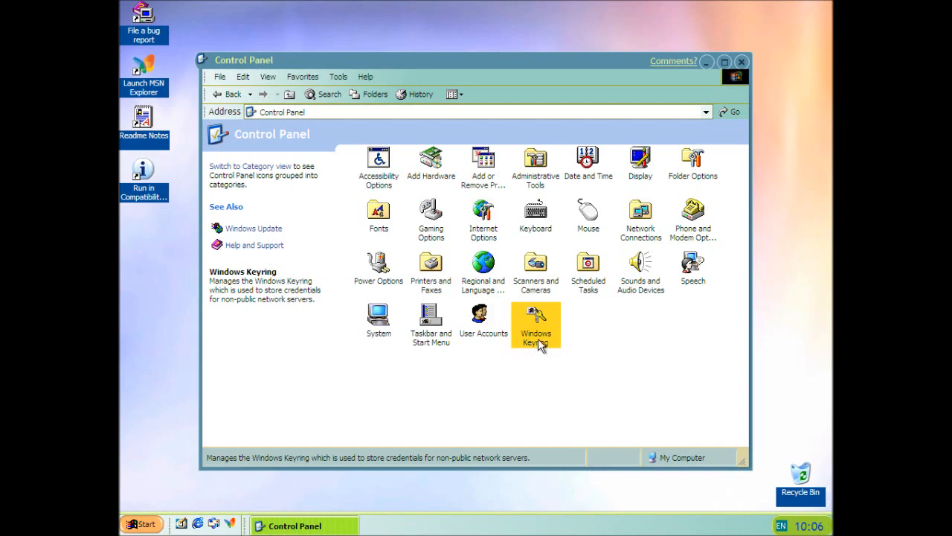
mouse_move(536, 335)
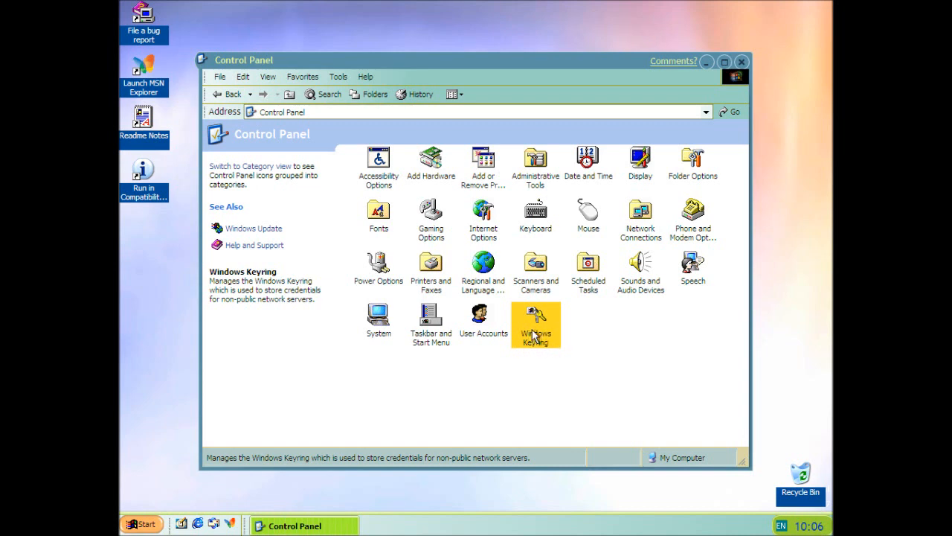
double_click(536, 320)
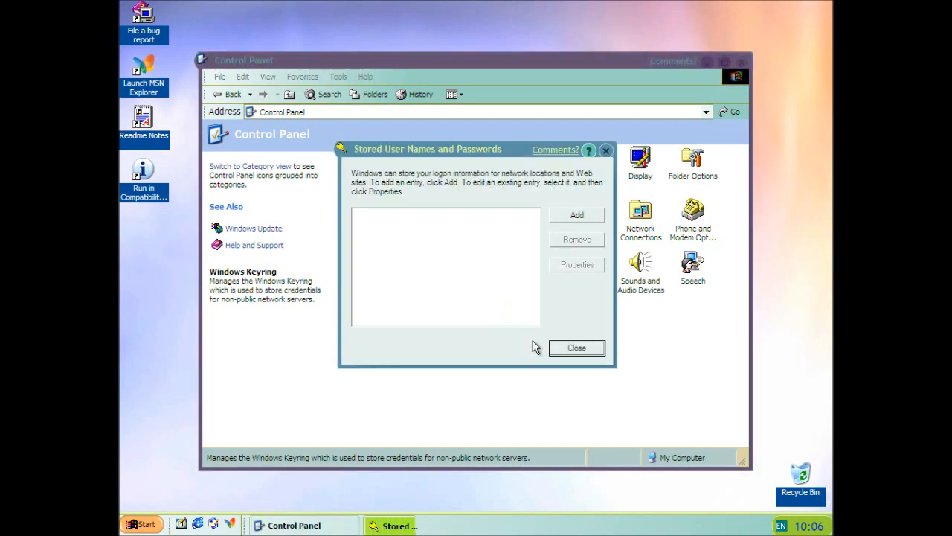
left_click(576, 347)
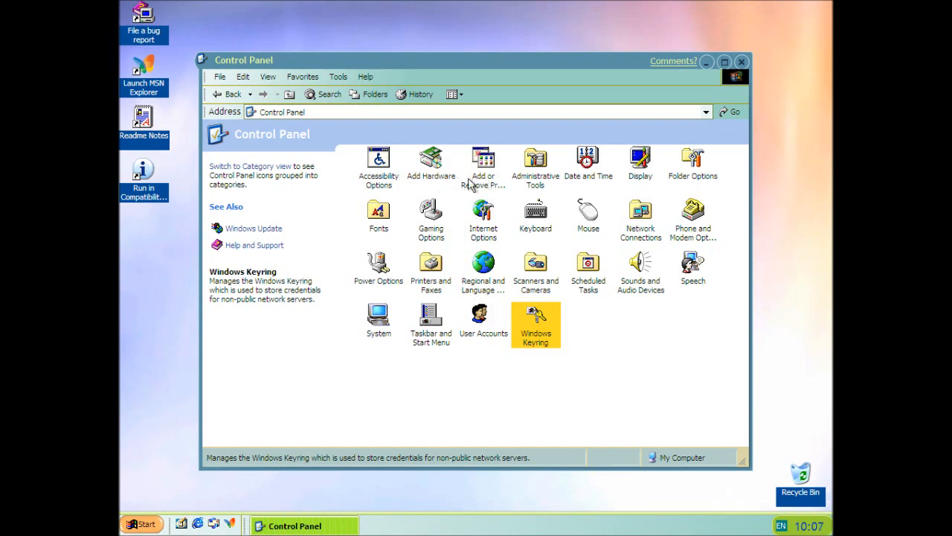
left_click(289, 94)
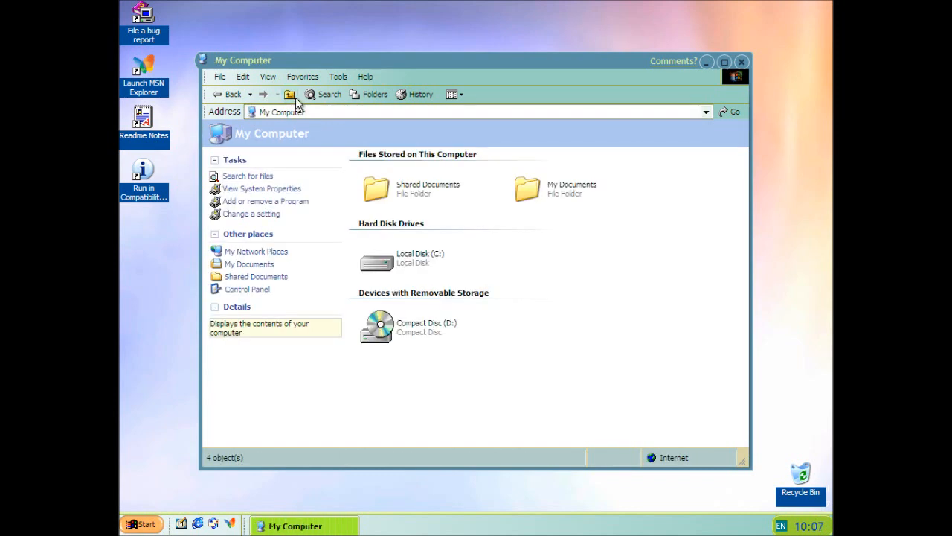
mouse_move(694, 89)
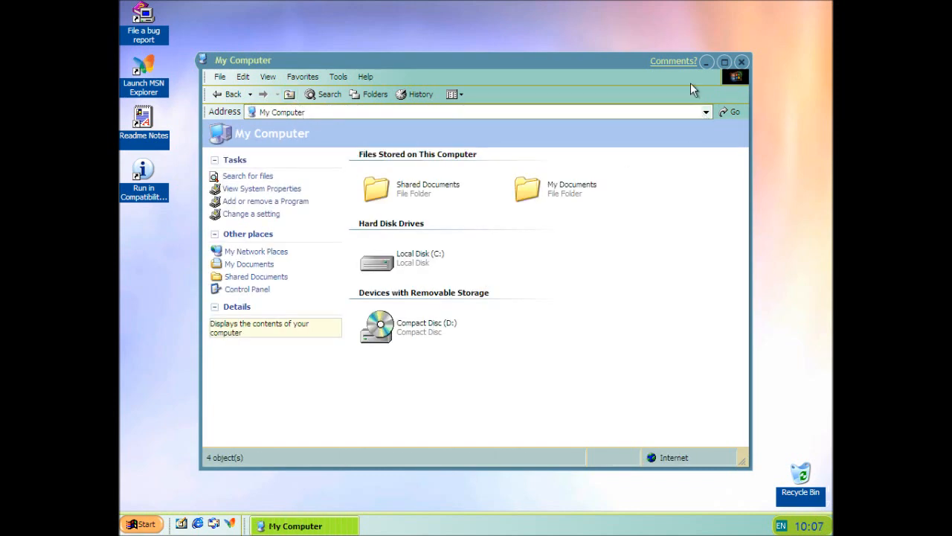
left_click(219, 77)
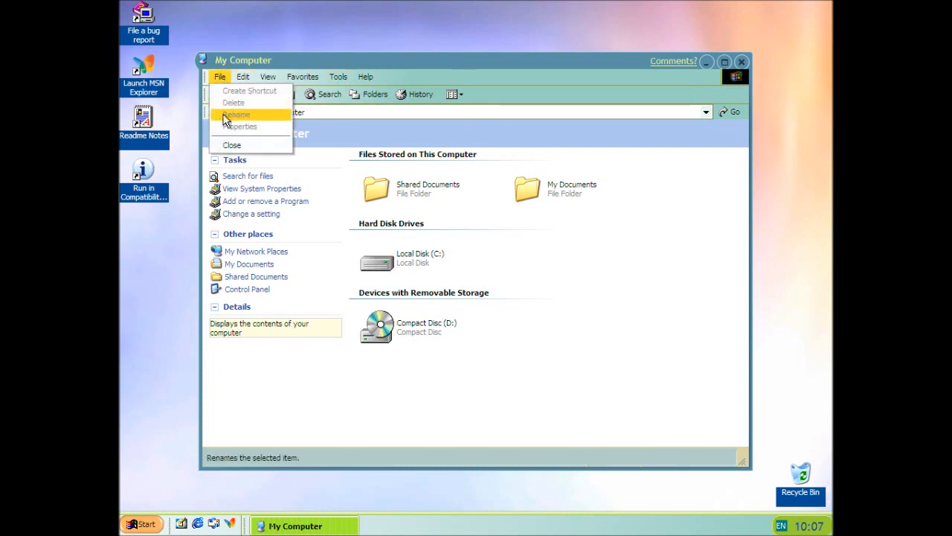
left_click(231, 144)
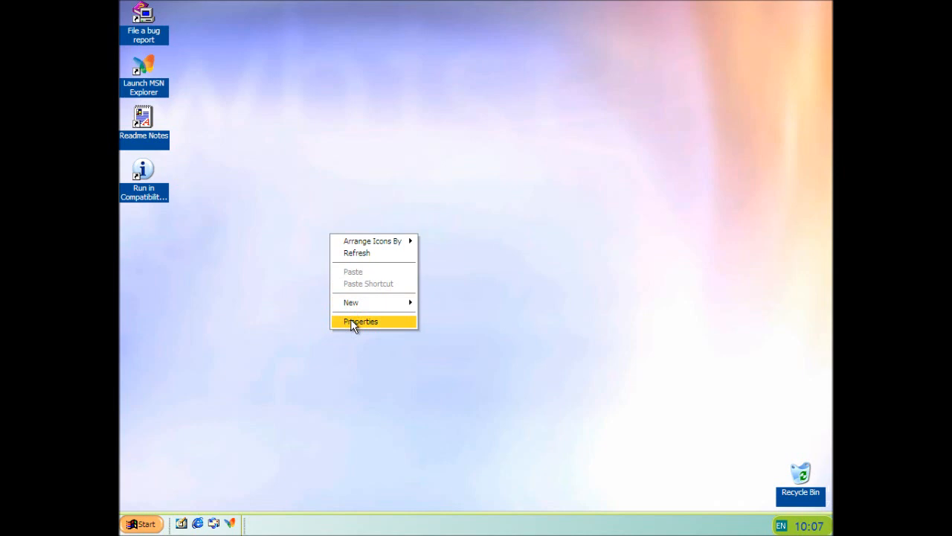
left_click(360, 320)
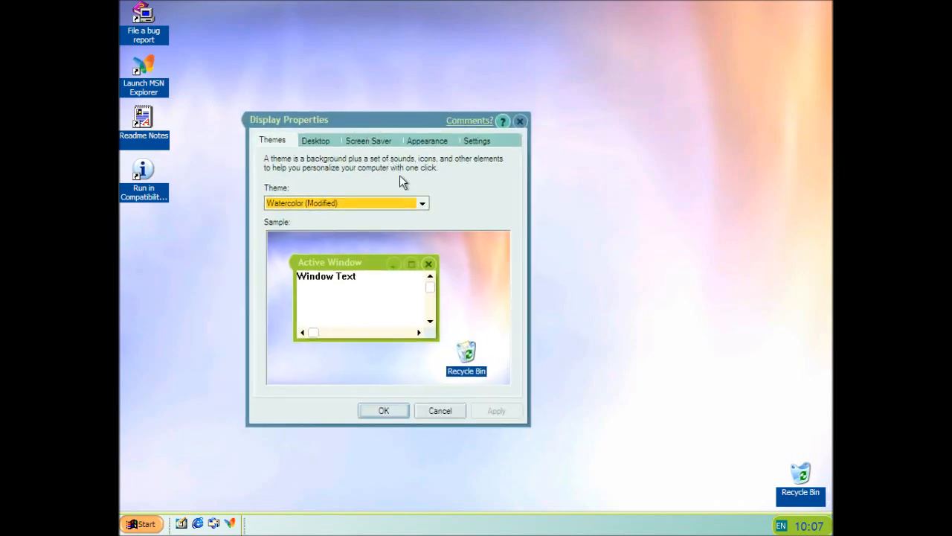
left_click(421, 203)
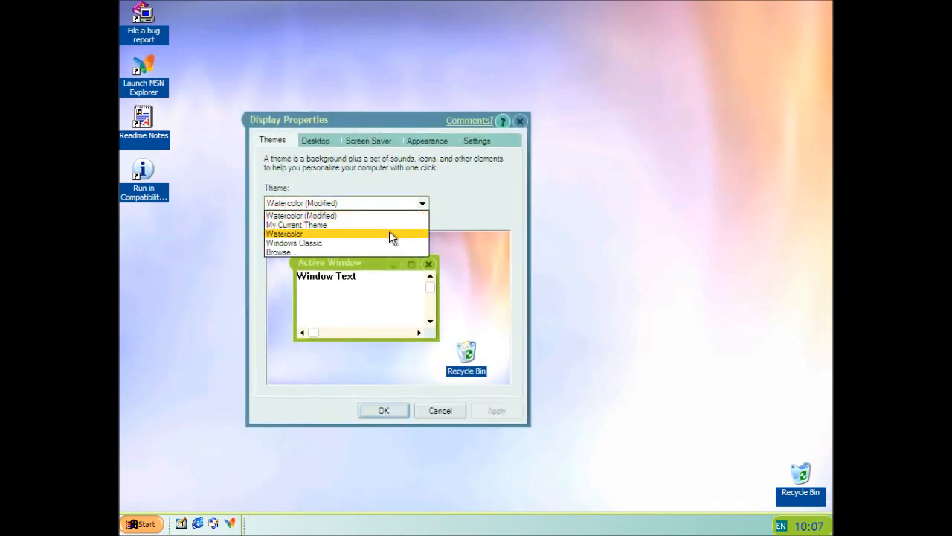
mouse_move(381, 245)
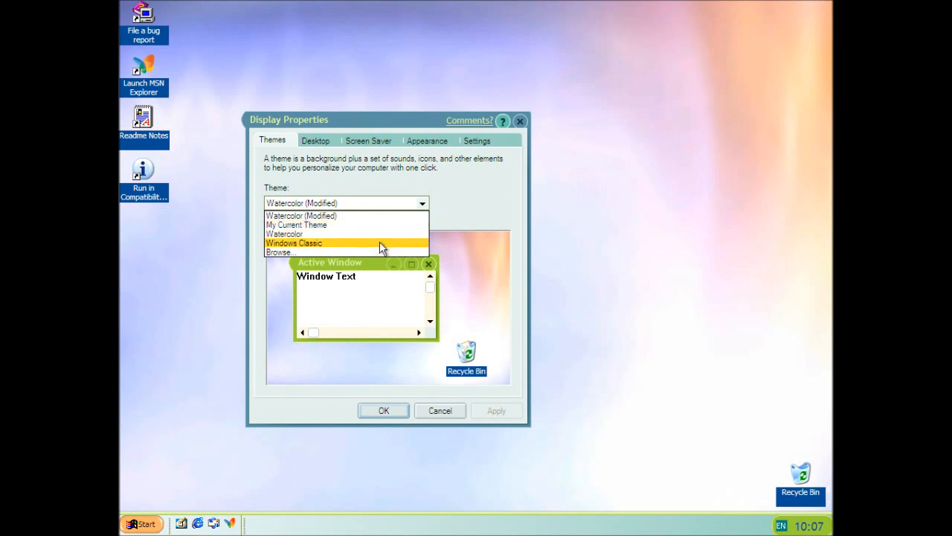
left_click(293, 243)
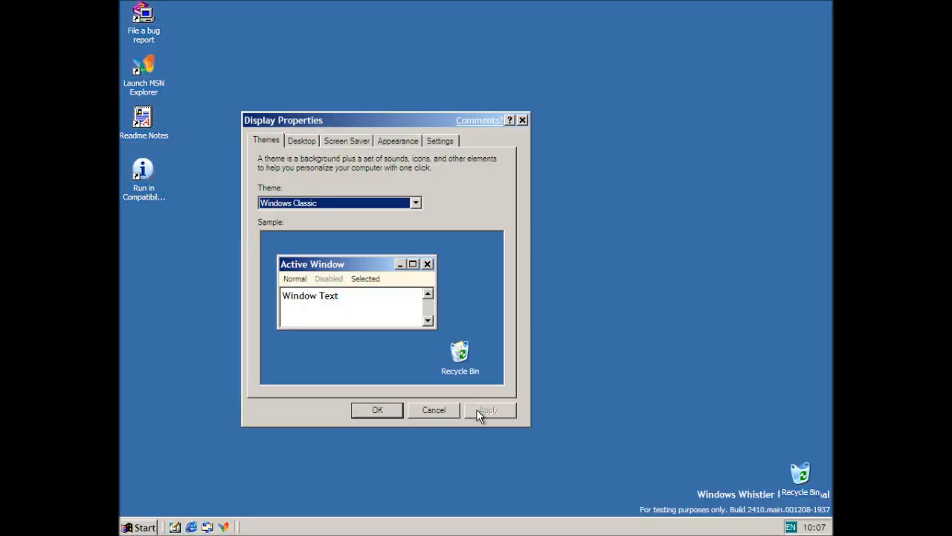
left_click(377, 409)
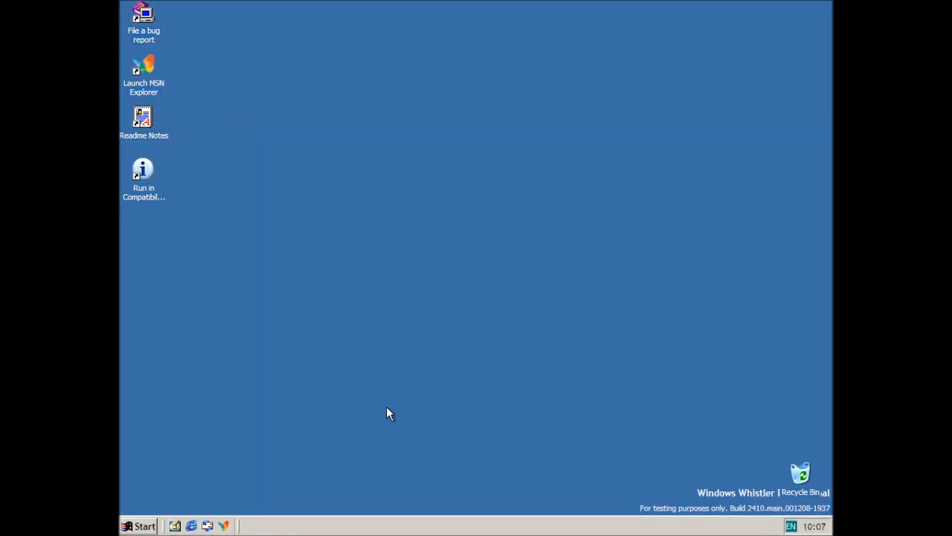
mouse_move(137, 503)
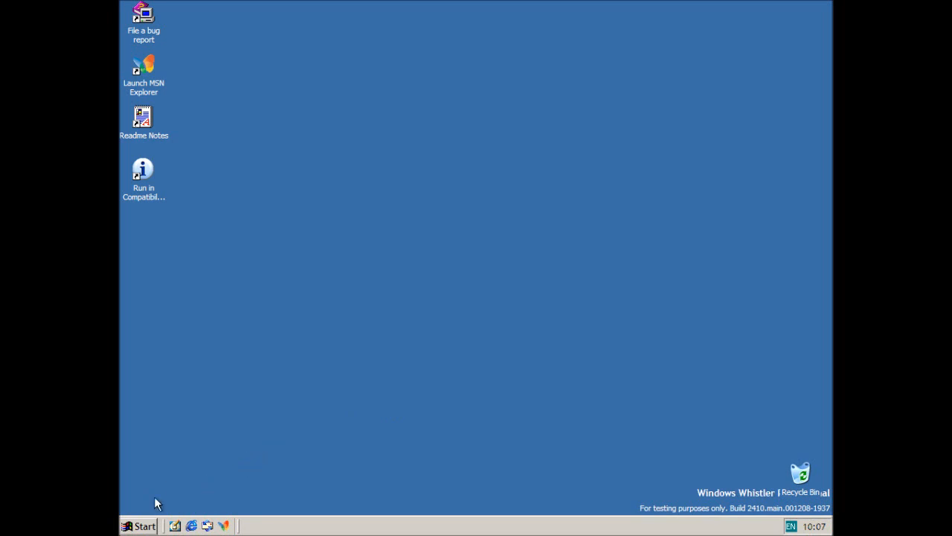
mouse_move(144, 297)
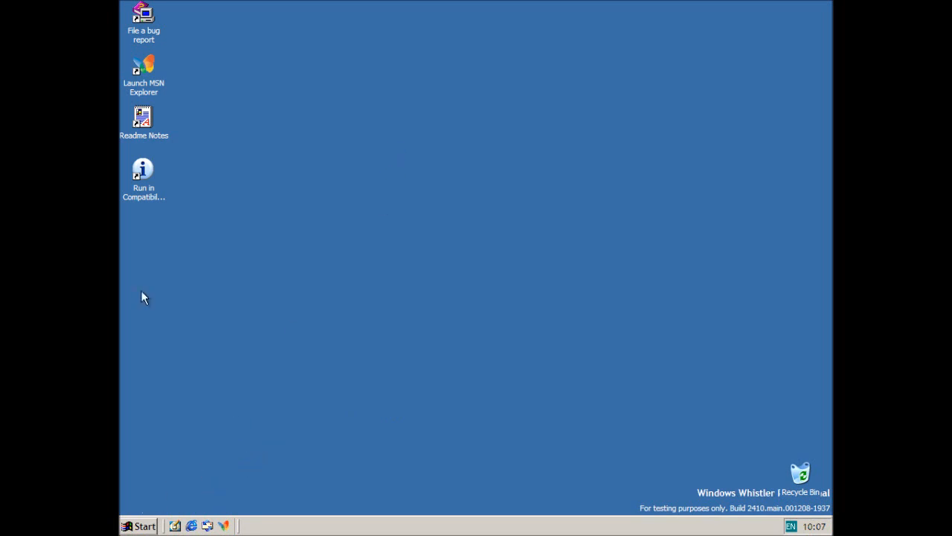
mouse_move(652, 281)
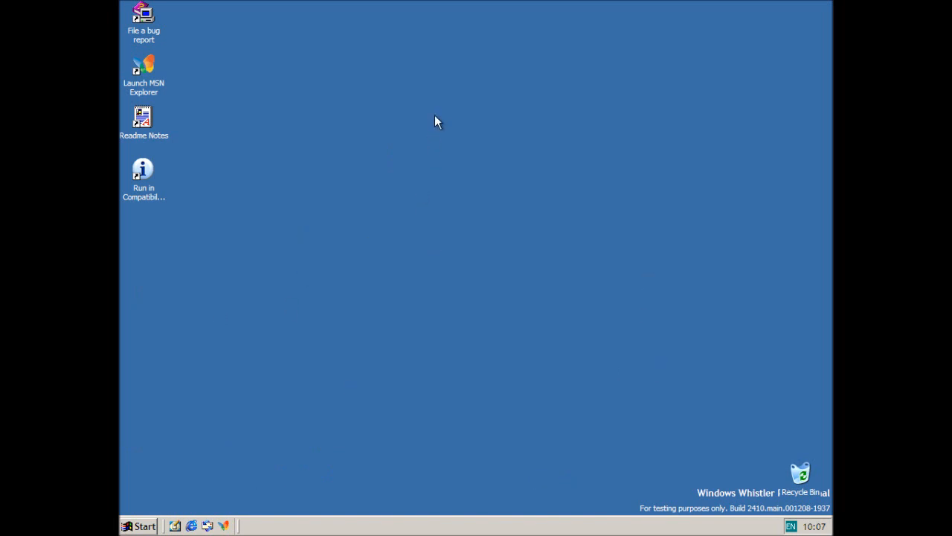
- Open desktop Display Properties on Appearance and select the Watercolor button style
right_click(435, 119)
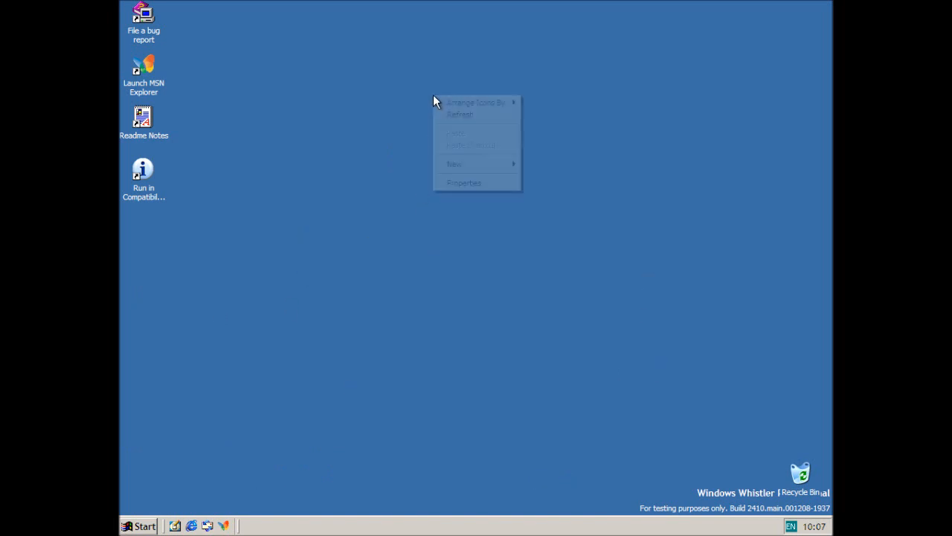
left_click(464, 182)
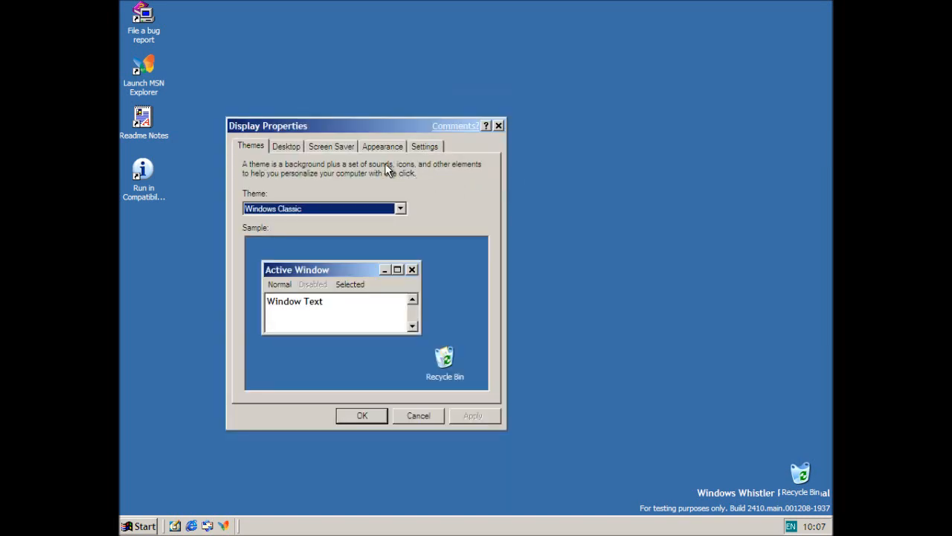
left_click(383, 146)
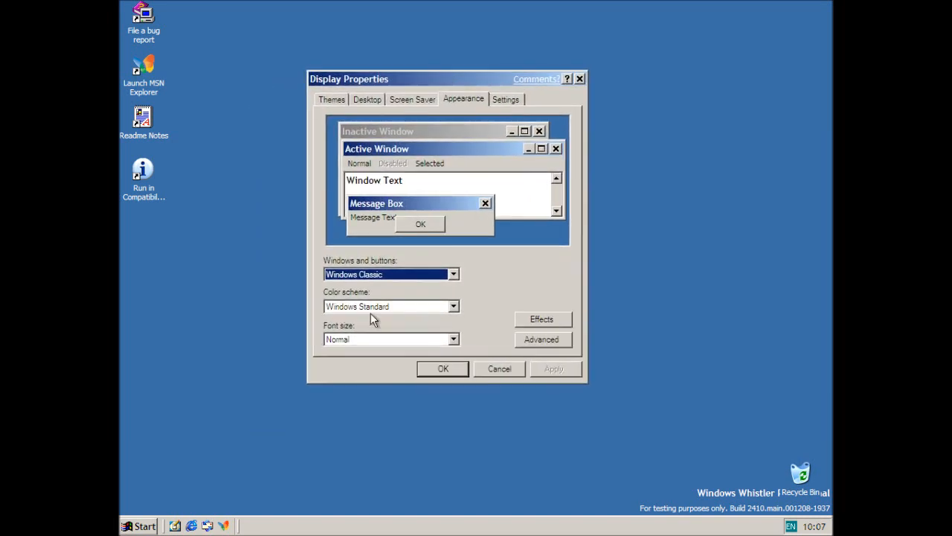
left_click(543, 340)
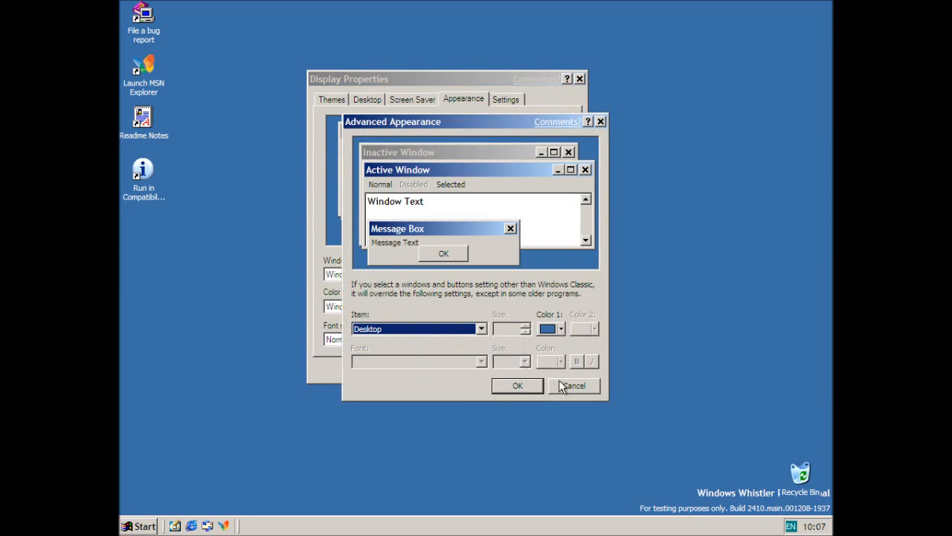
left_click(574, 385)
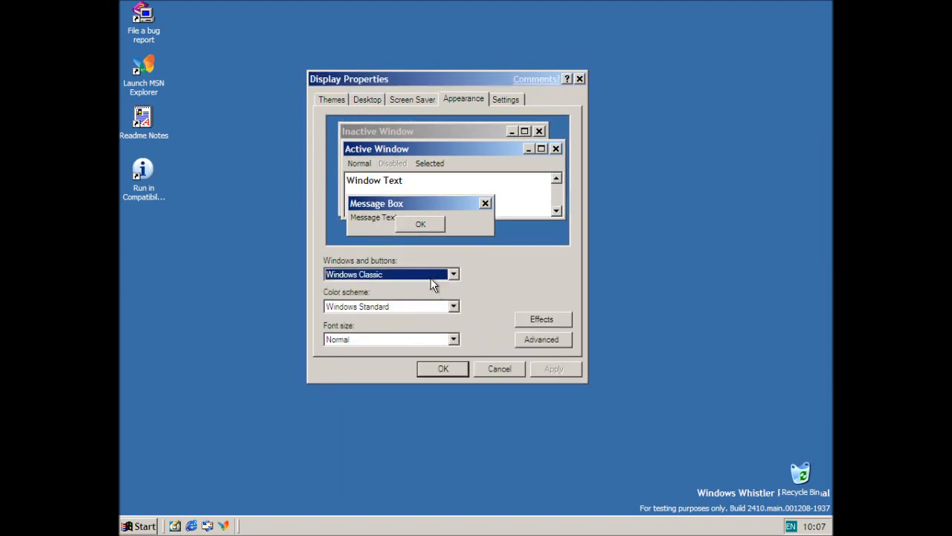
mouse_move(440, 291)
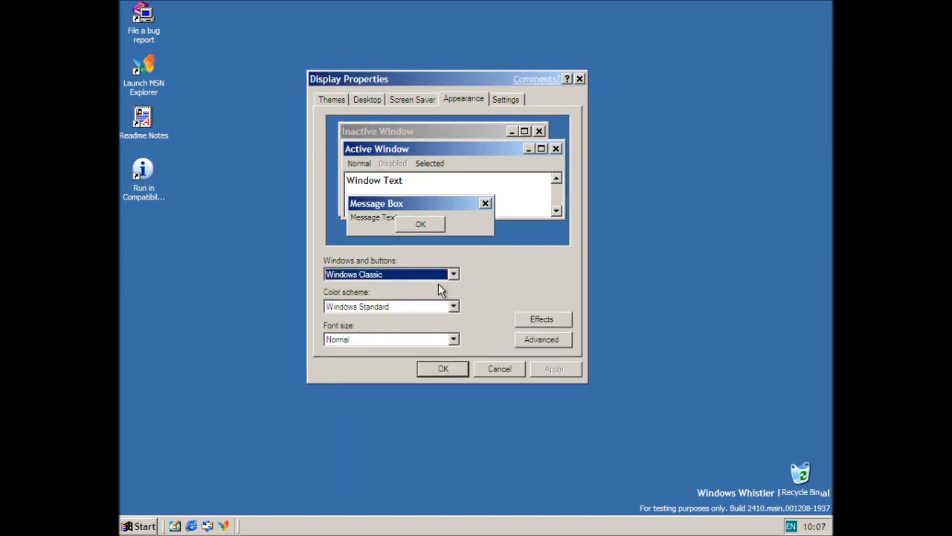
mouse_move(476, 343)
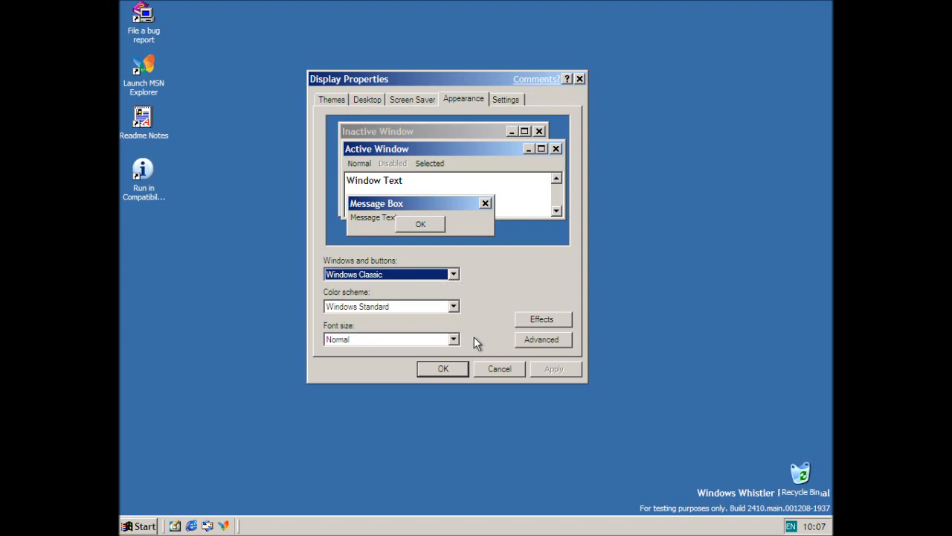
mouse_move(482, 363)
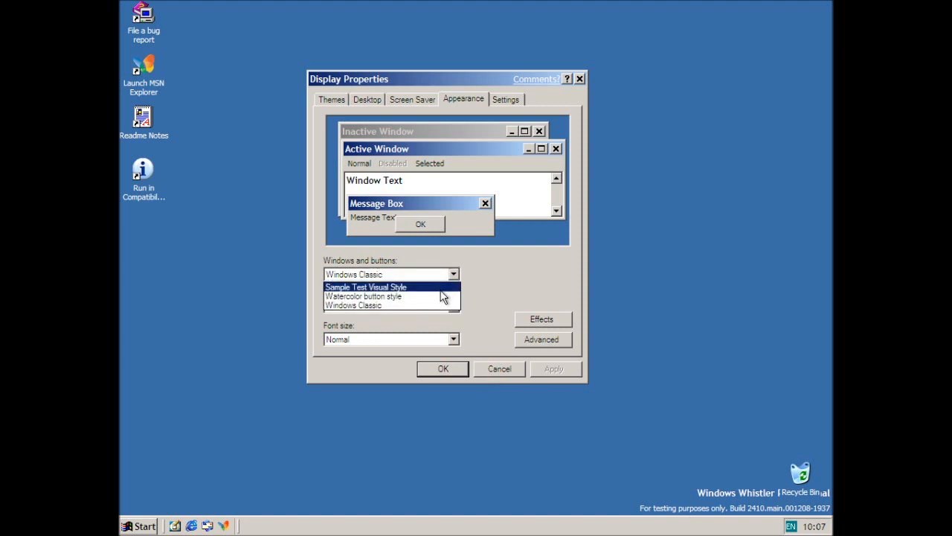
left_click(364, 296)
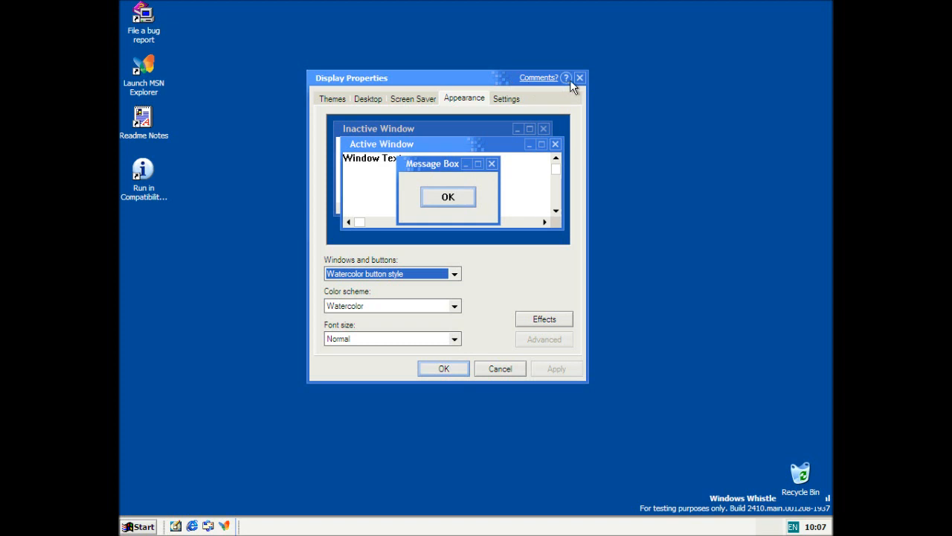
mouse_move(439, 383)
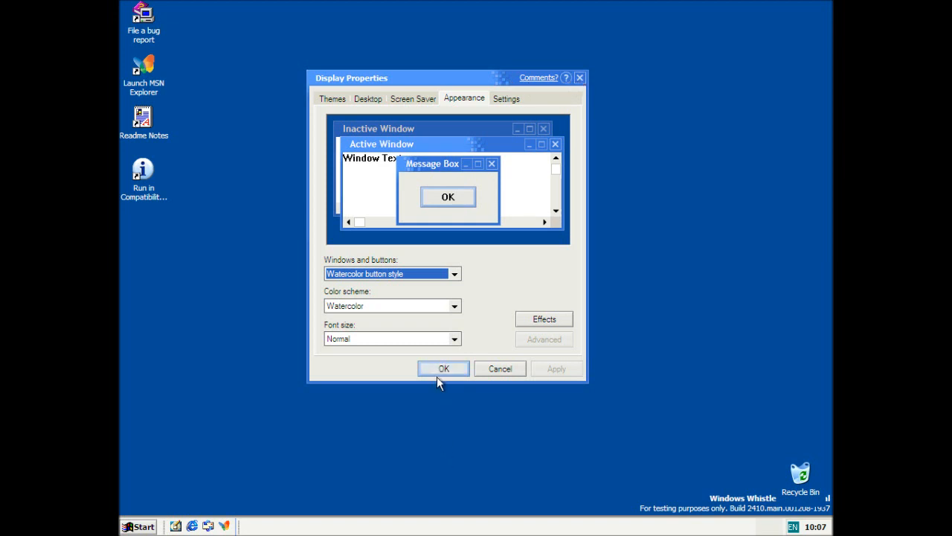
- Confirm the Watercolor settings, then view About Windows (version 5.1 build 2410) and dismiss it
left_click(443, 368)
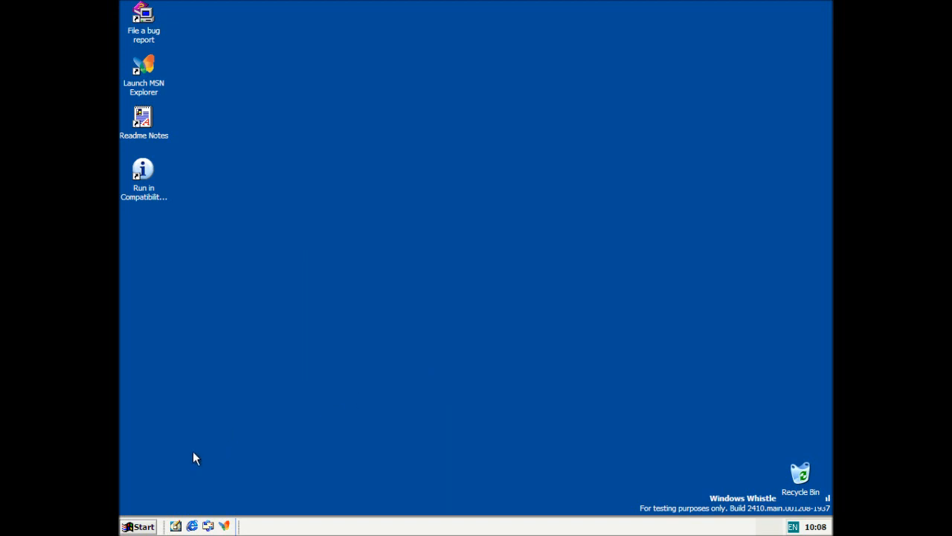
left_click(143, 525)
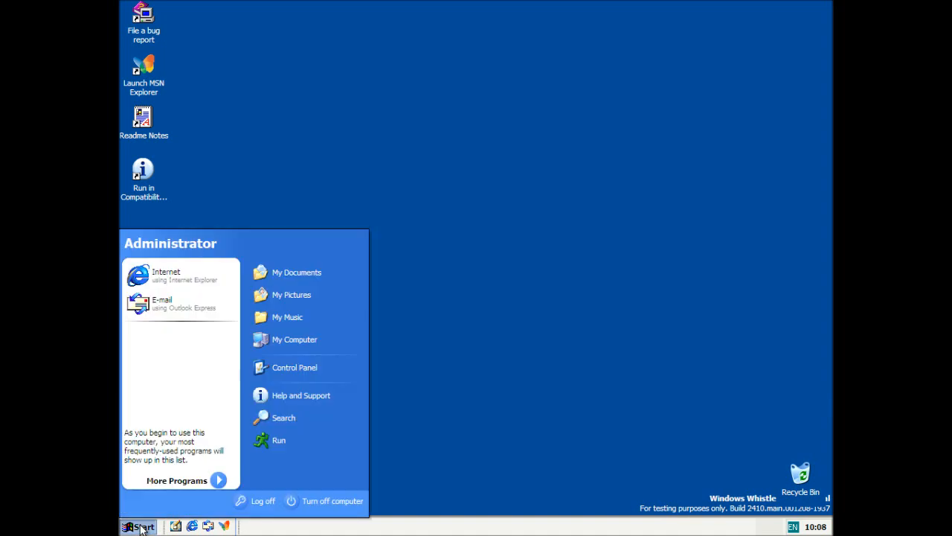
mouse_move(200, 431)
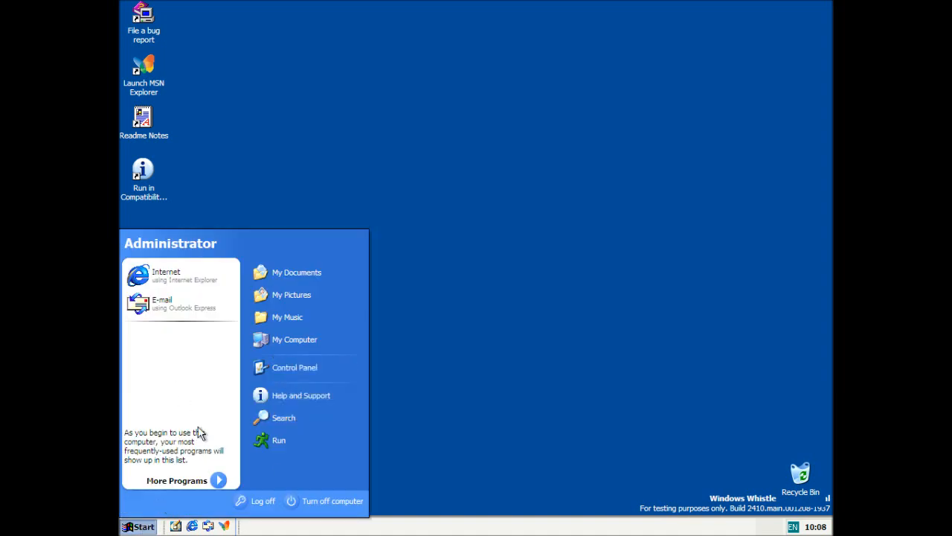
mouse_move(244, 461)
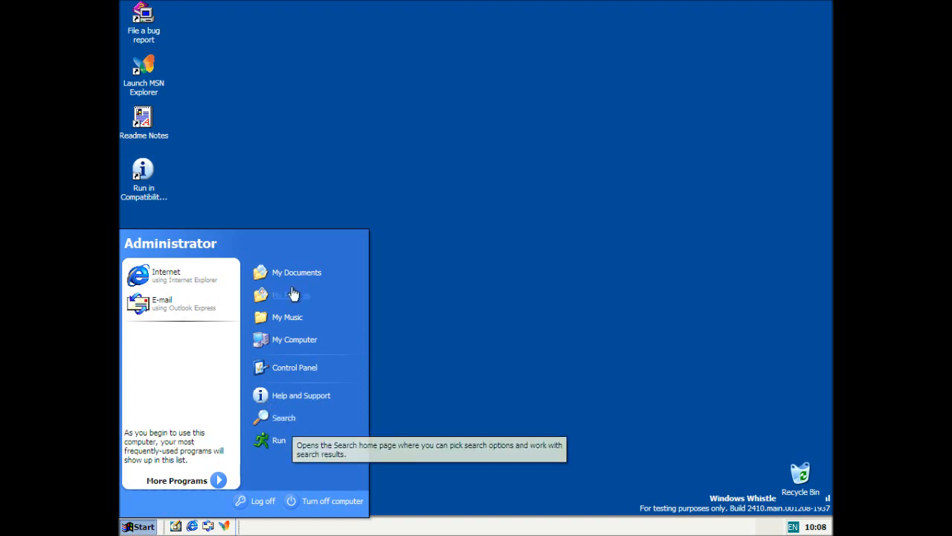
mouse_move(267, 277)
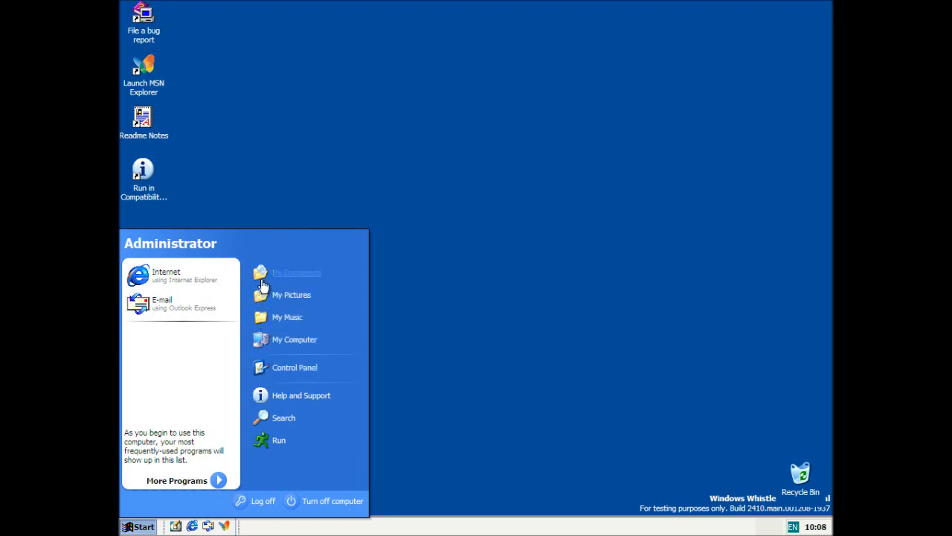
mouse_move(355, 373)
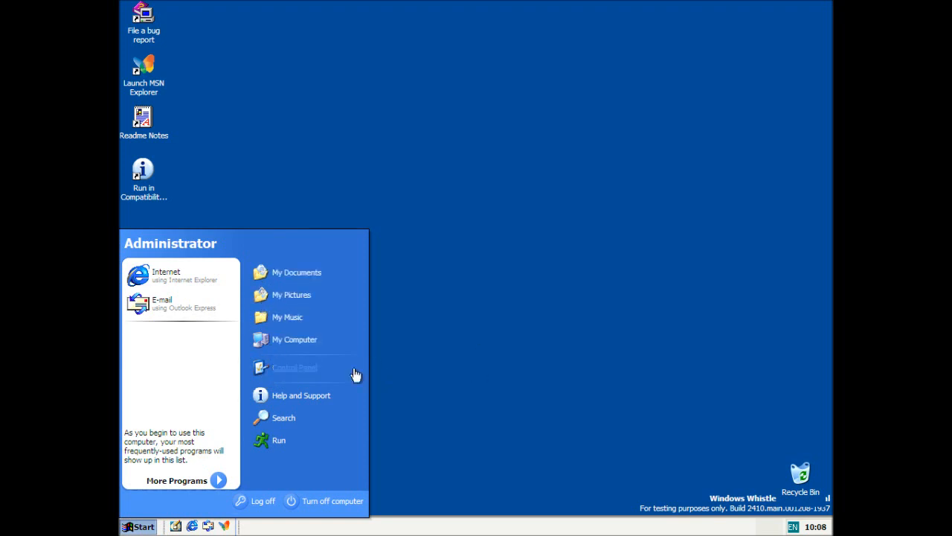
left_click(278, 439)
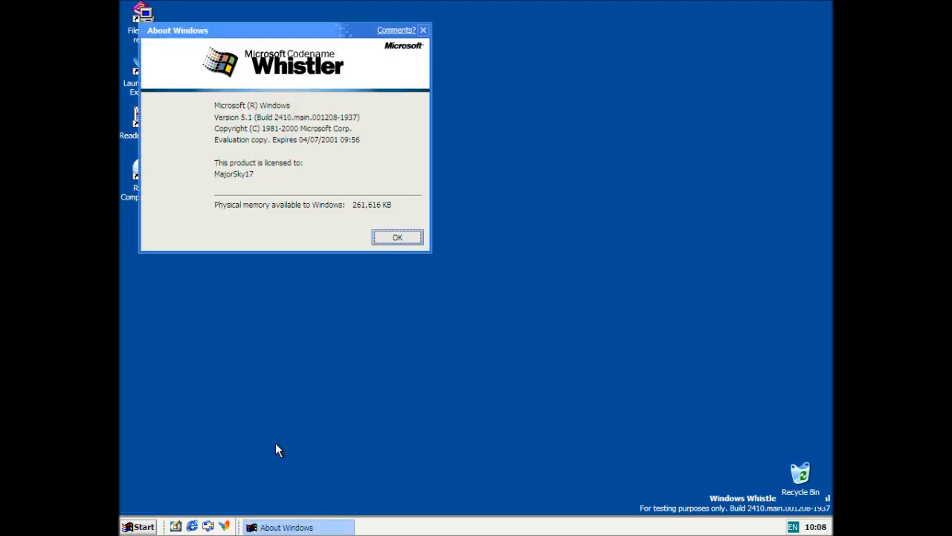
left_click_drag(177, 30, 311, 52)
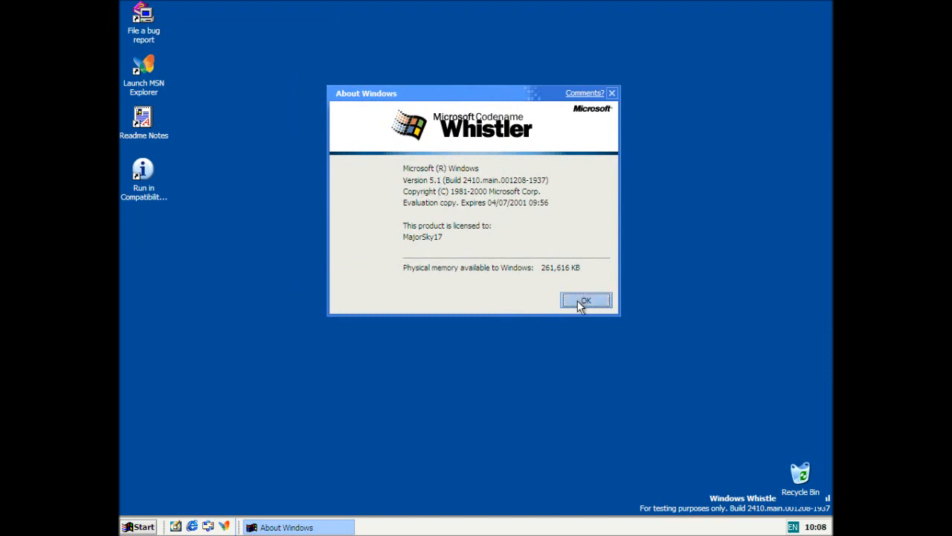
left_click(585, 301)
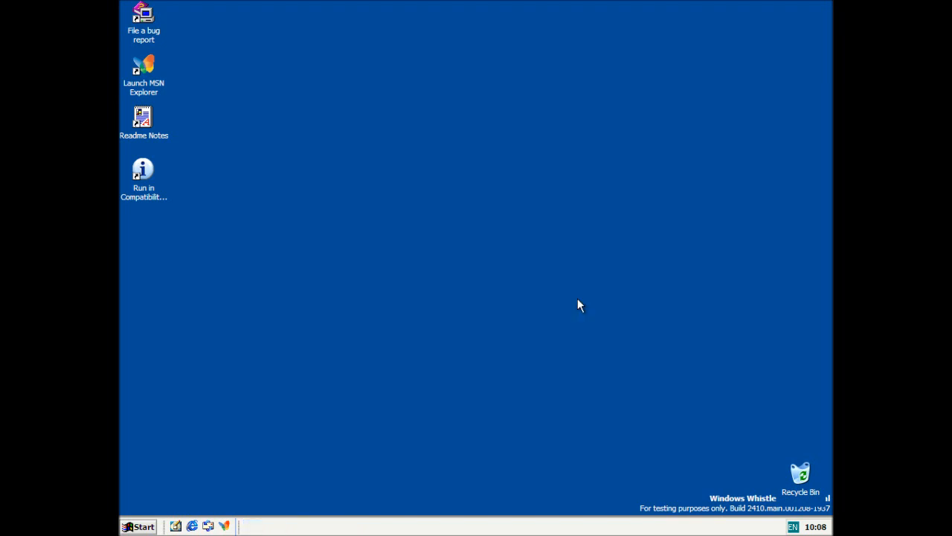
mouse_move(138, 507)
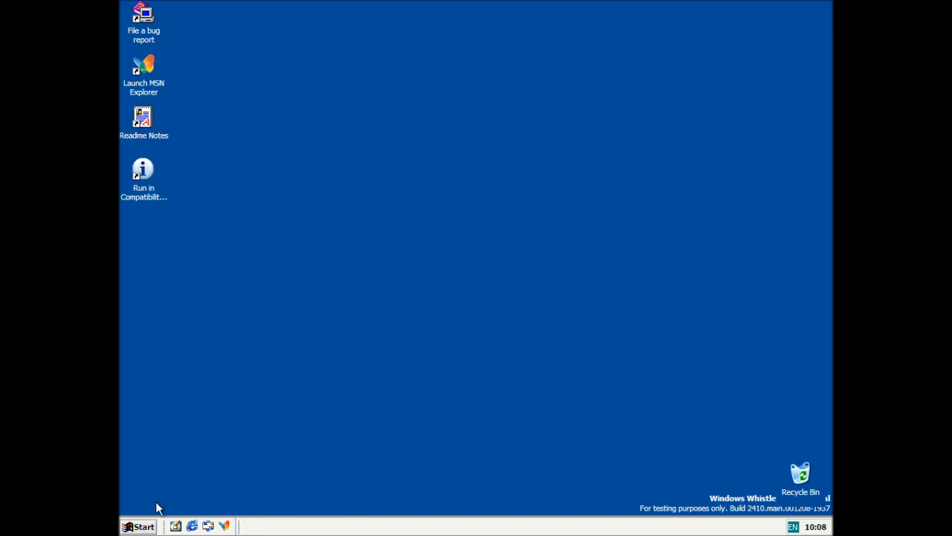
- Choose Turn off computer from the Start menu
left_click(142, 527)
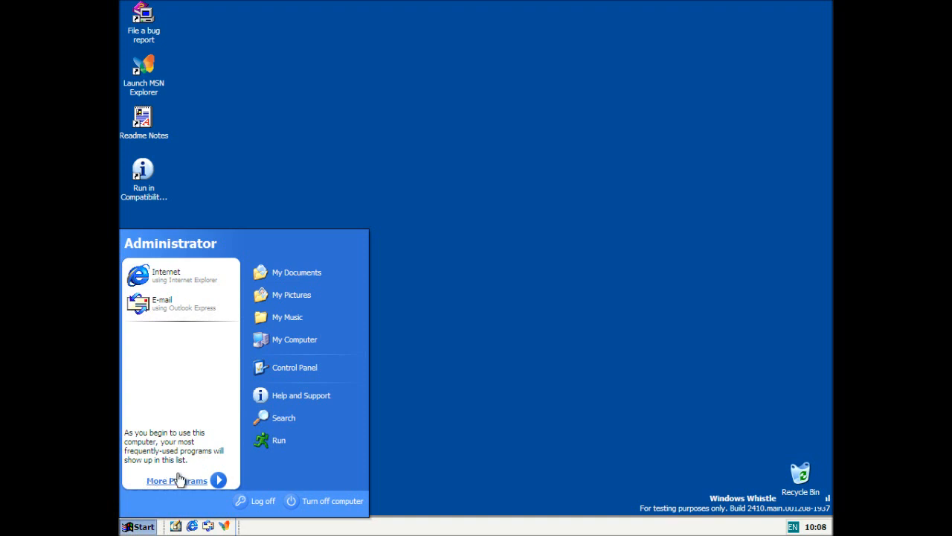
left_click(332, 501)
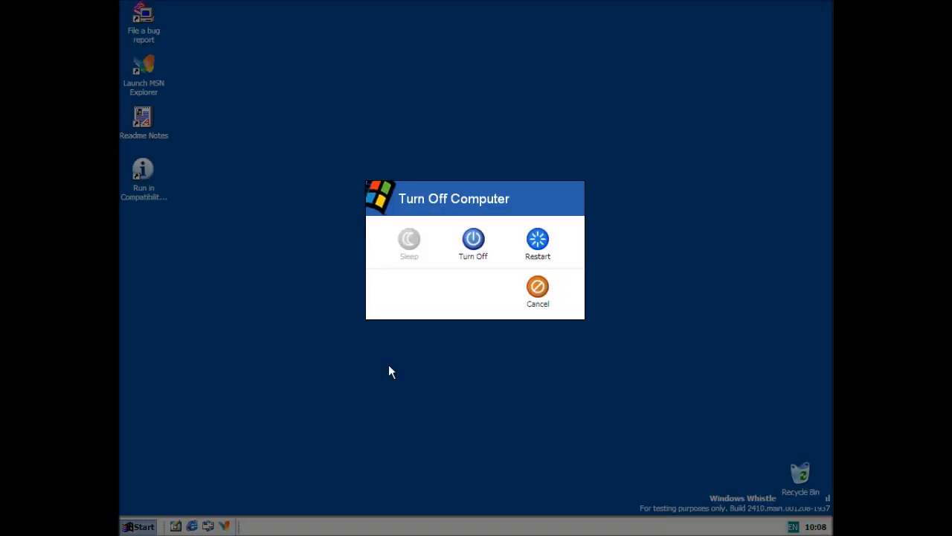
mouse_move(378, 142)
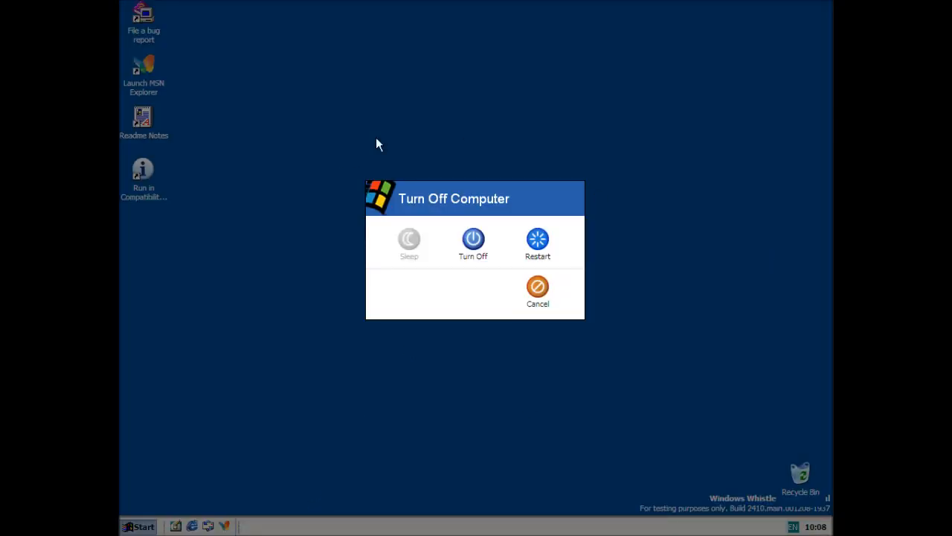
mouse_move(439, 265)
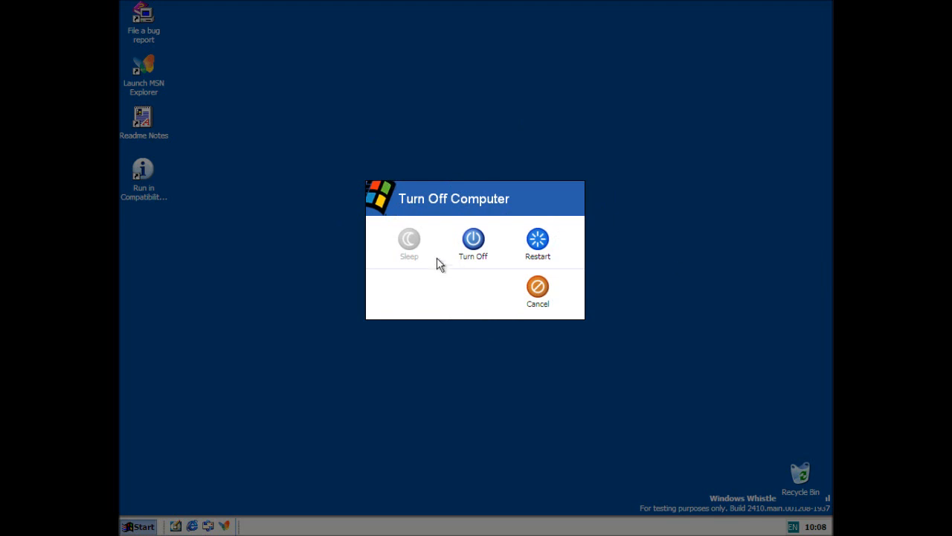